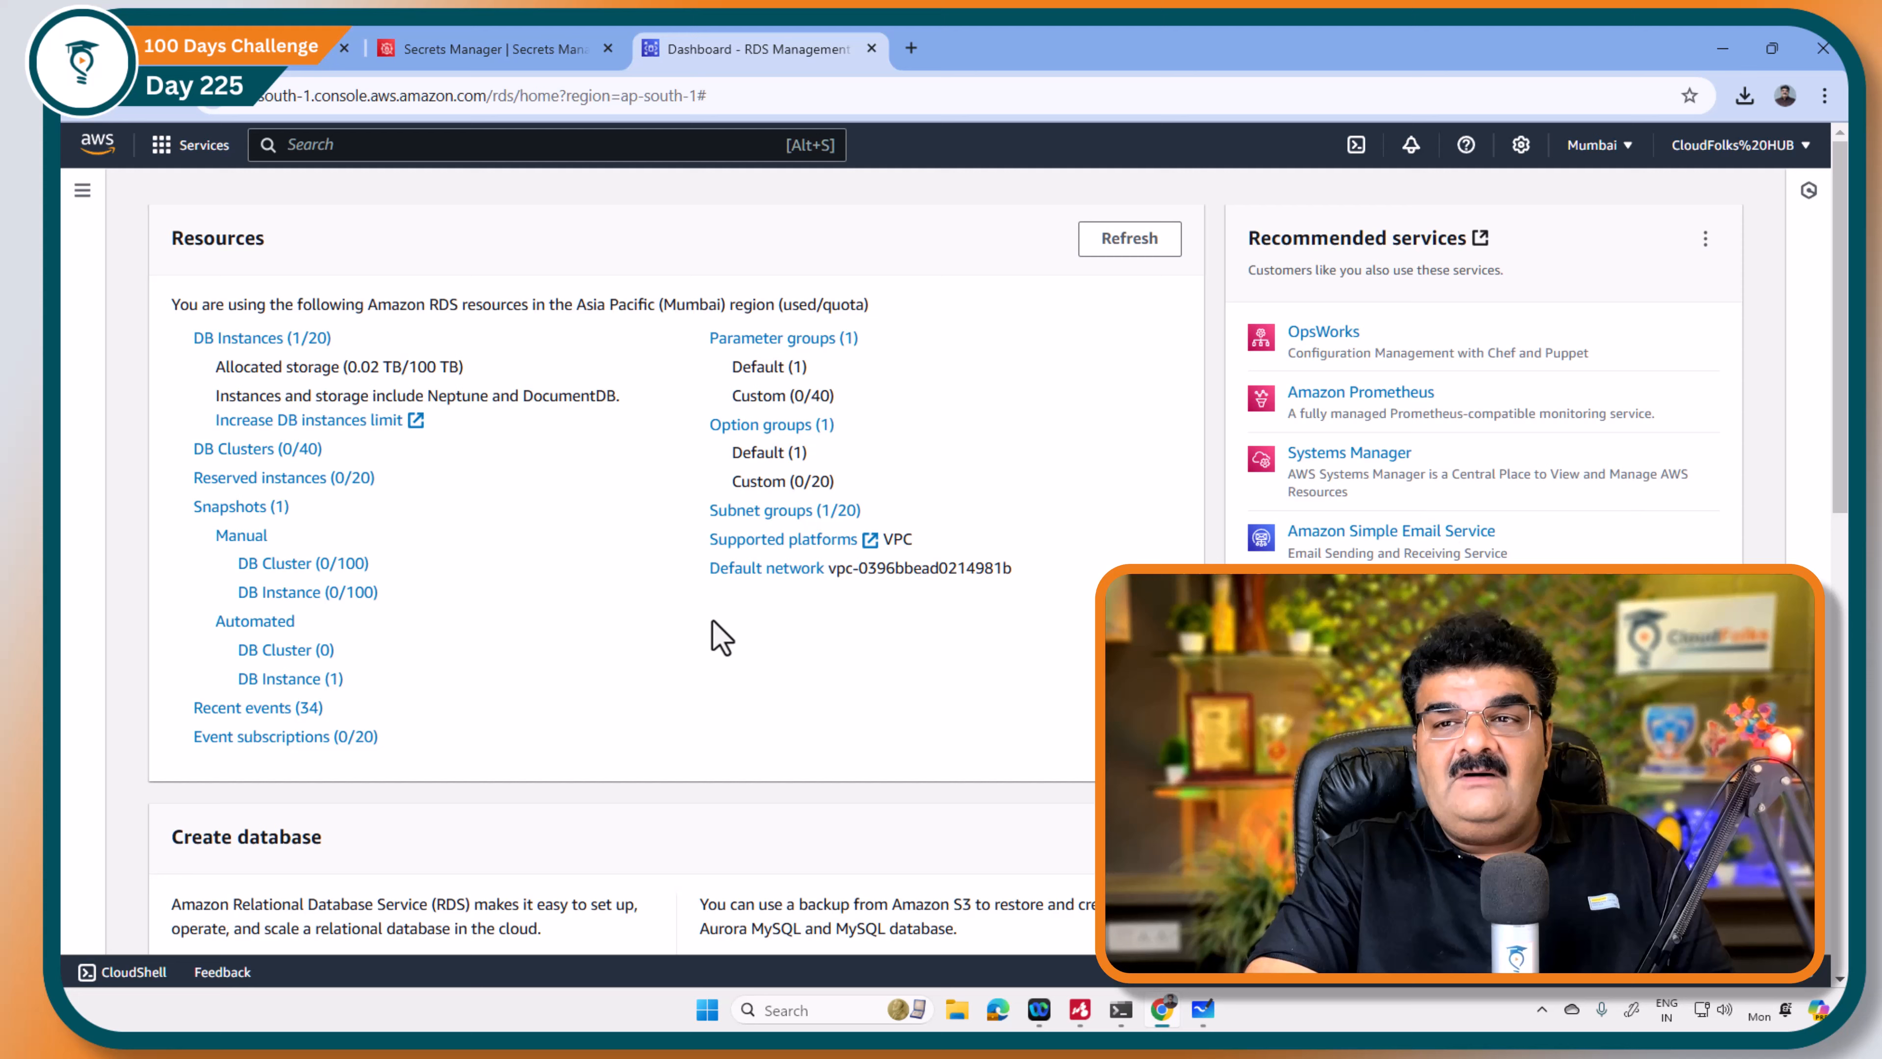
pyautogui.moveTo(197, 273)
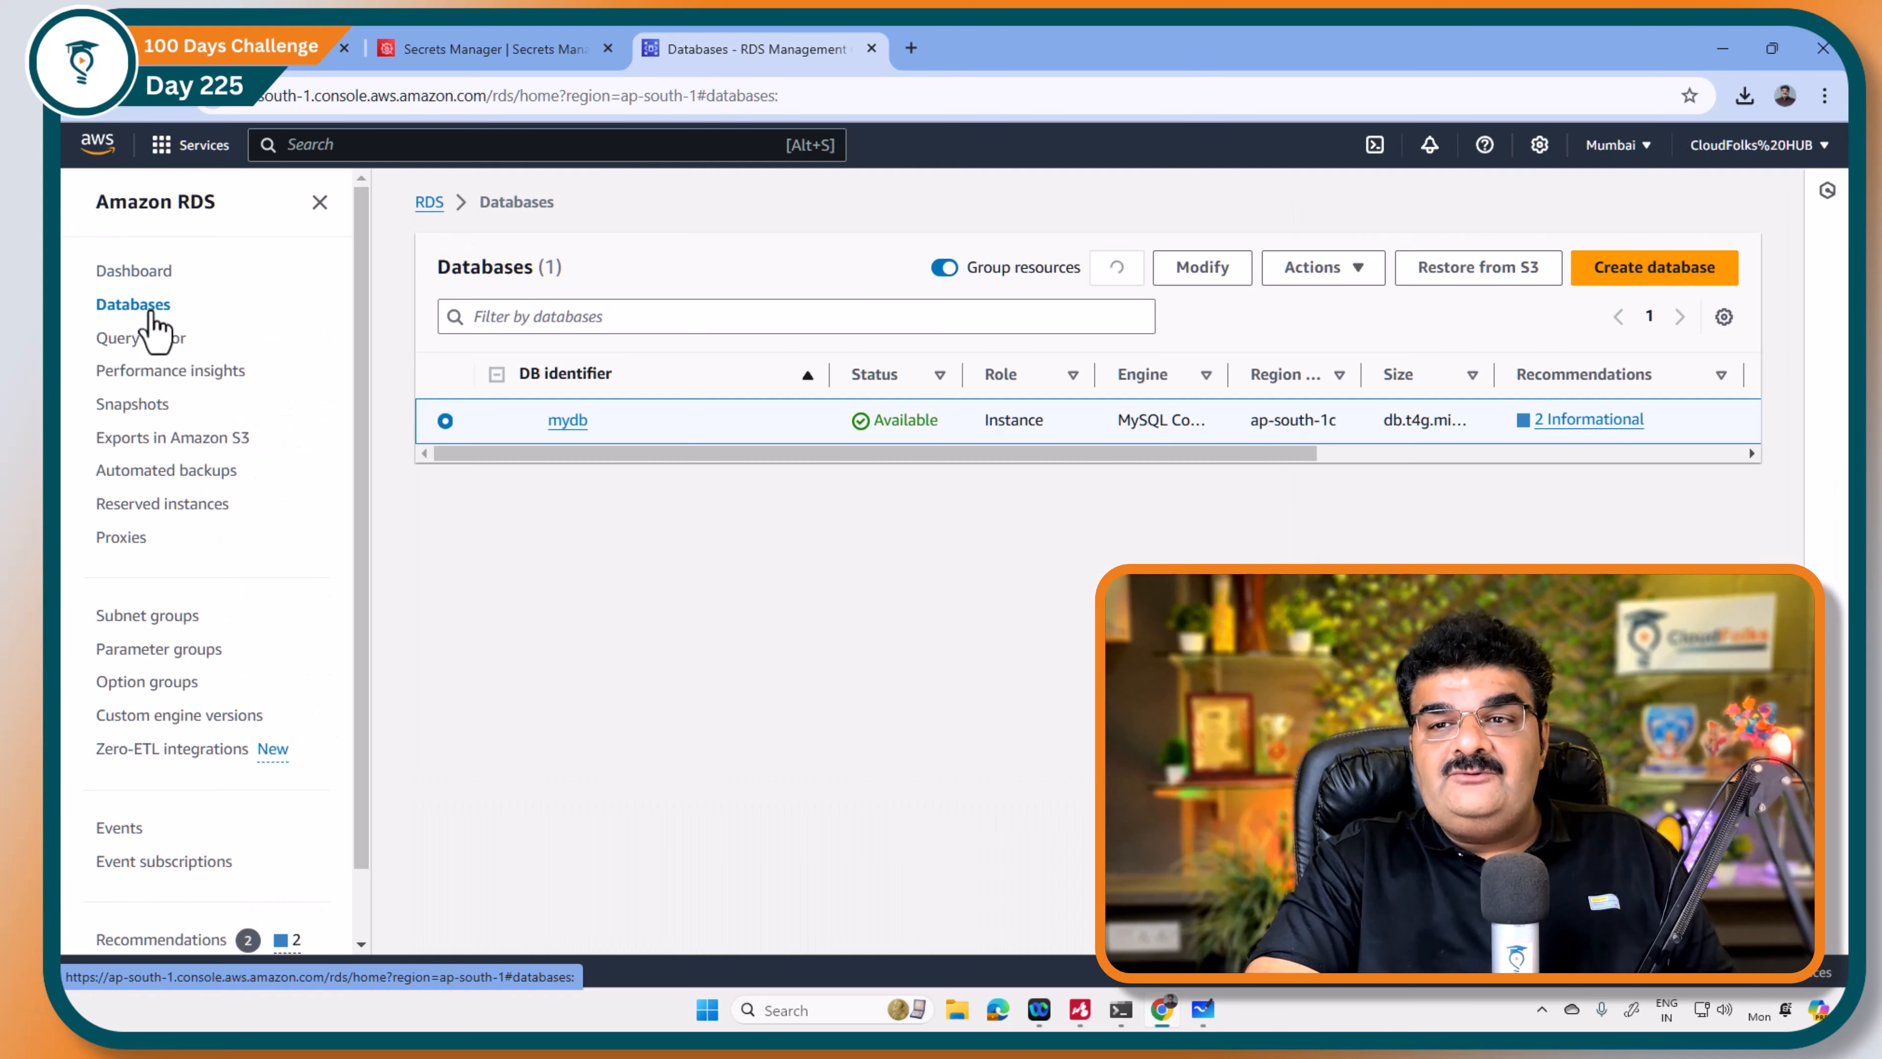
# Step: Begin a new RDS database with the MySQL engine and reach the Credentials Settings section
pyautogui.click(1652, 267)
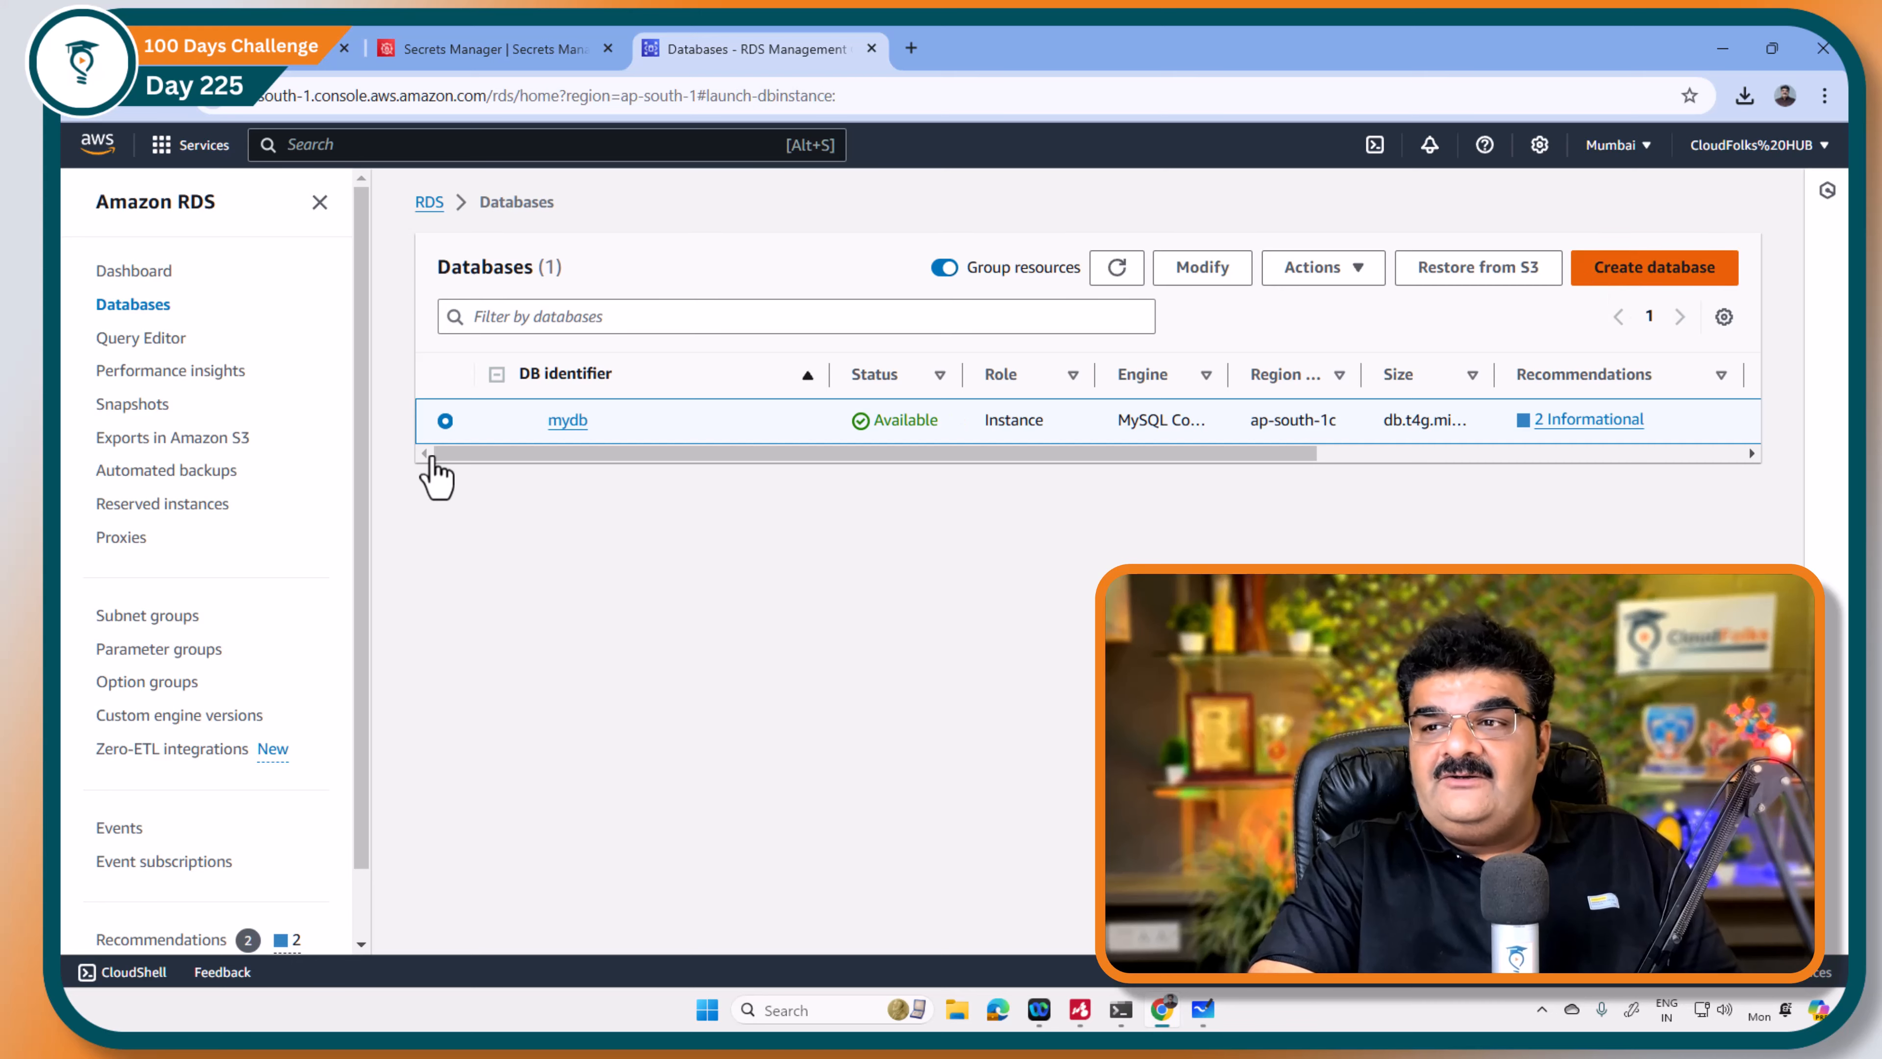
pyautogui.click(1652, 267)
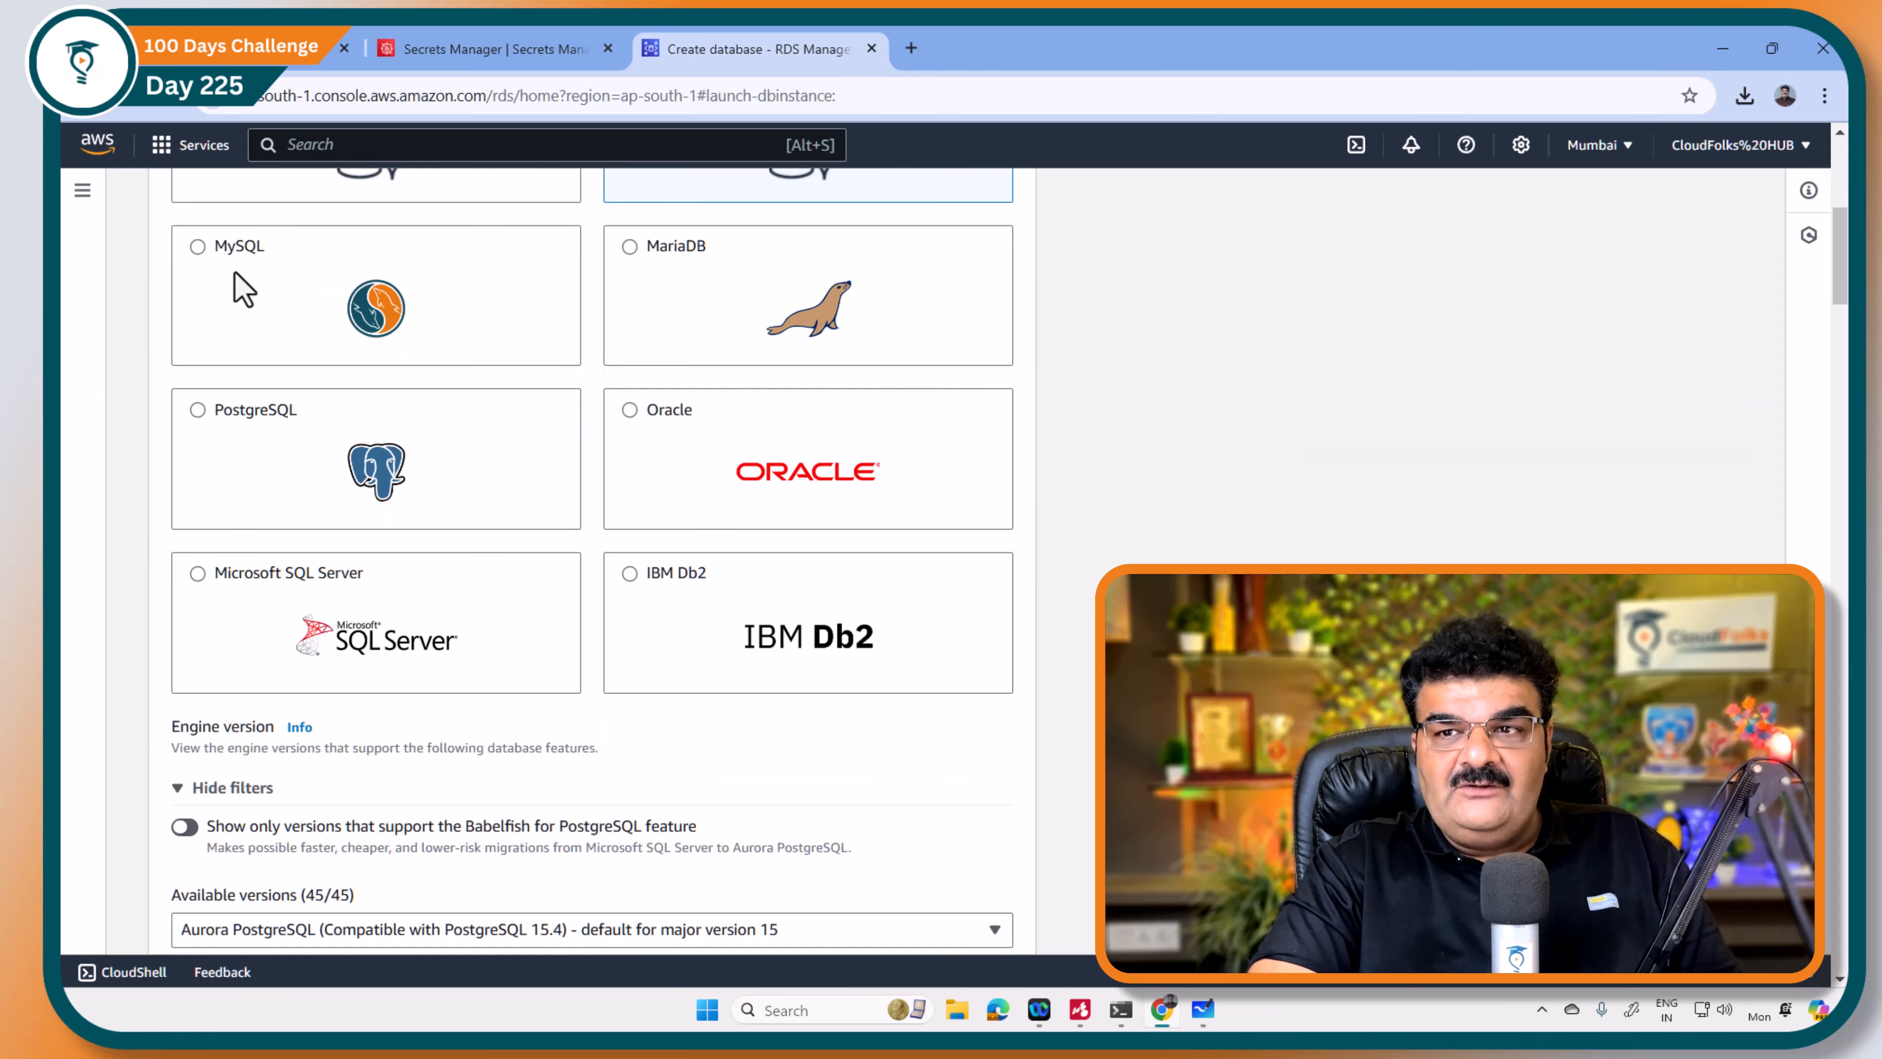
pyautogui.click(198, 246)
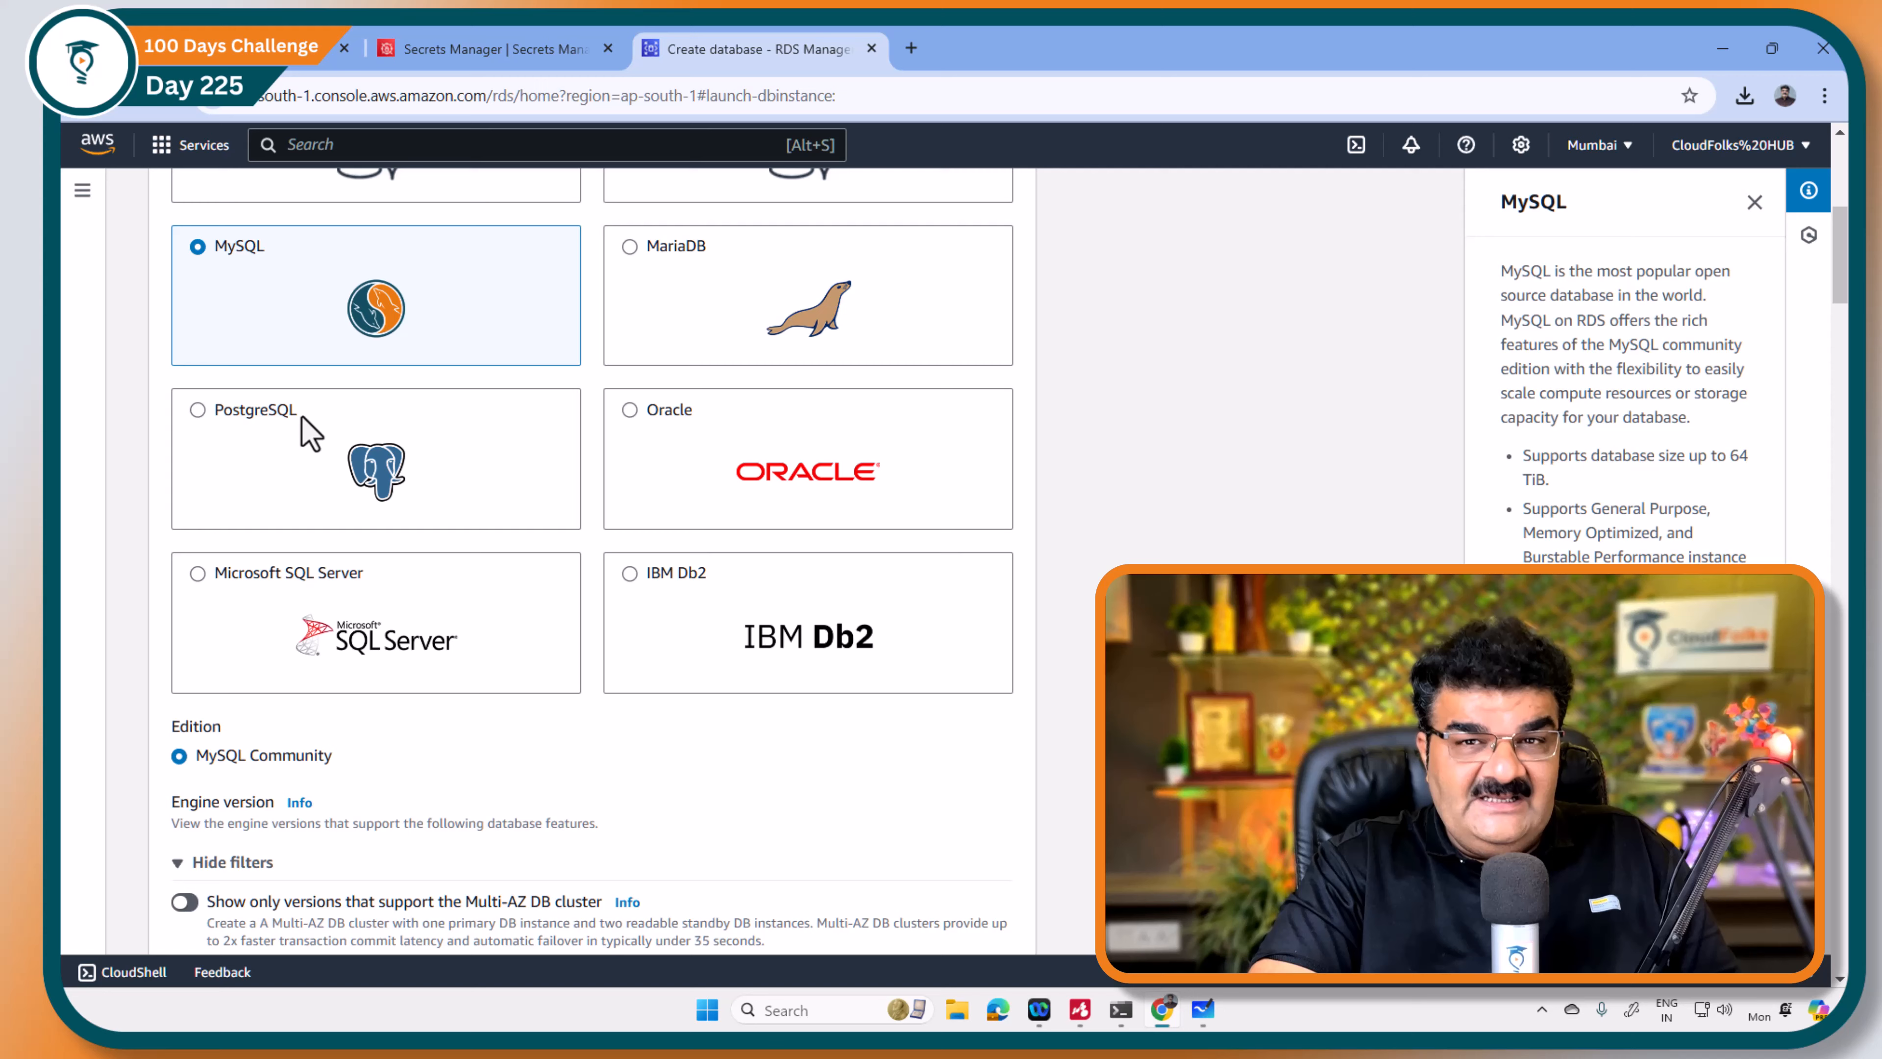
pyautogui.scroll(-3)
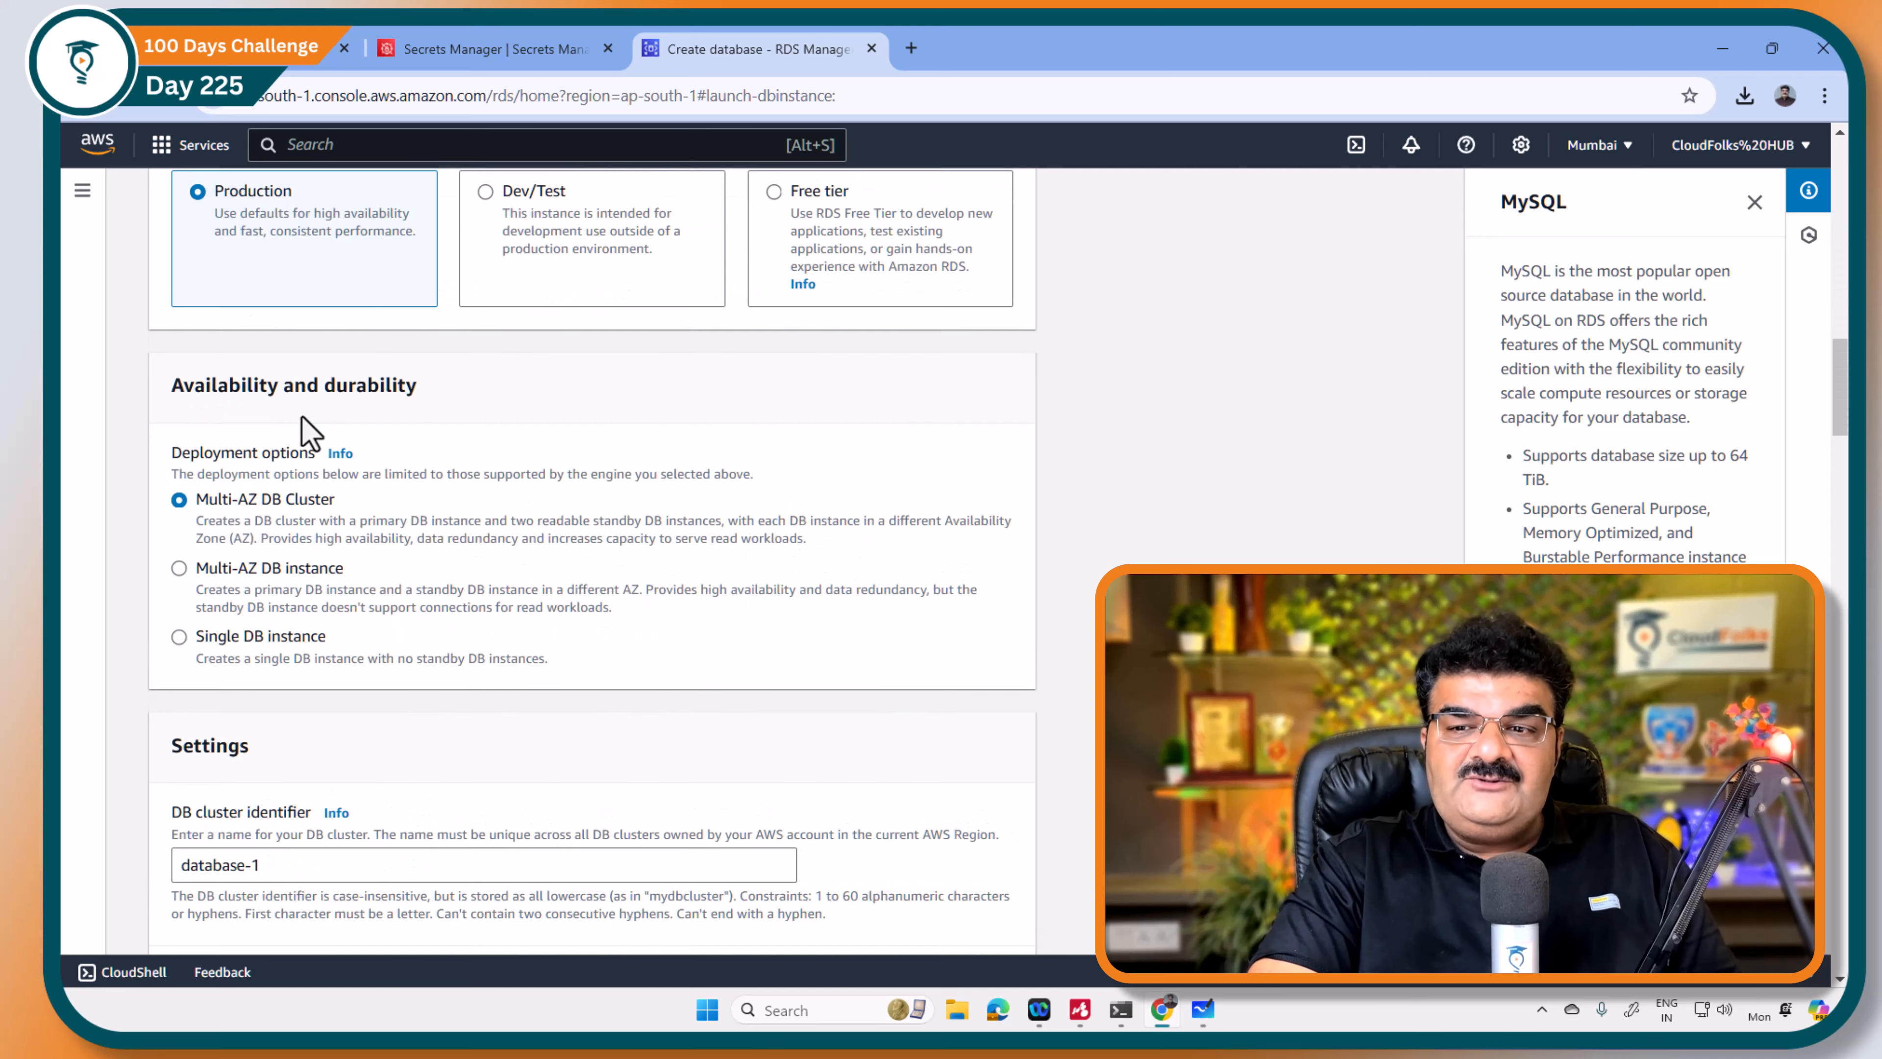
pyautogui.scroll(-3)
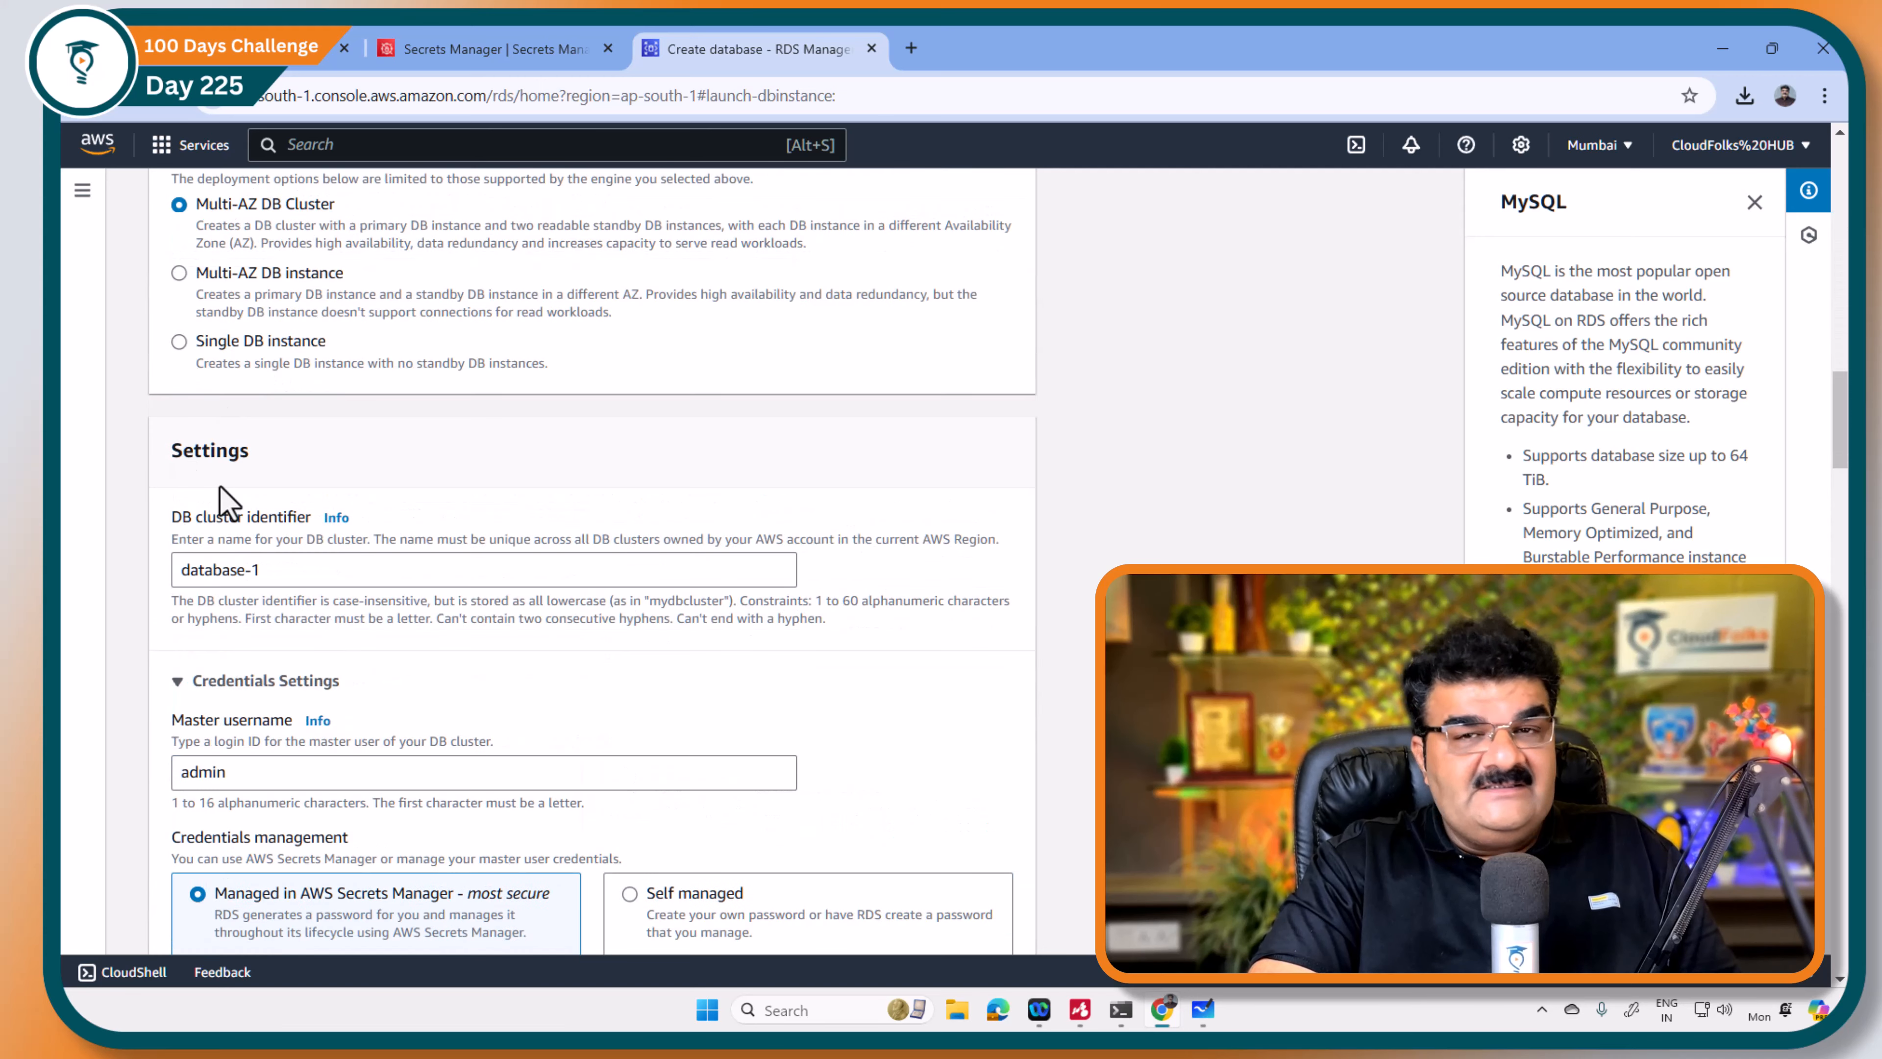
pyautogui.moveTo(288, 546)
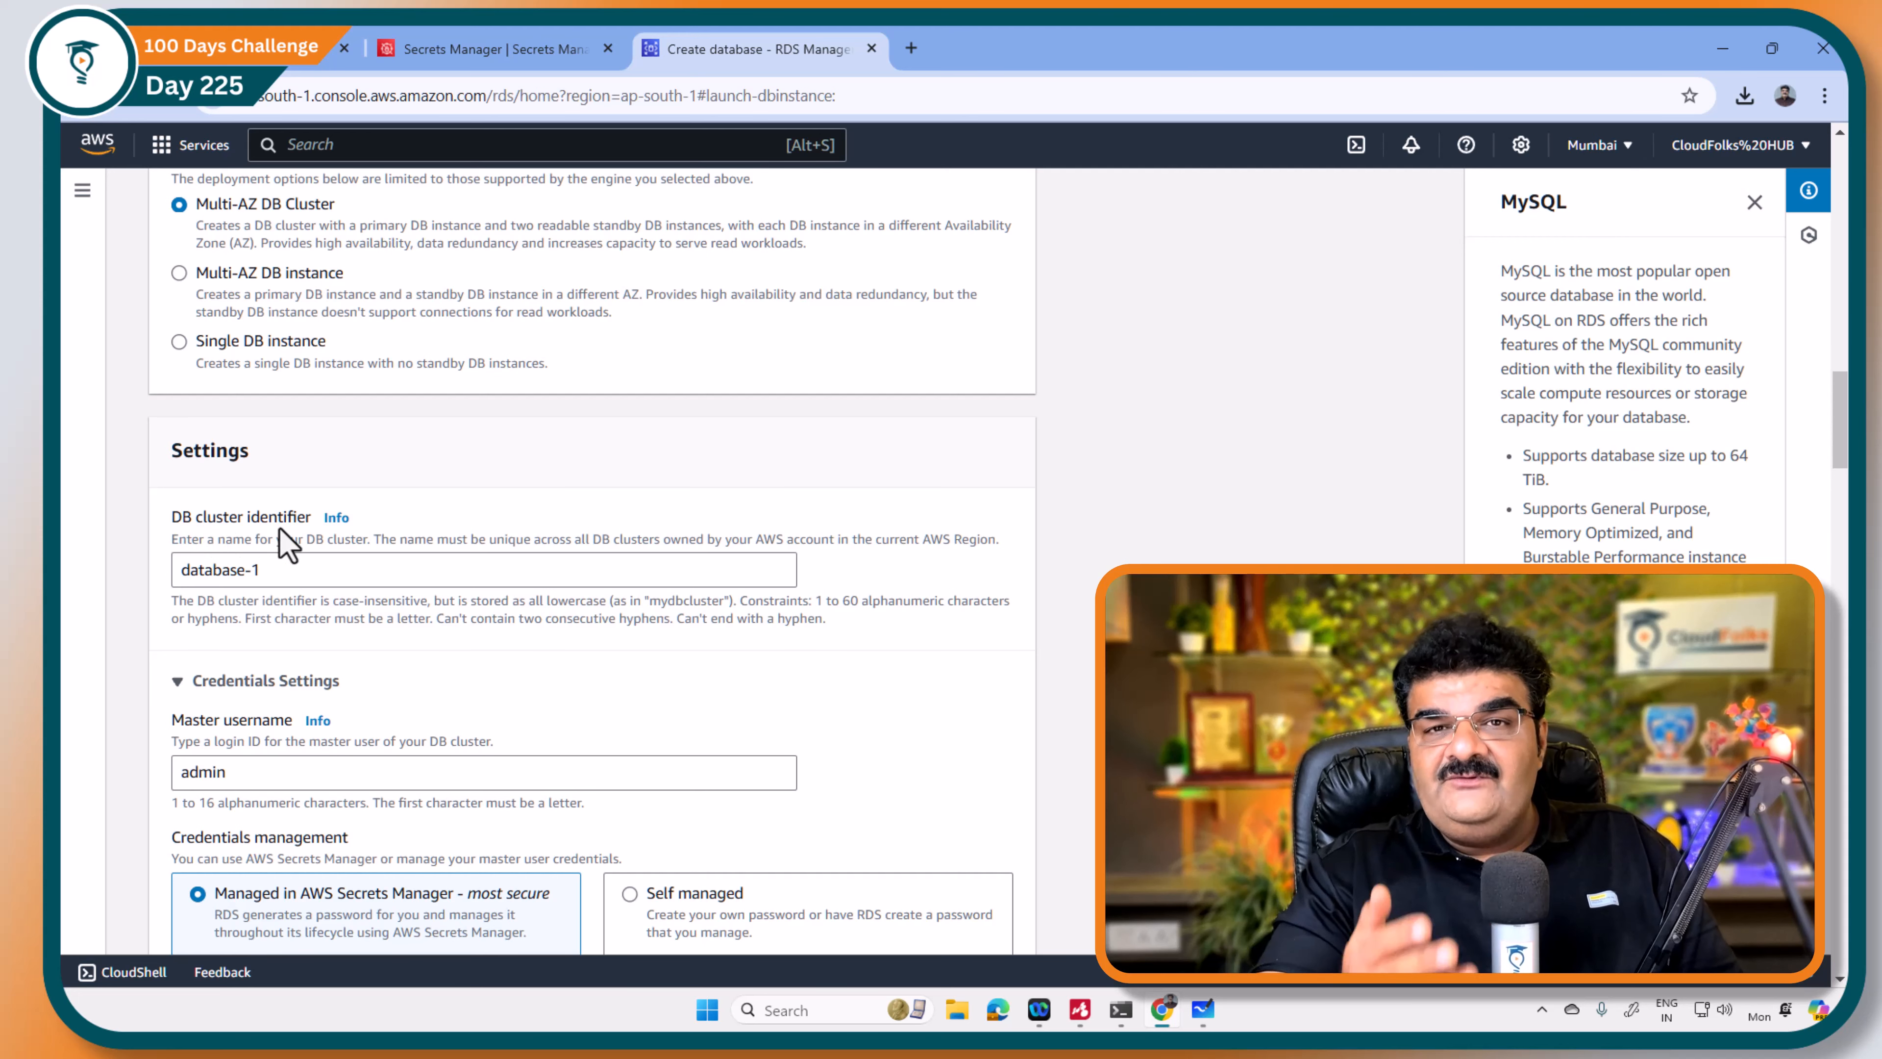
pyautogui.scroll(-3)
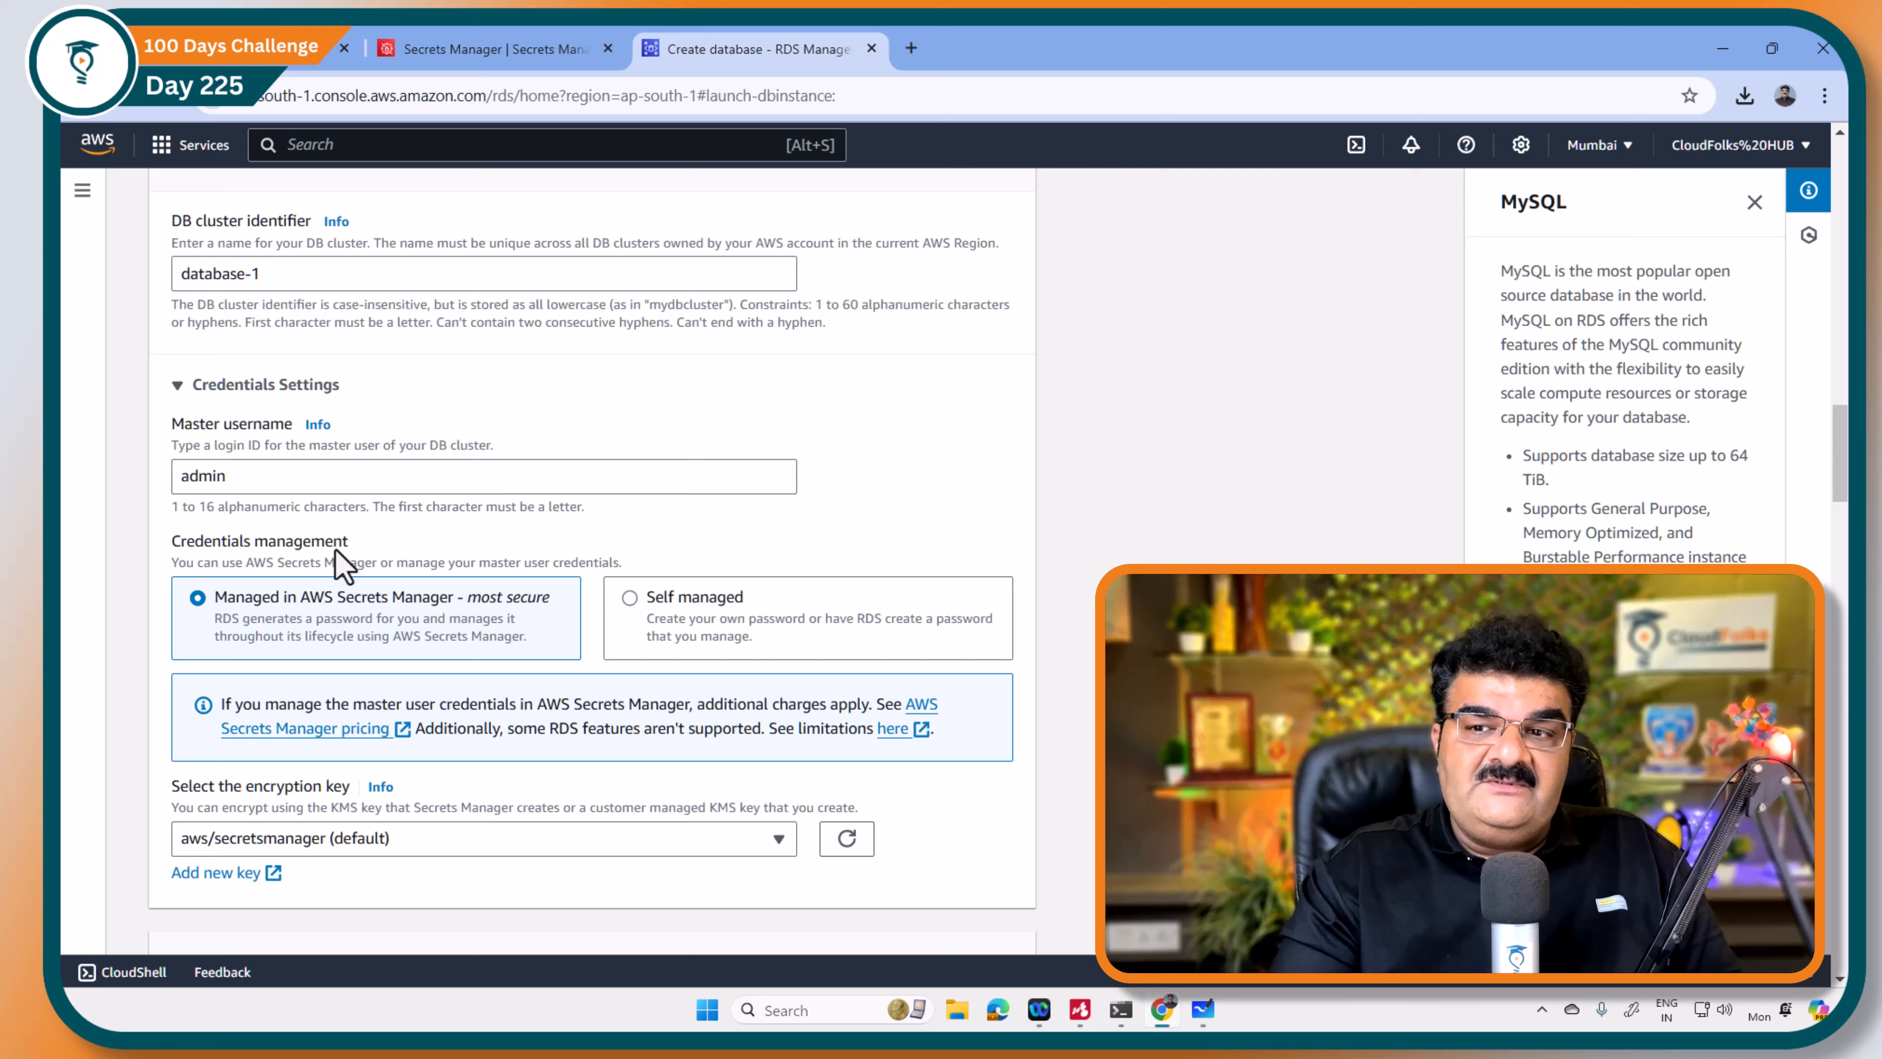
pyautogui.moveTo(714, 626)
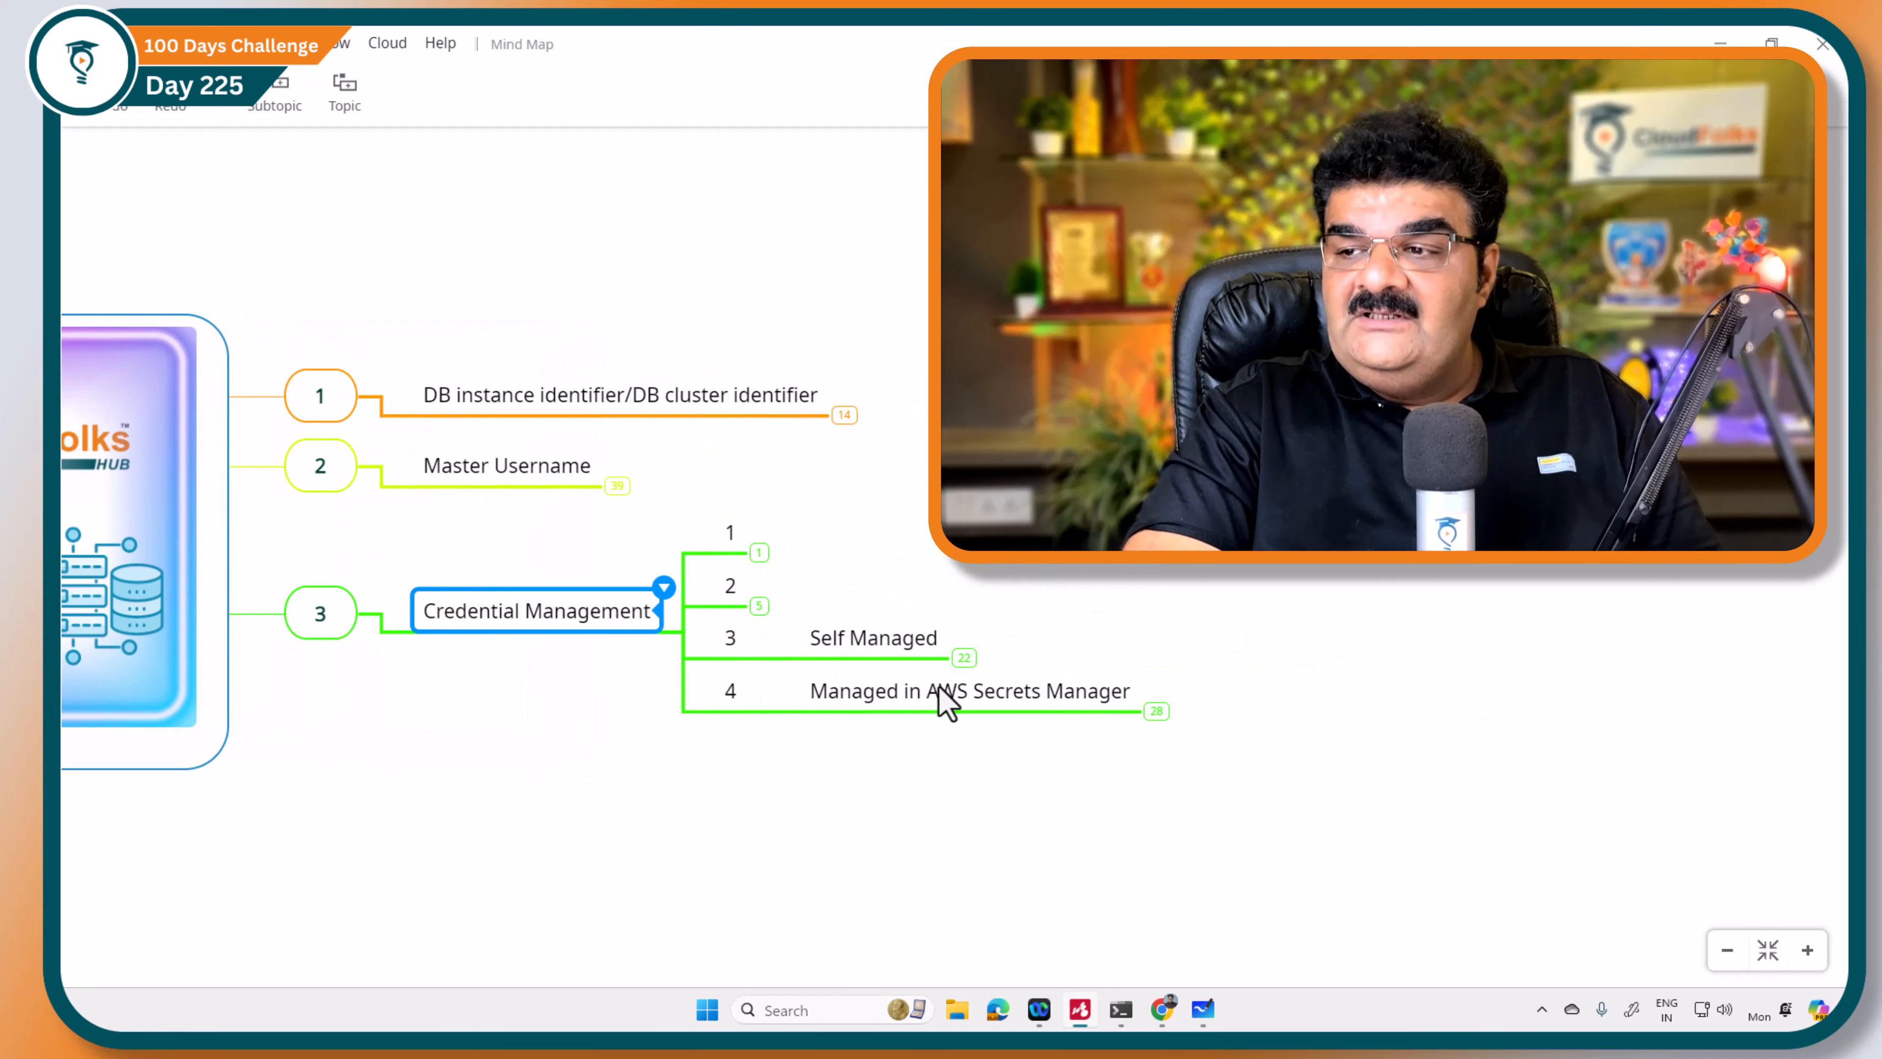
# Step: Expand the Managed in AWS Secrets Manager branch to show its first Introduction point
pyautogui.click(874, 637)
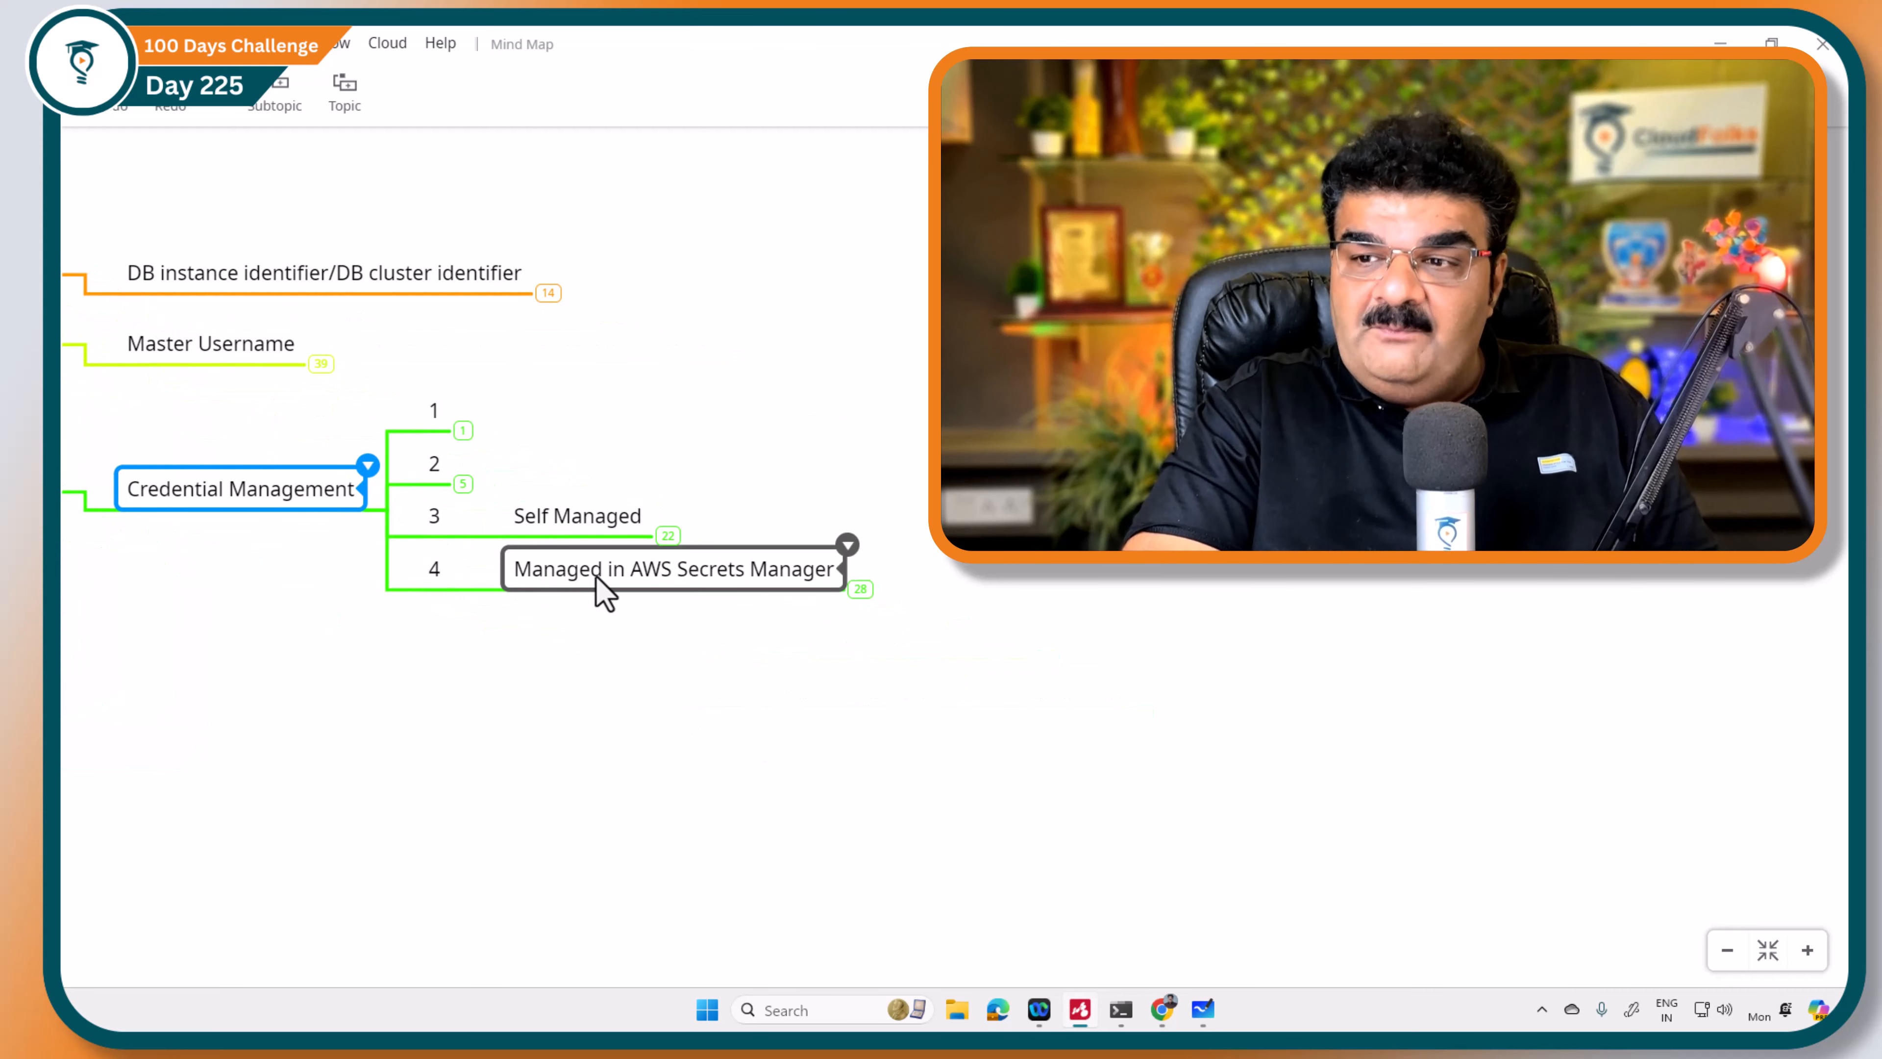
pyautogui.click(755, 48)
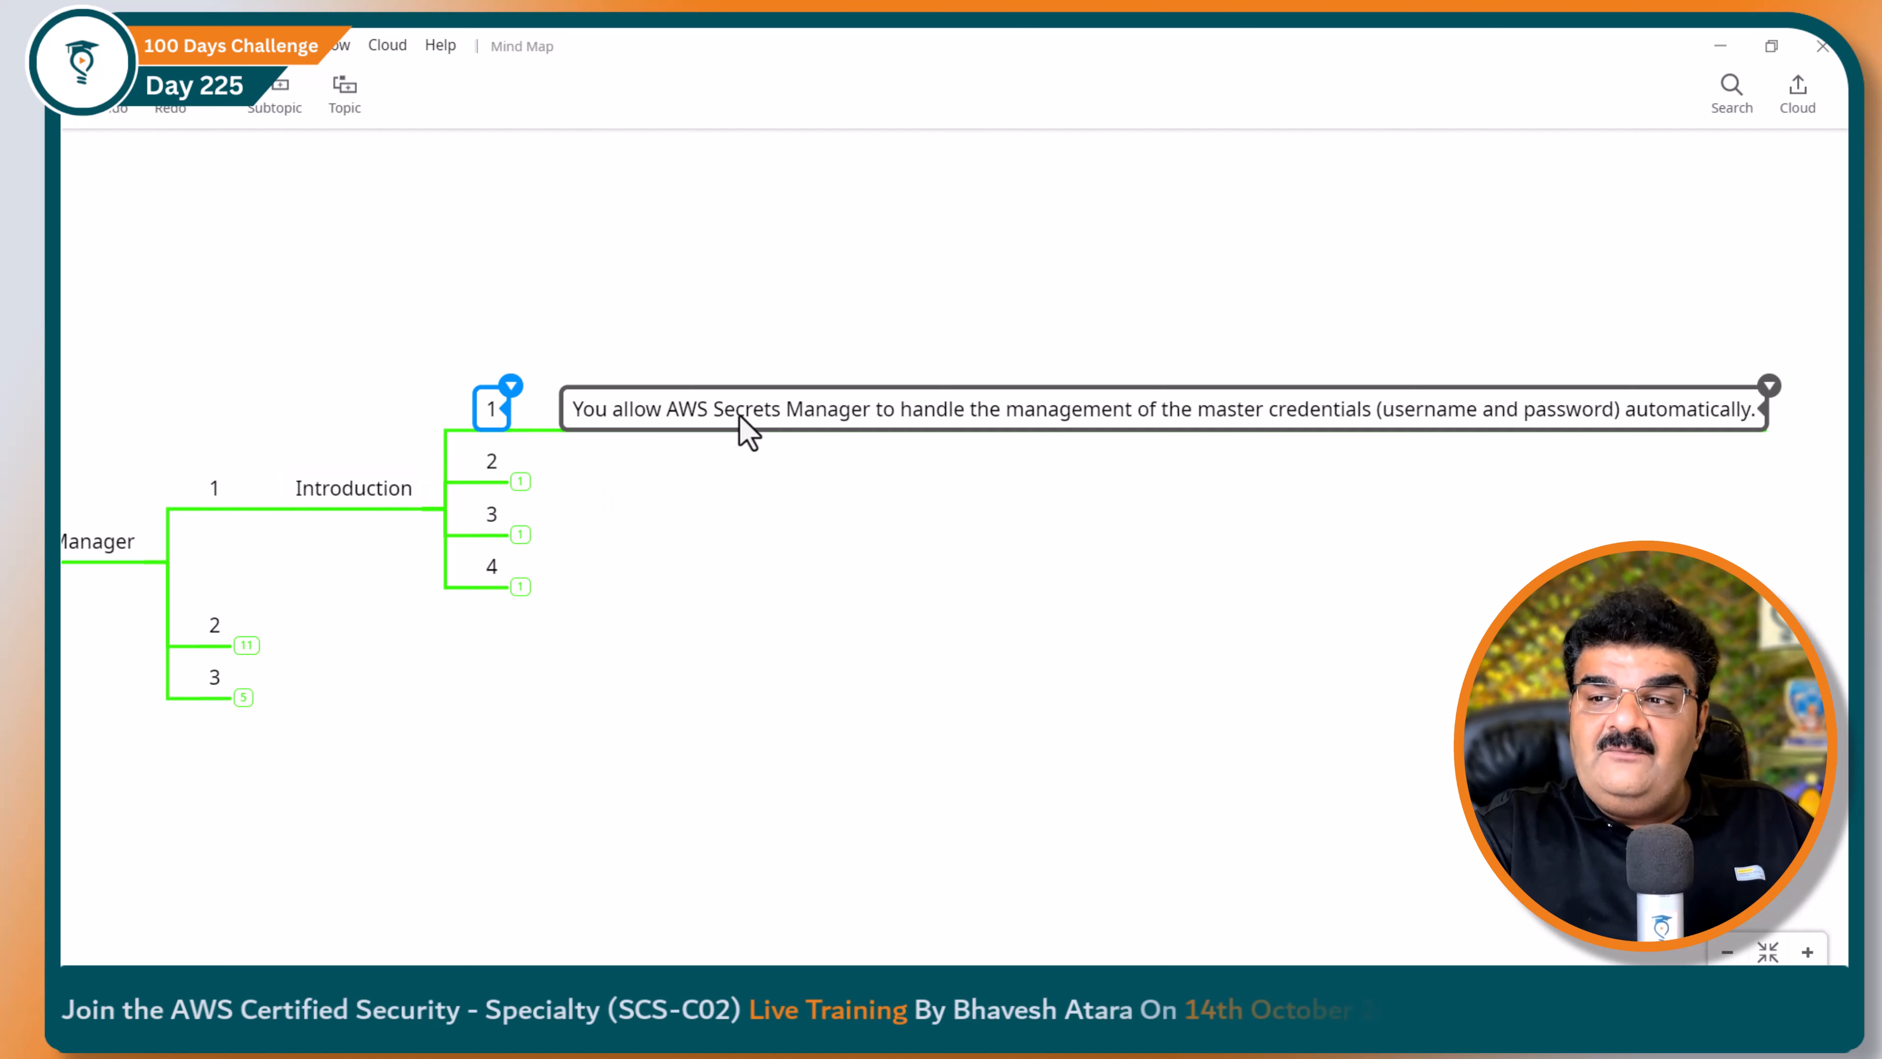
pyautogui.moveTo(1069, 428)
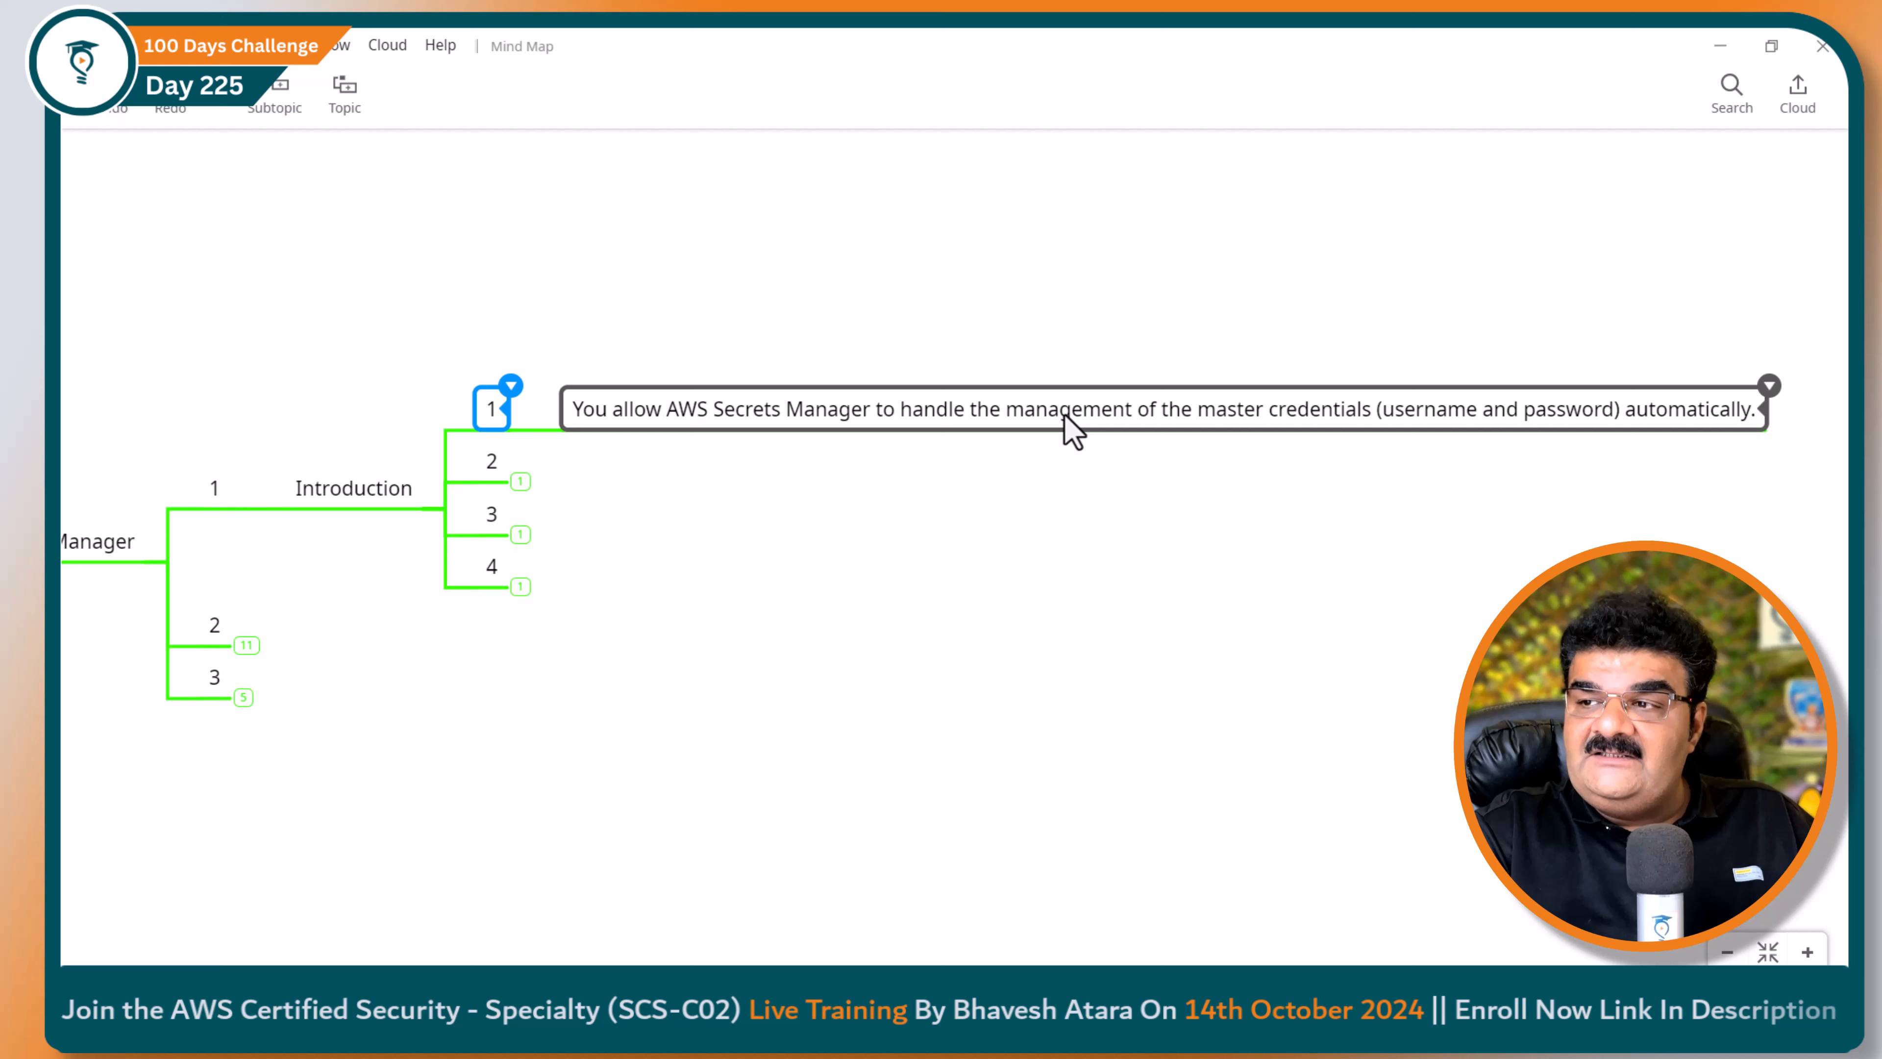
pyautogui.moveTo(1542, 429)
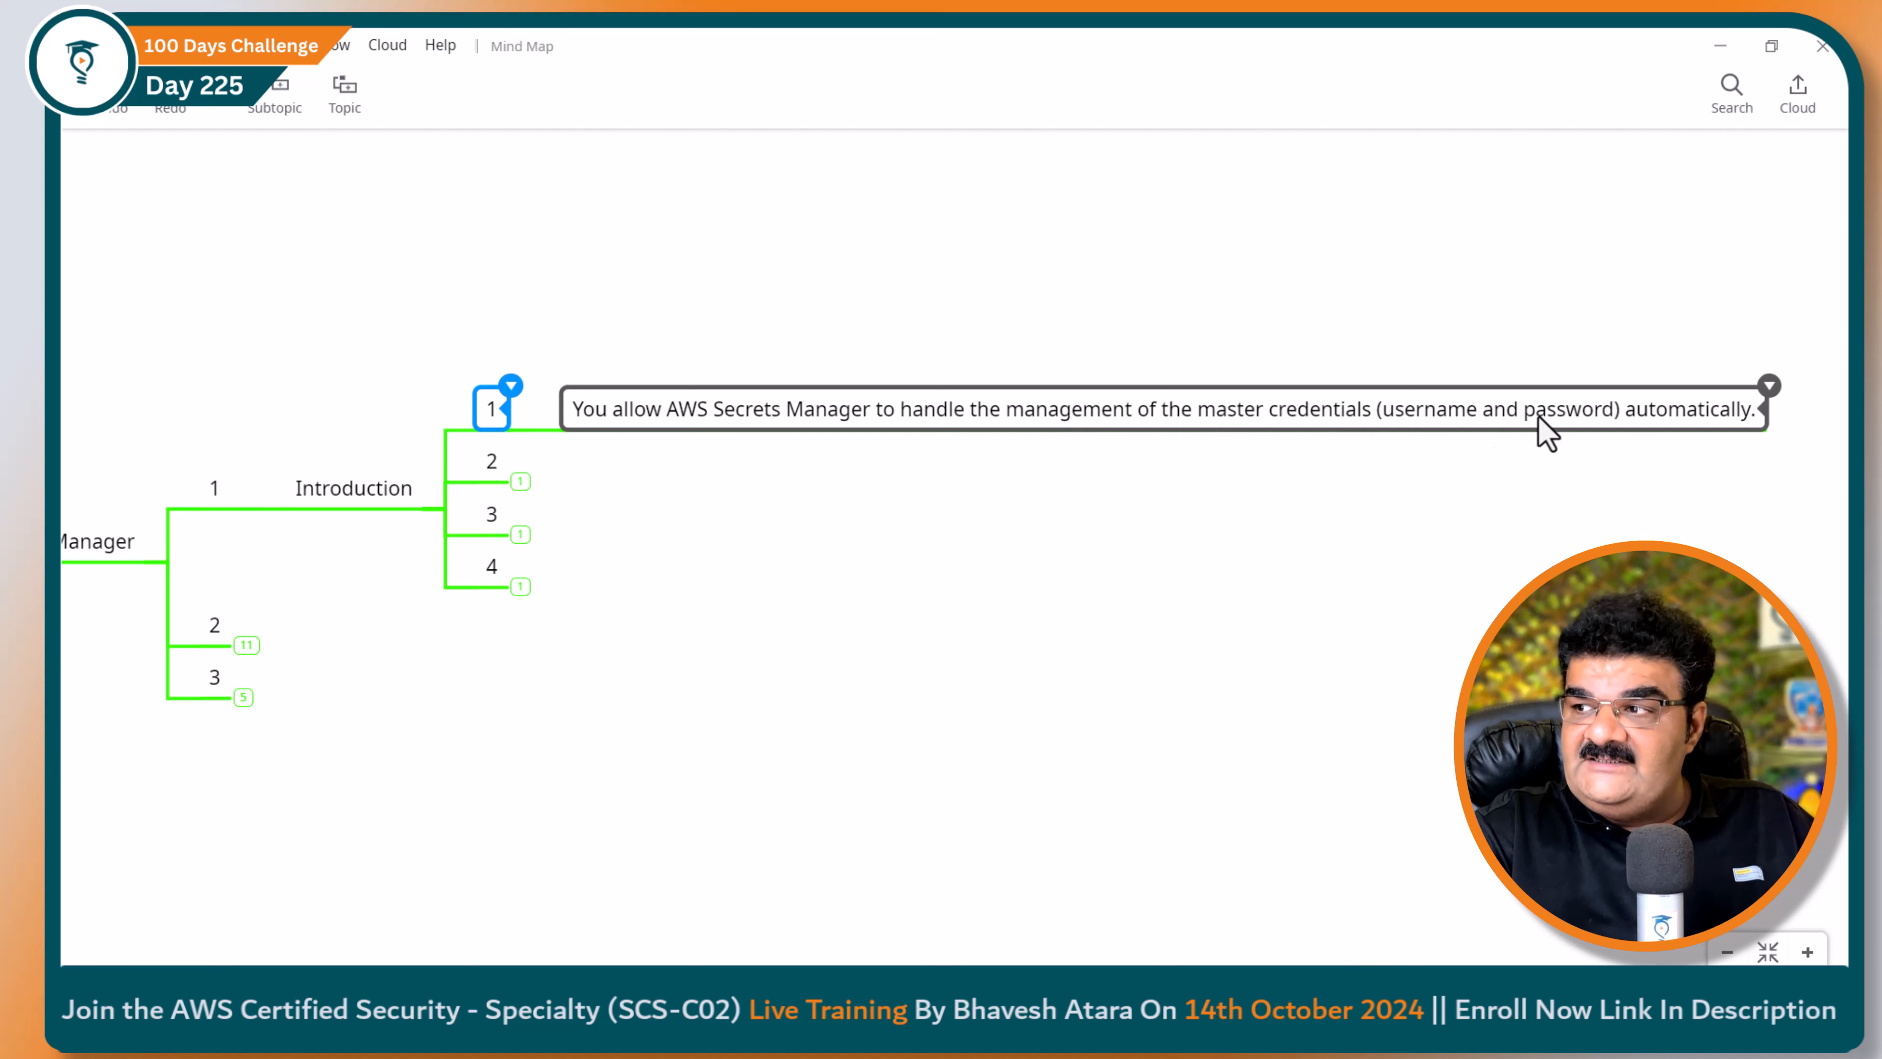
# Step: Reveal Introduction points 2, 3 and 4: secure storage, automatic rotation, RDS password updates
pyautogui.click(780, 487)
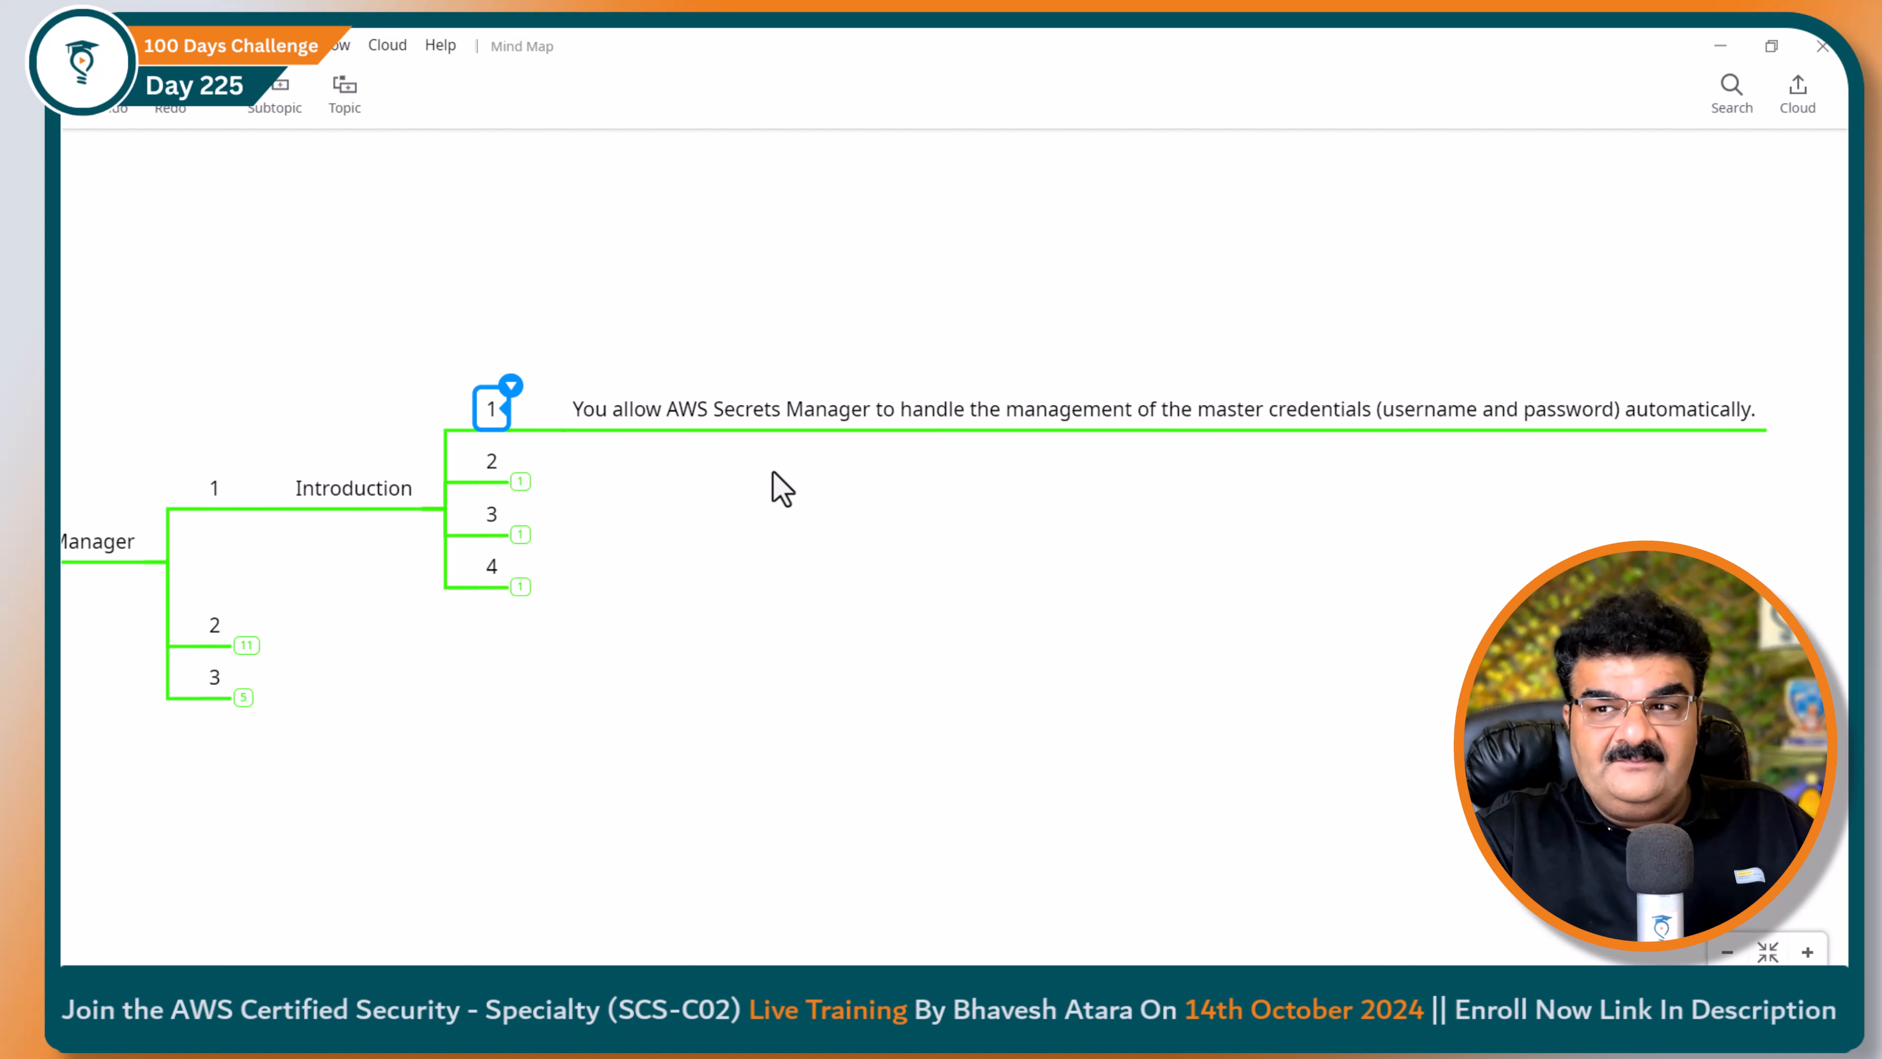
pyautogui.click(491, 461)
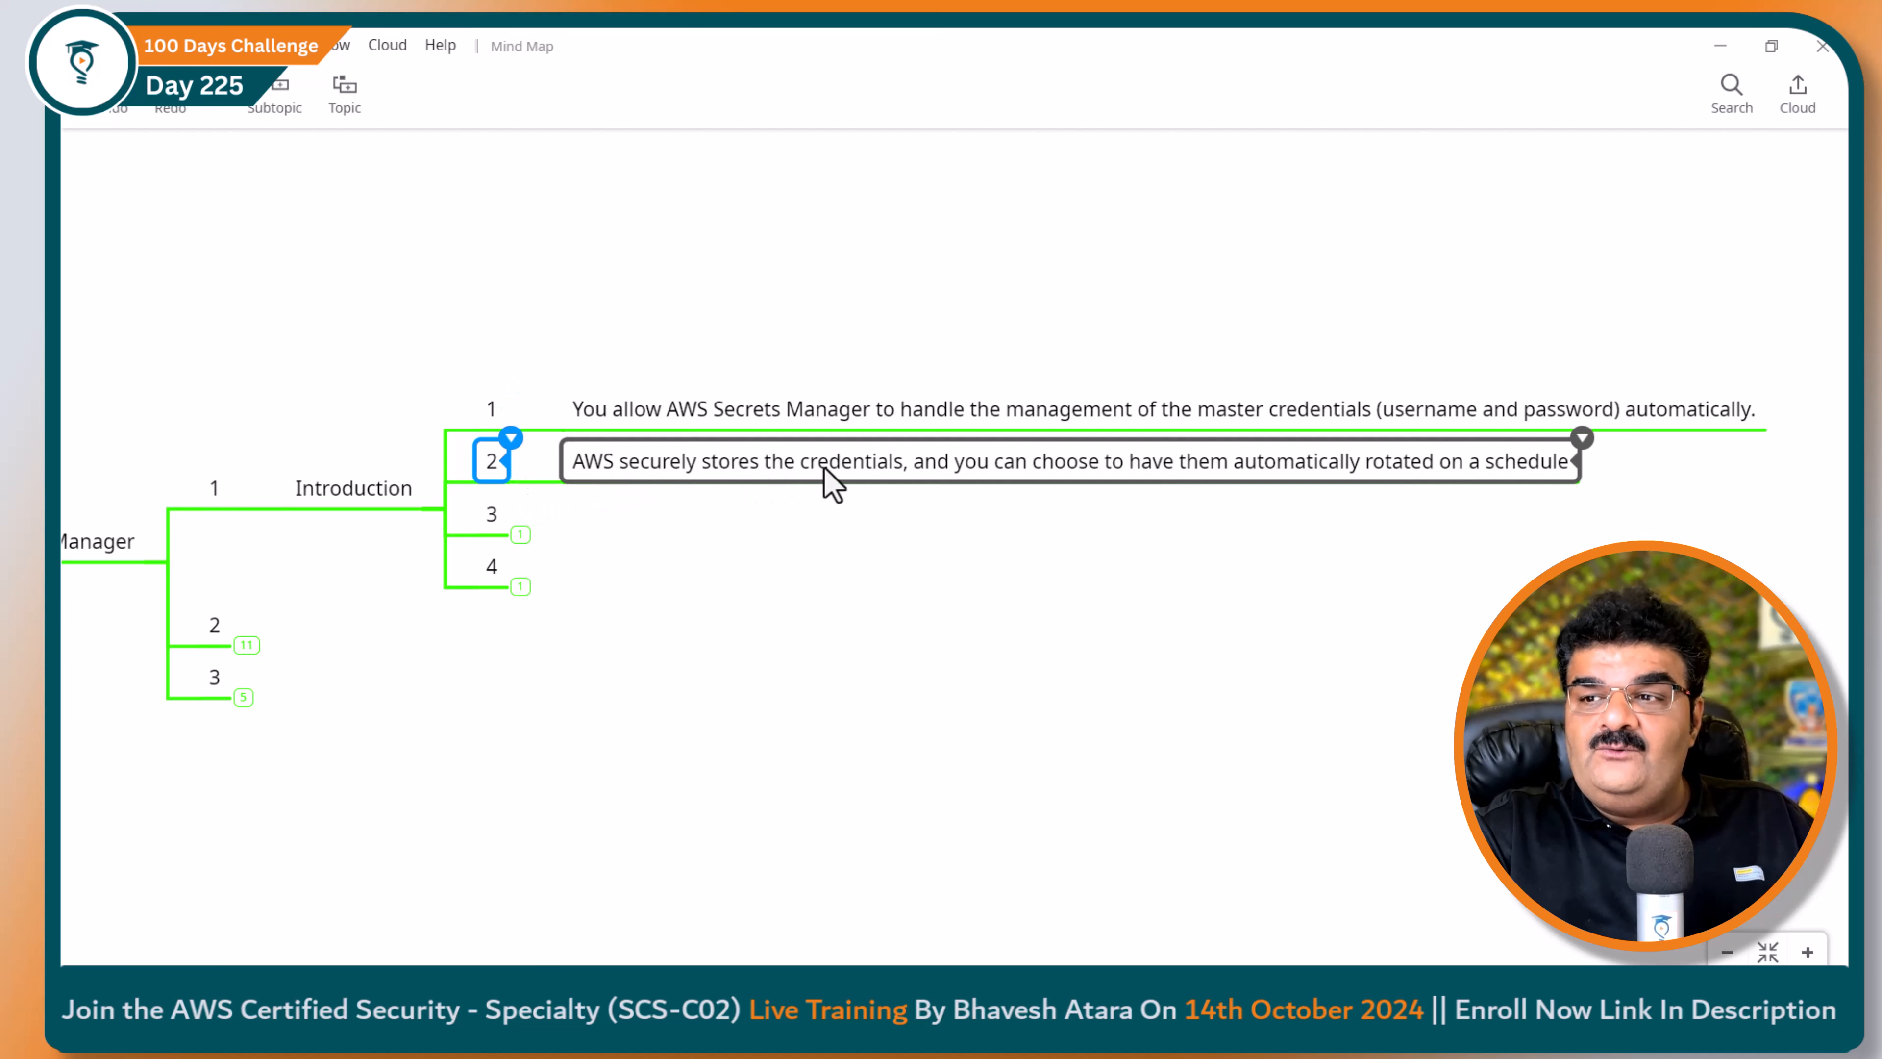
pyautogui.moveTo(1116, 492)
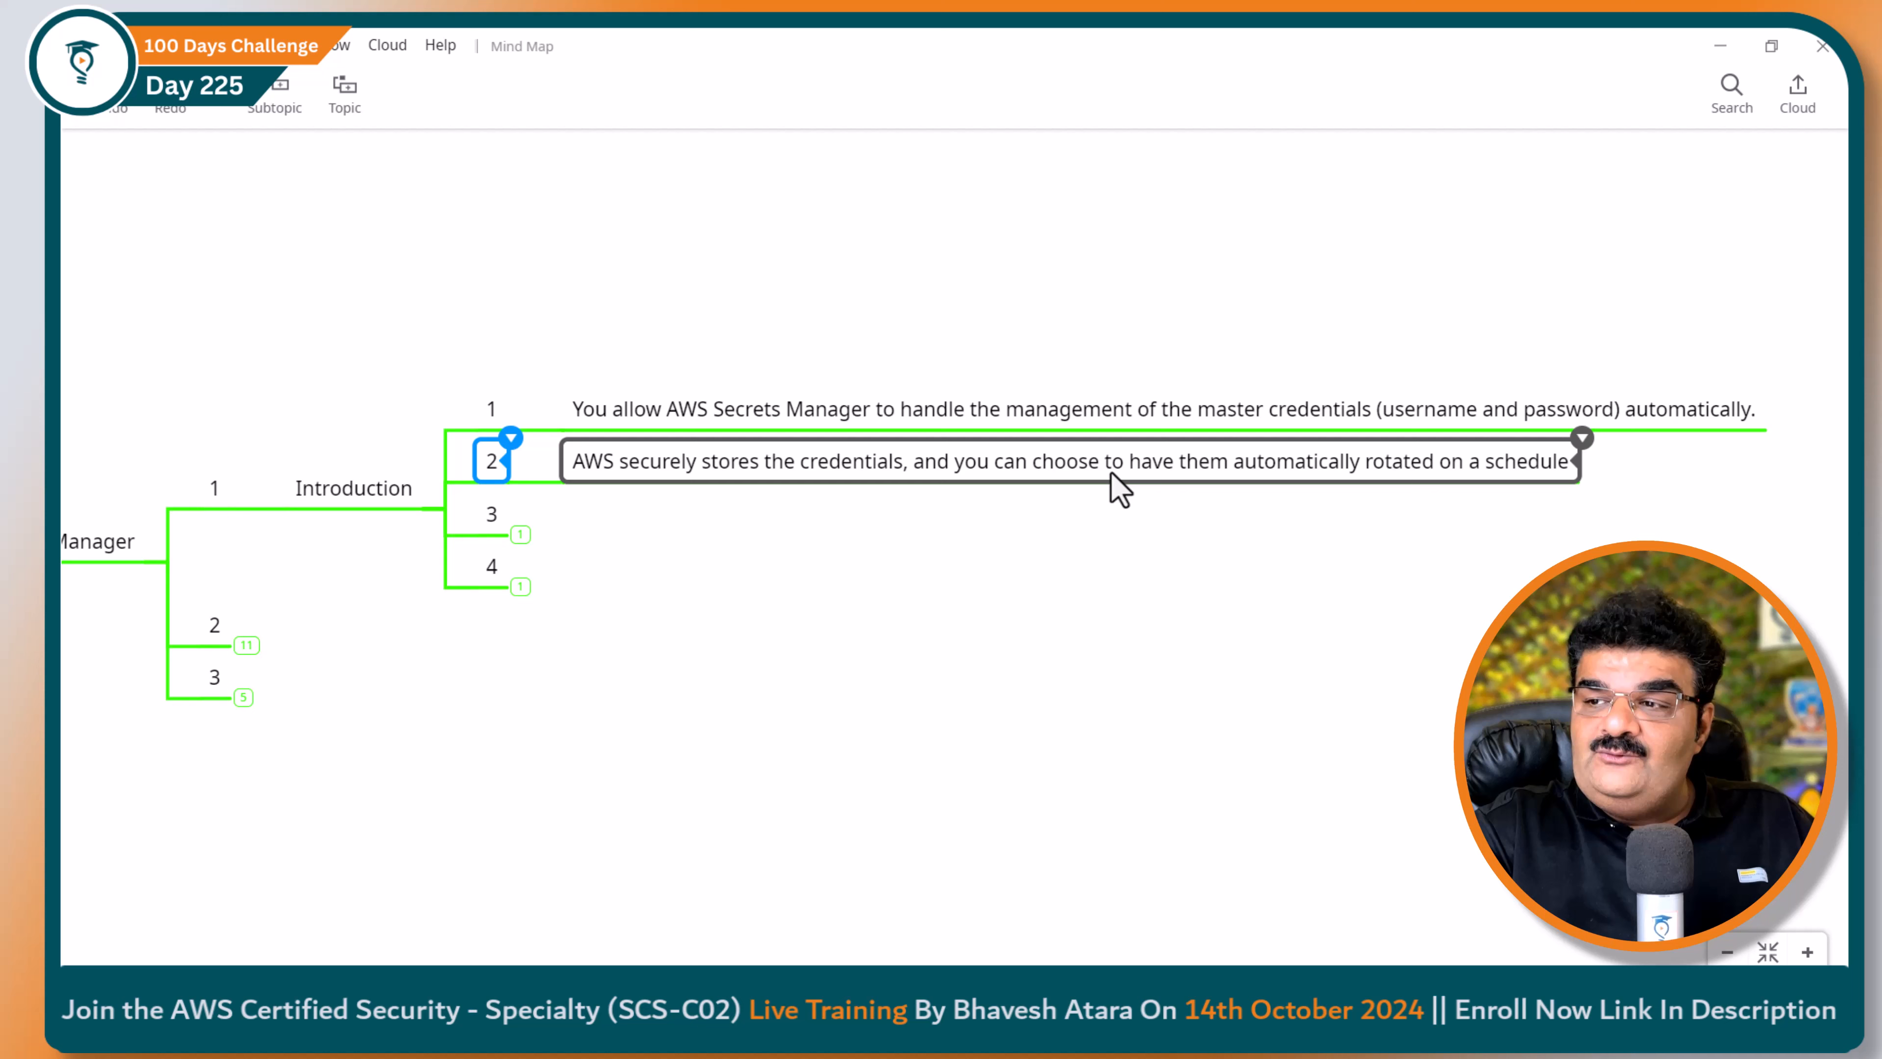
pyautogui.moveTo(1566, 492)
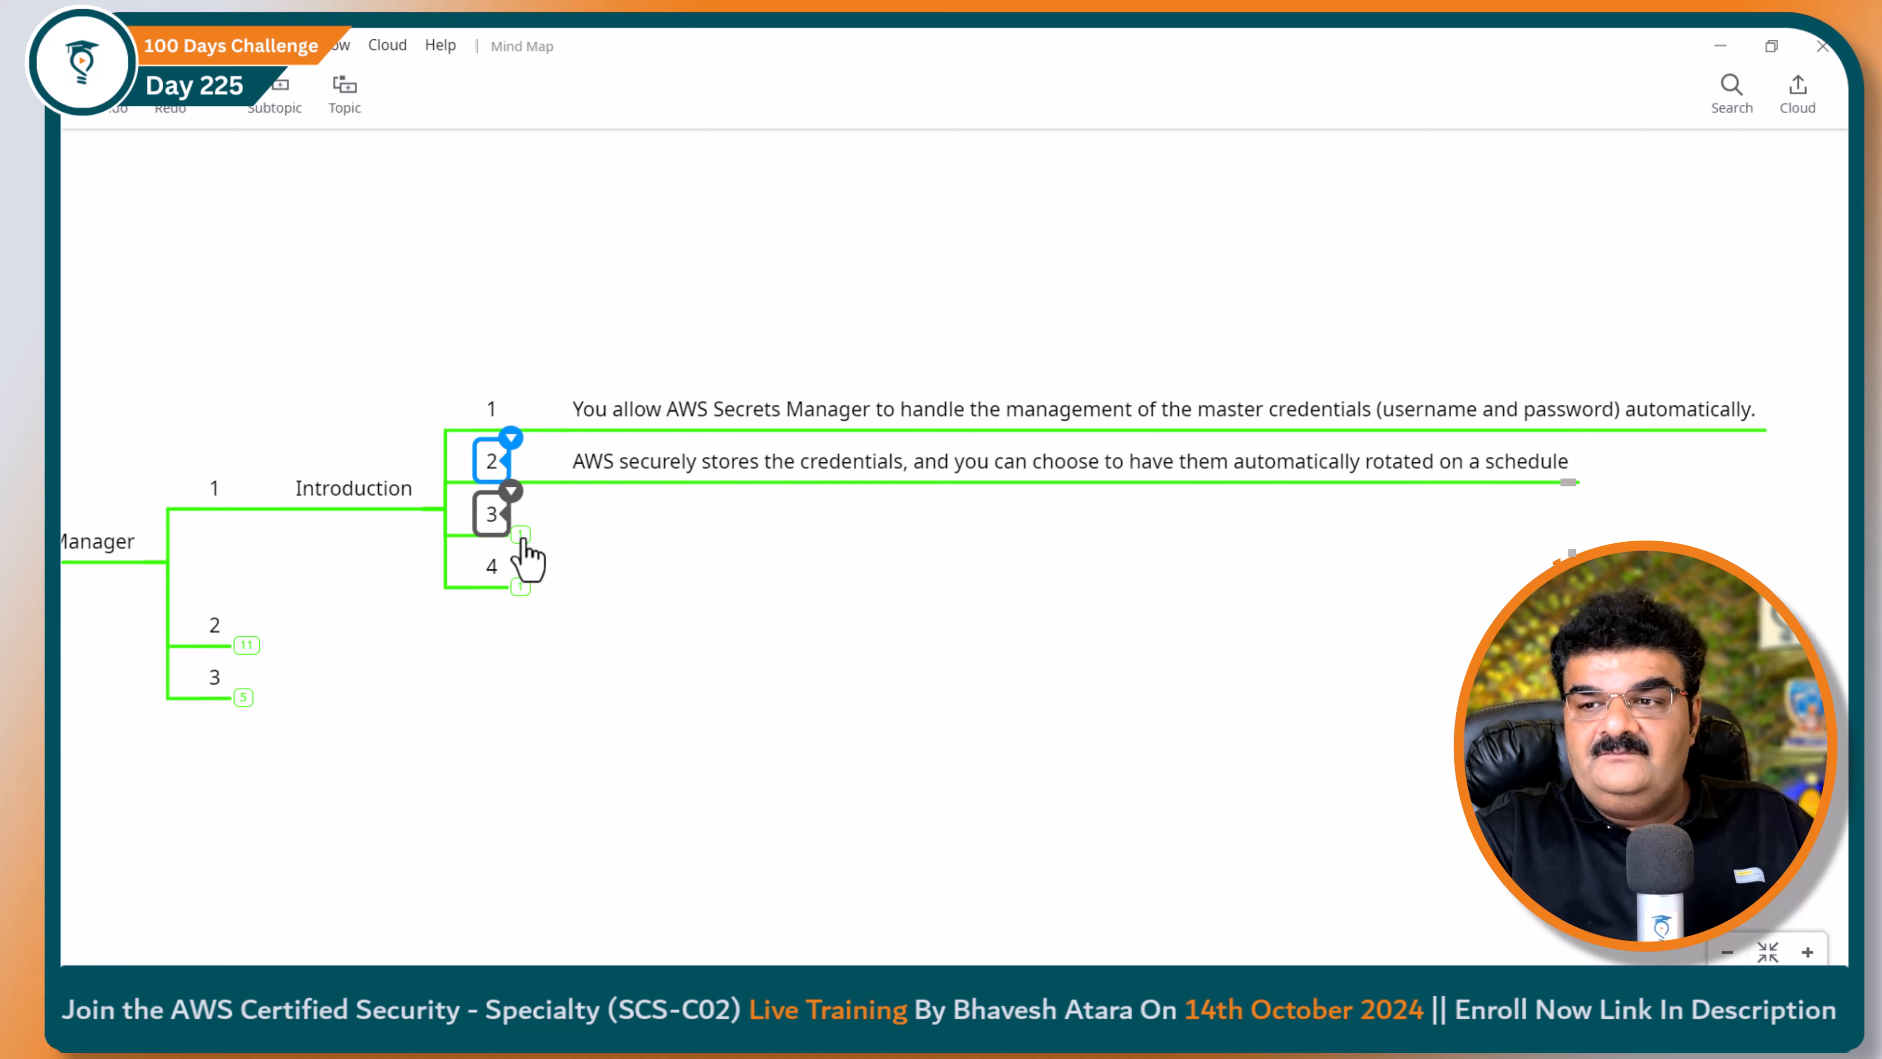
pyautogui.click(520, 517)
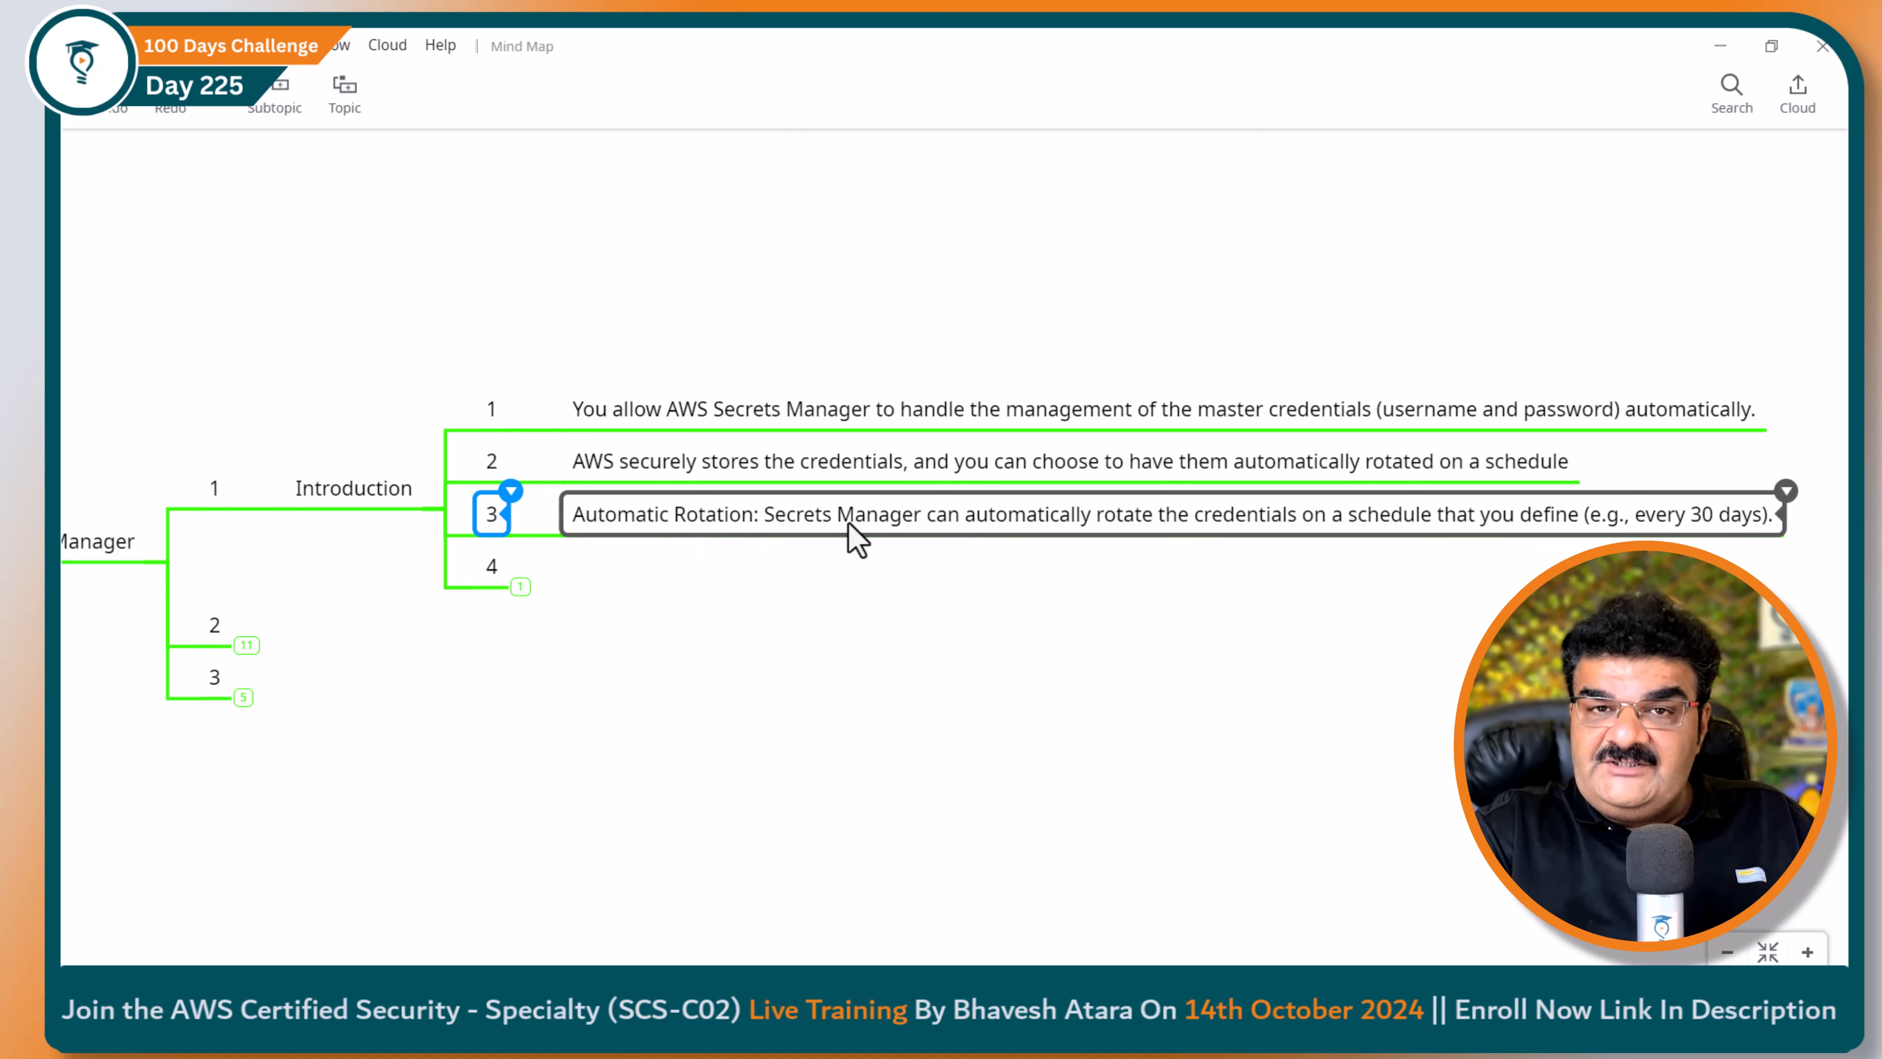
pyautogui.moveTo(1187, 546)
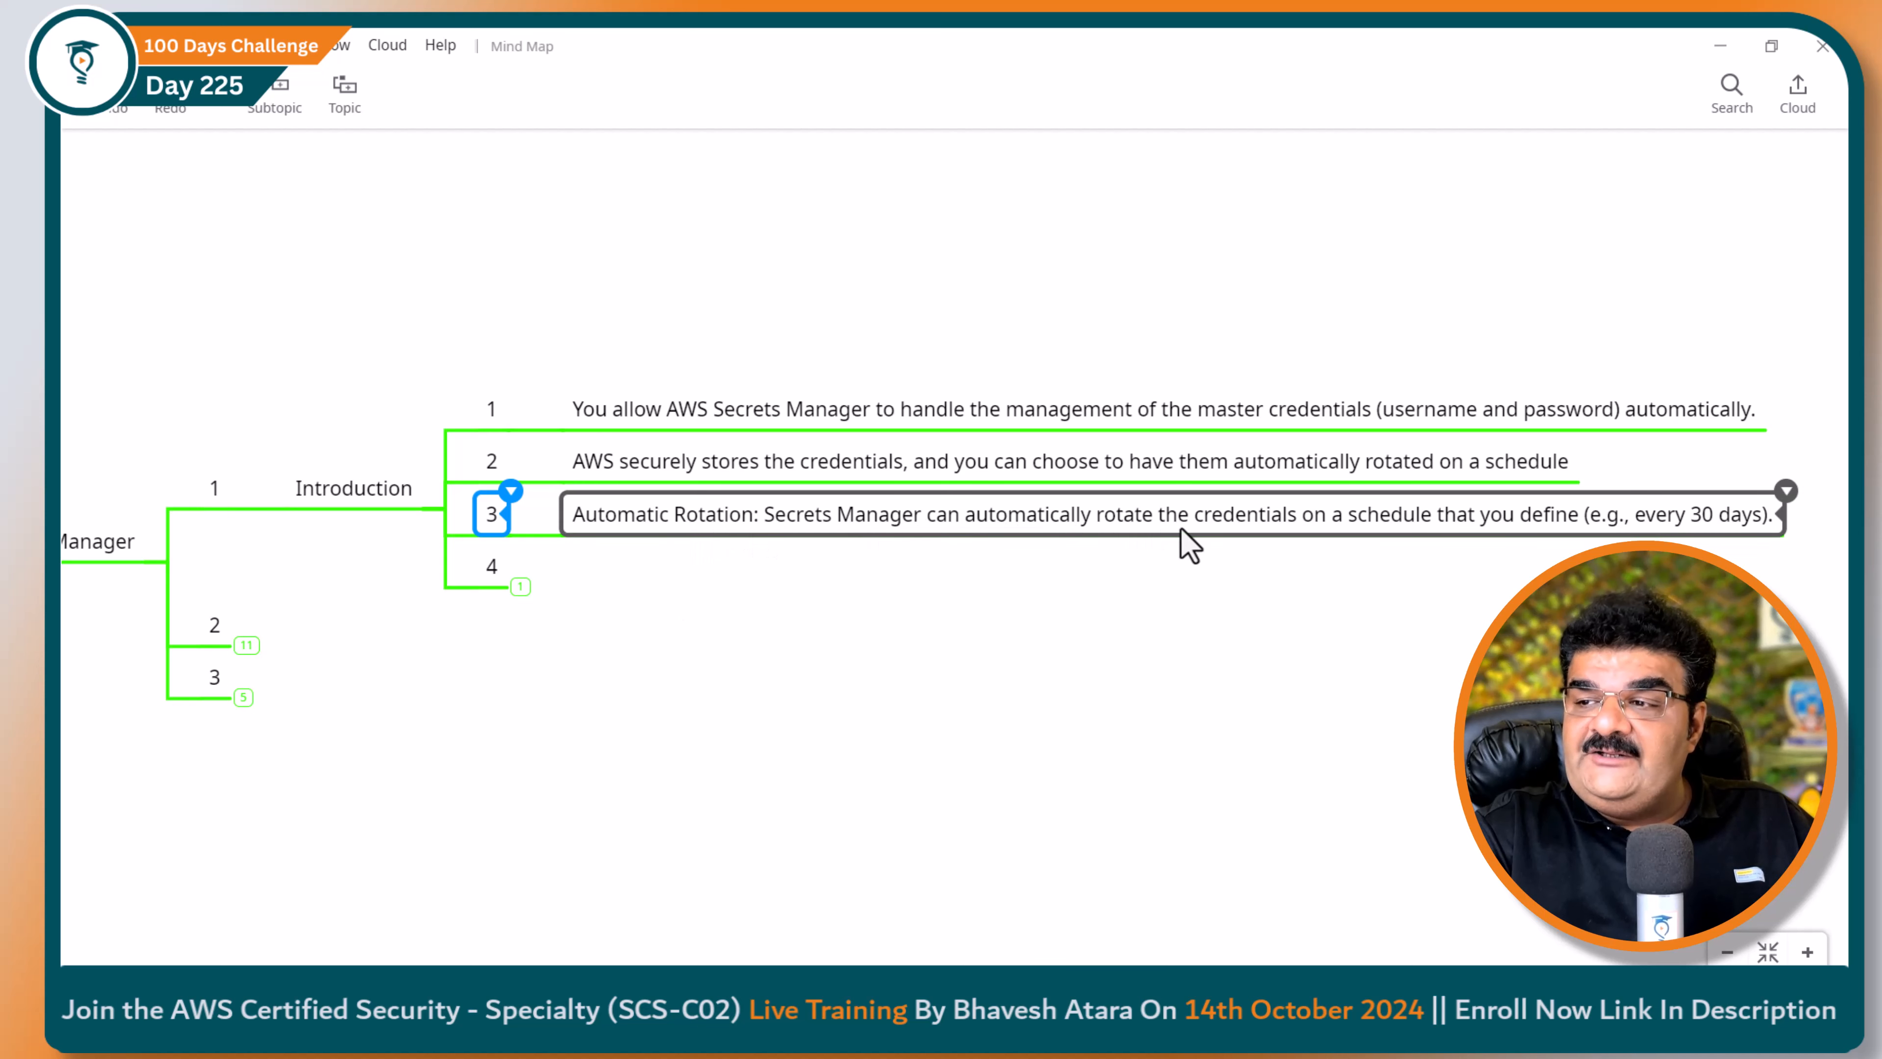
pyautogui.moveTo(1398, 546)
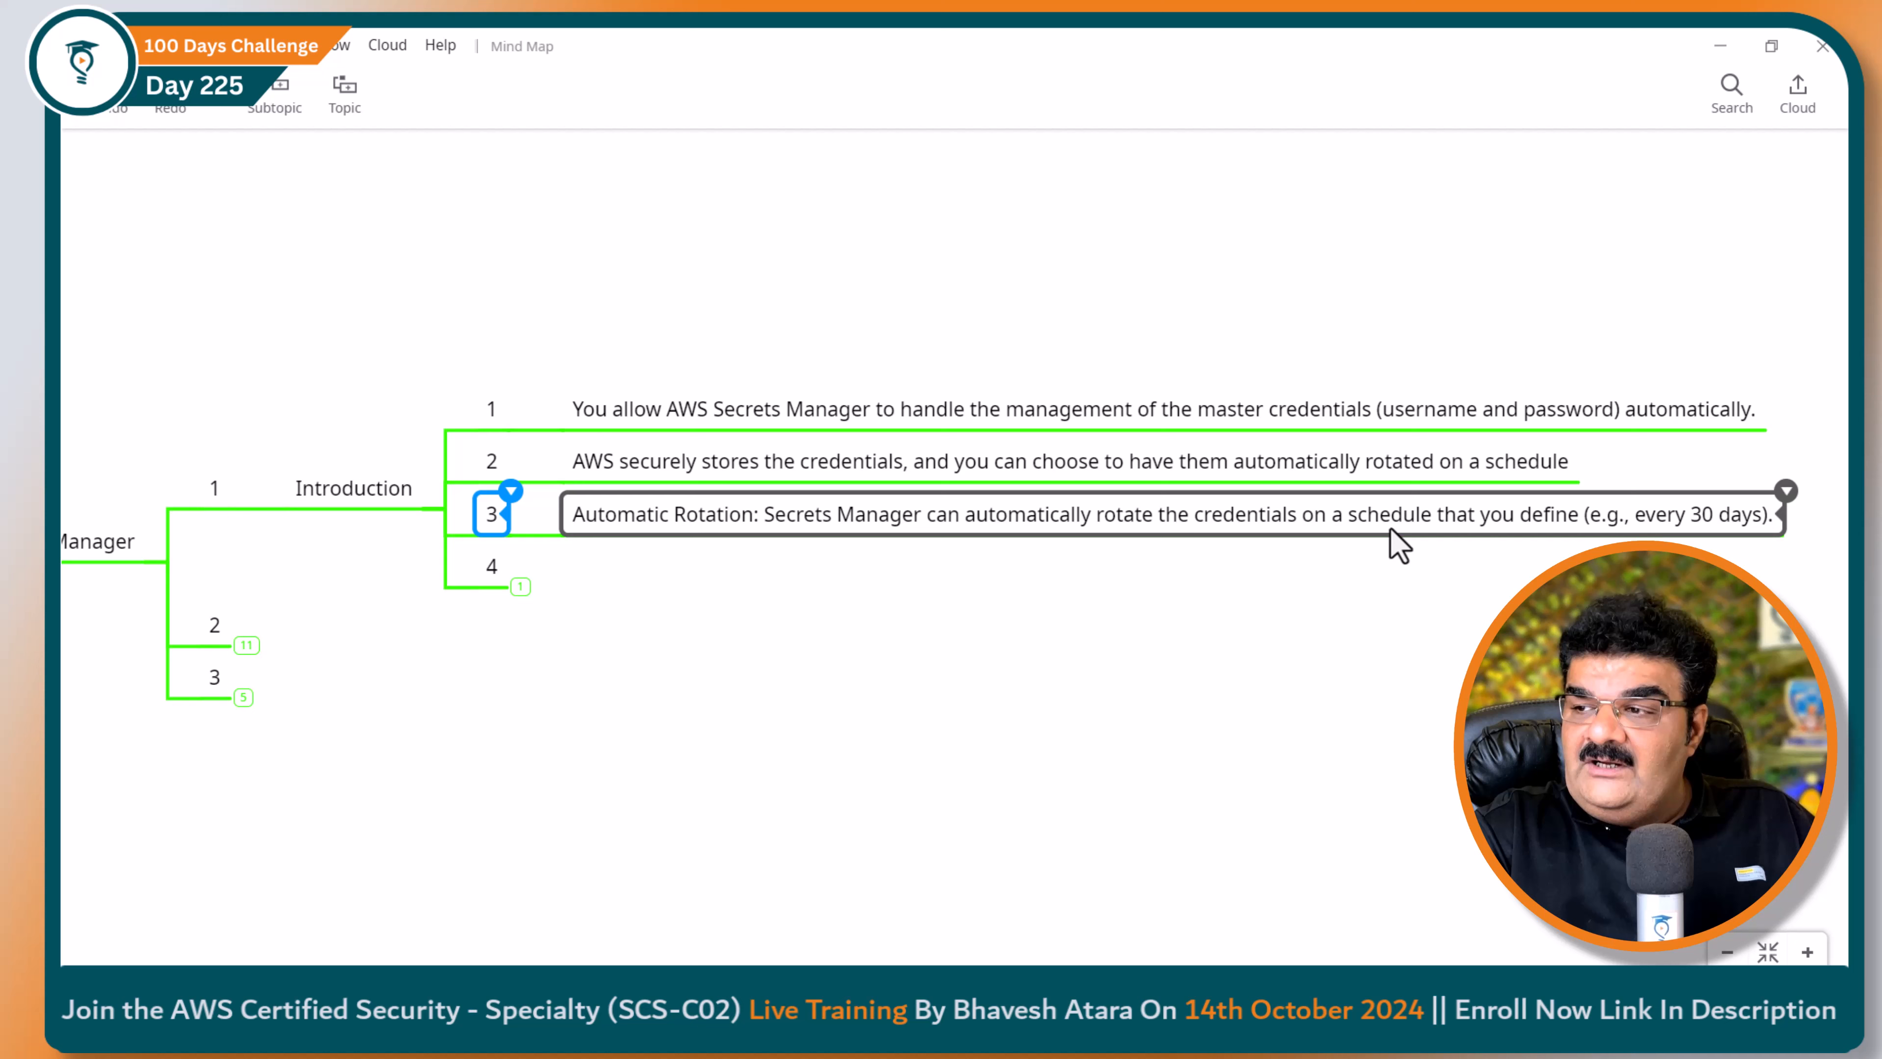
pyautogui.moveTo(647, 540)
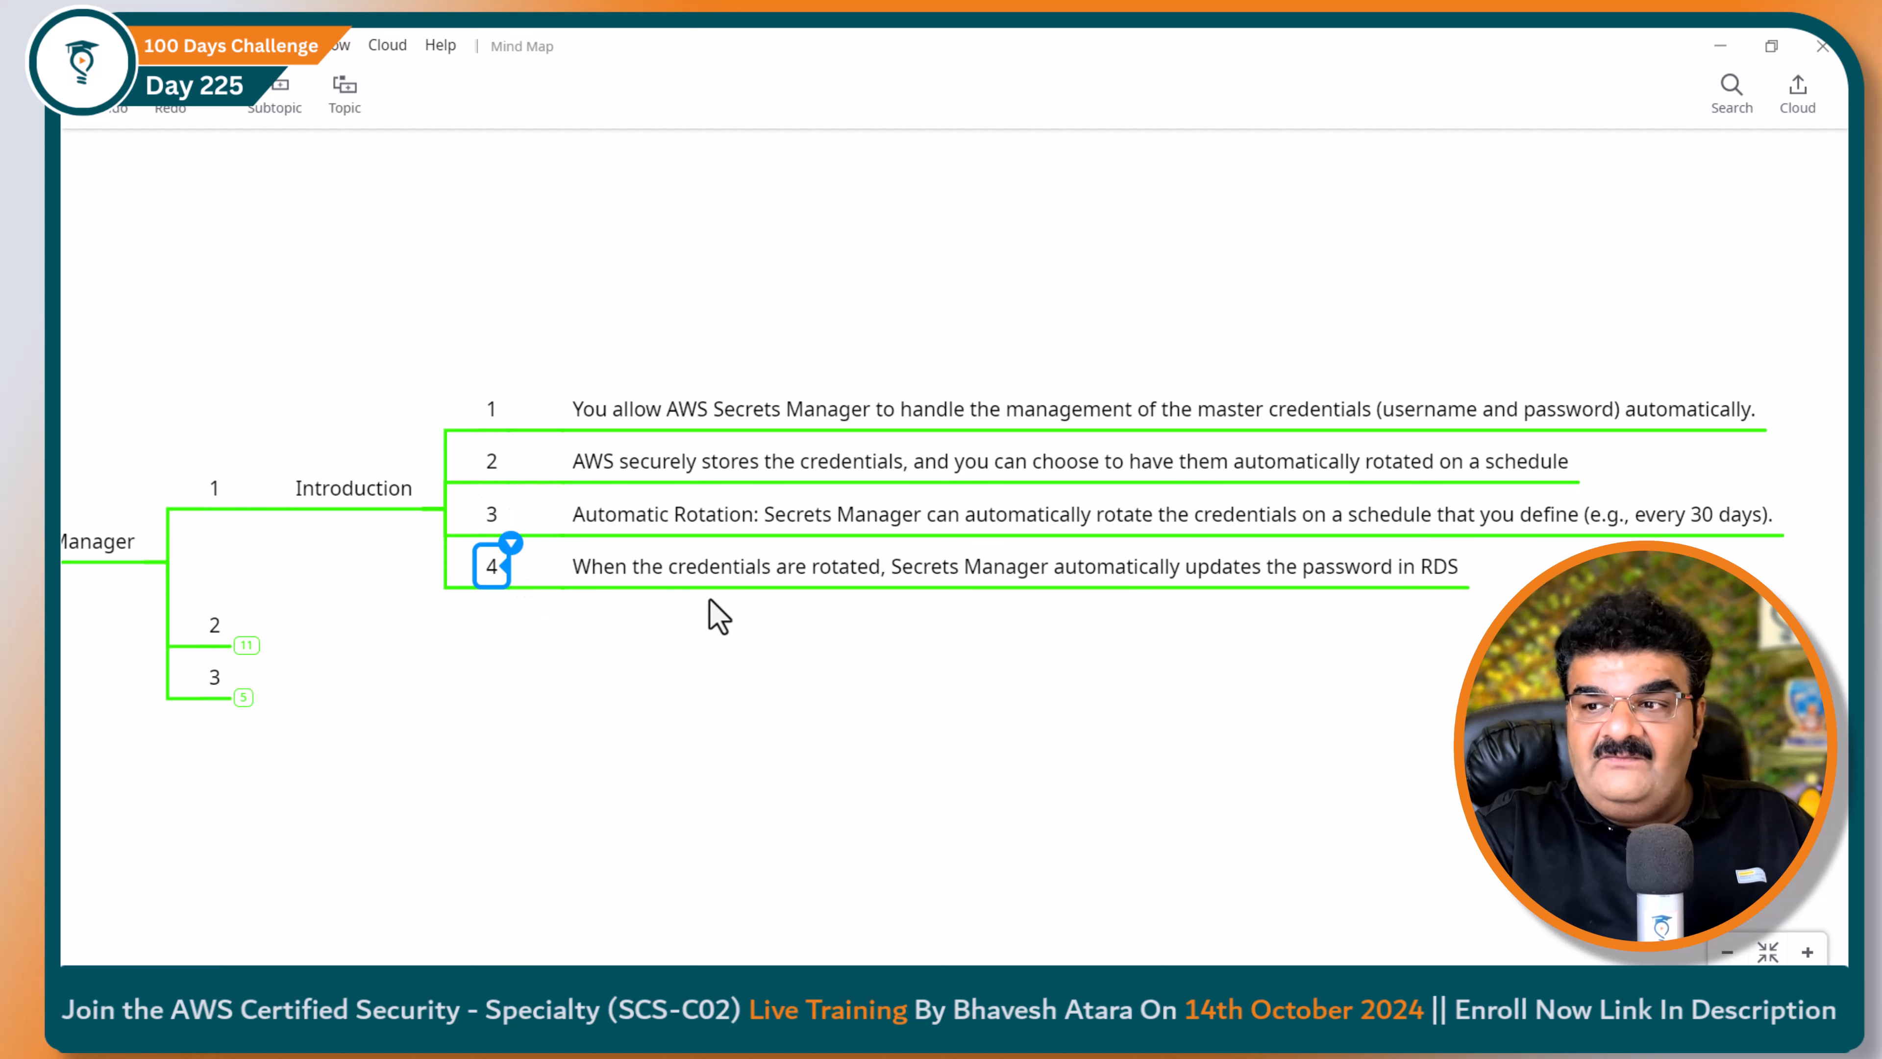
pyautogui.click(924, 567)
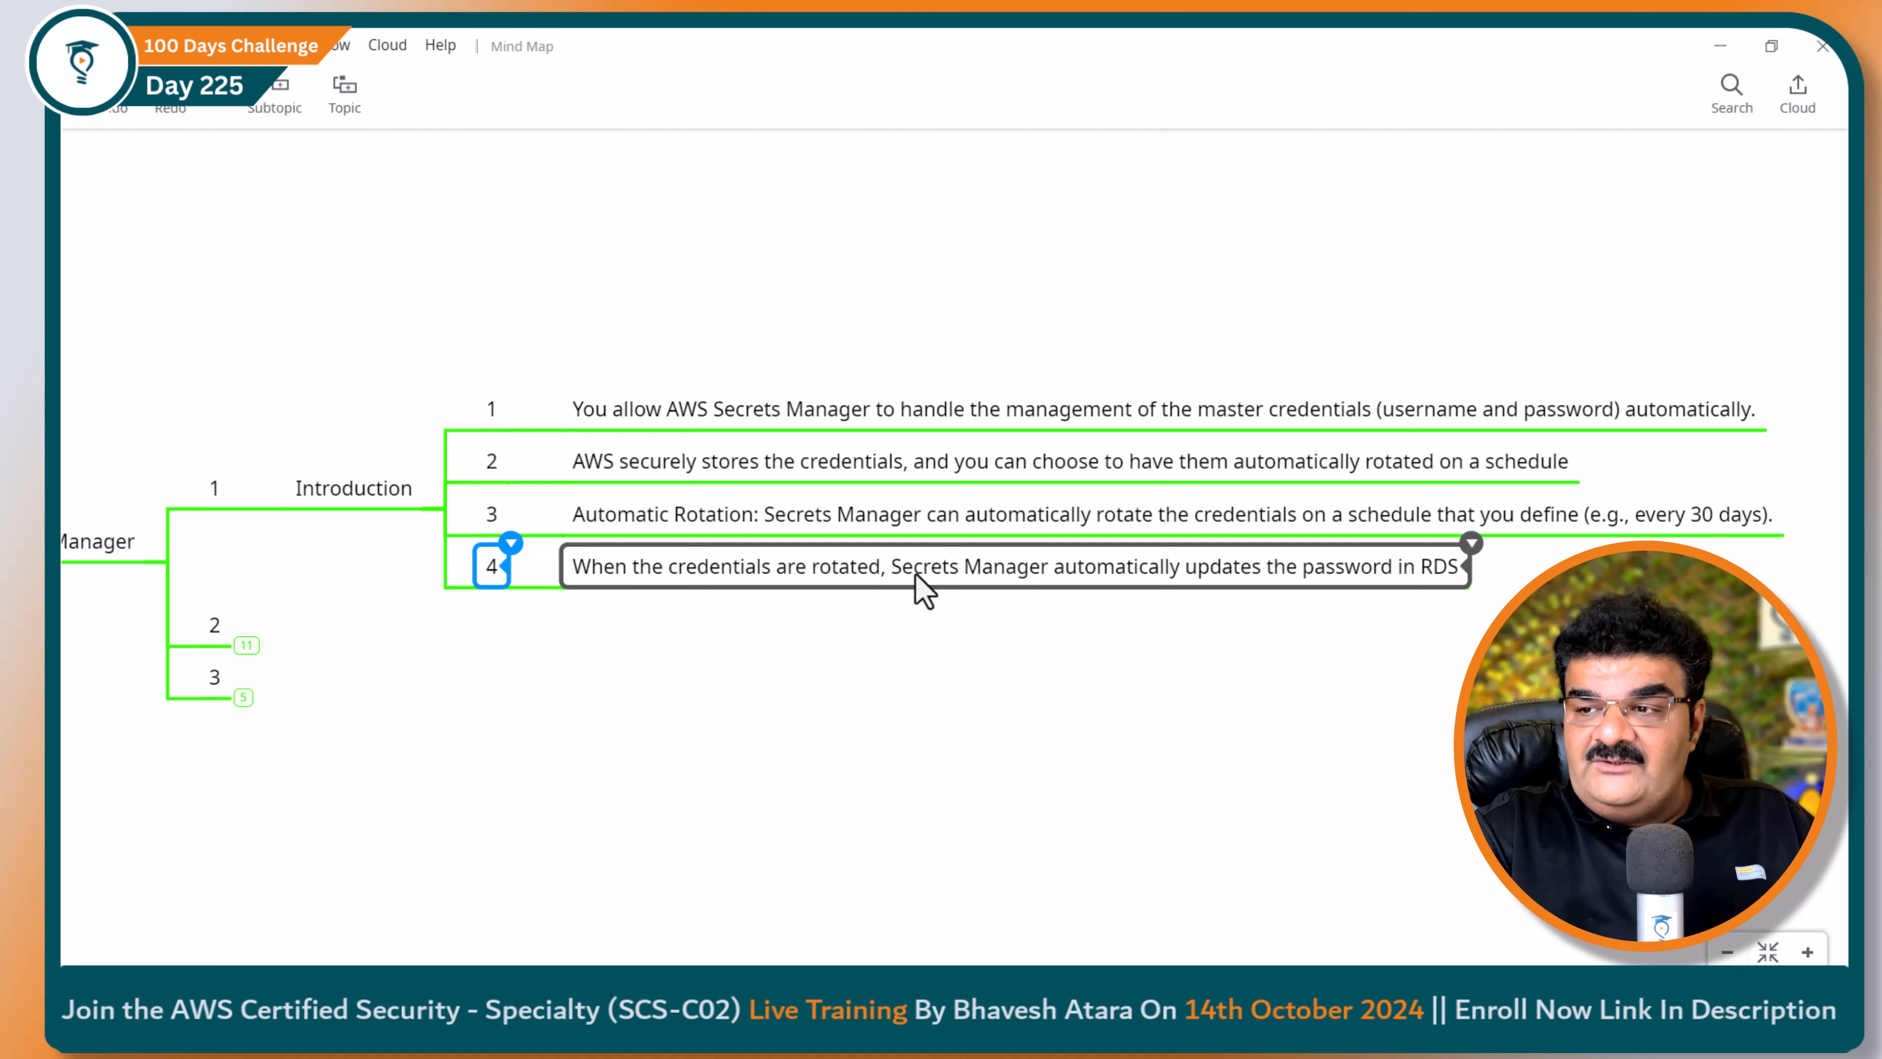
pyautogui.moveTo(1404, 594)
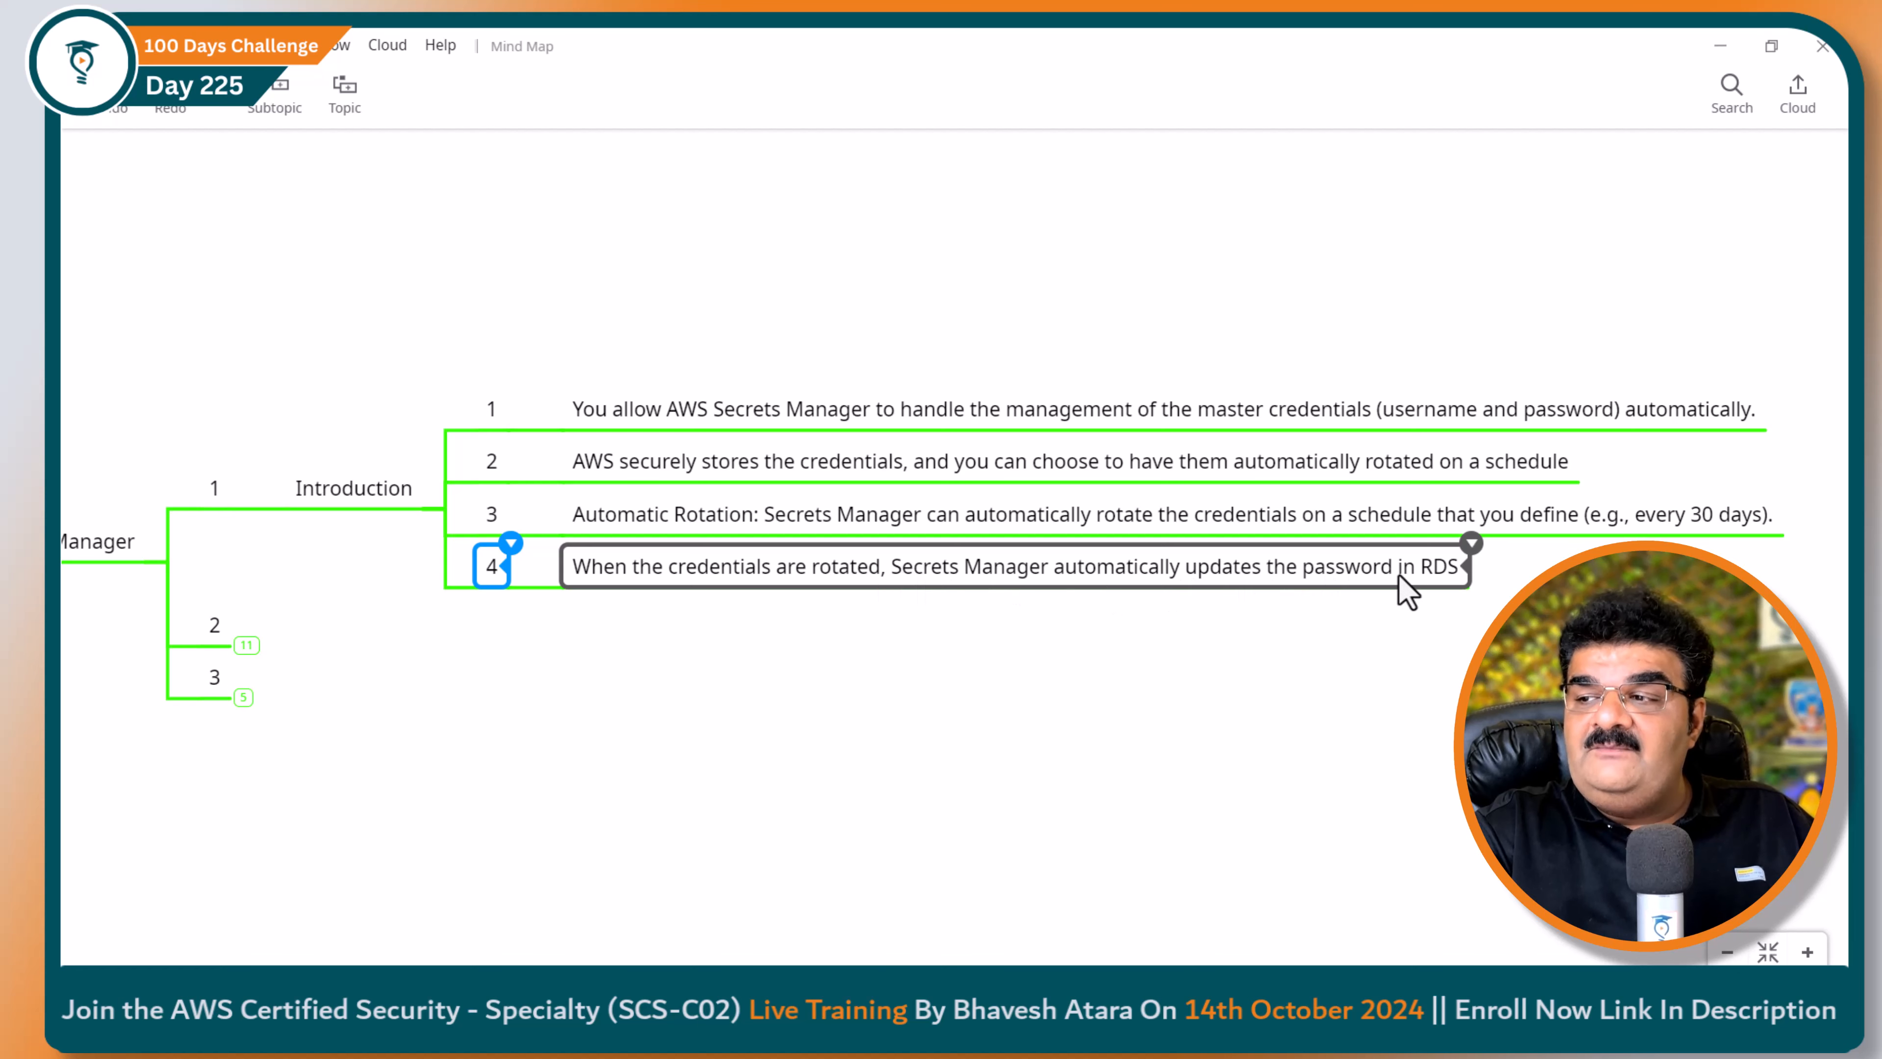
pyautogui.click(738, 811)
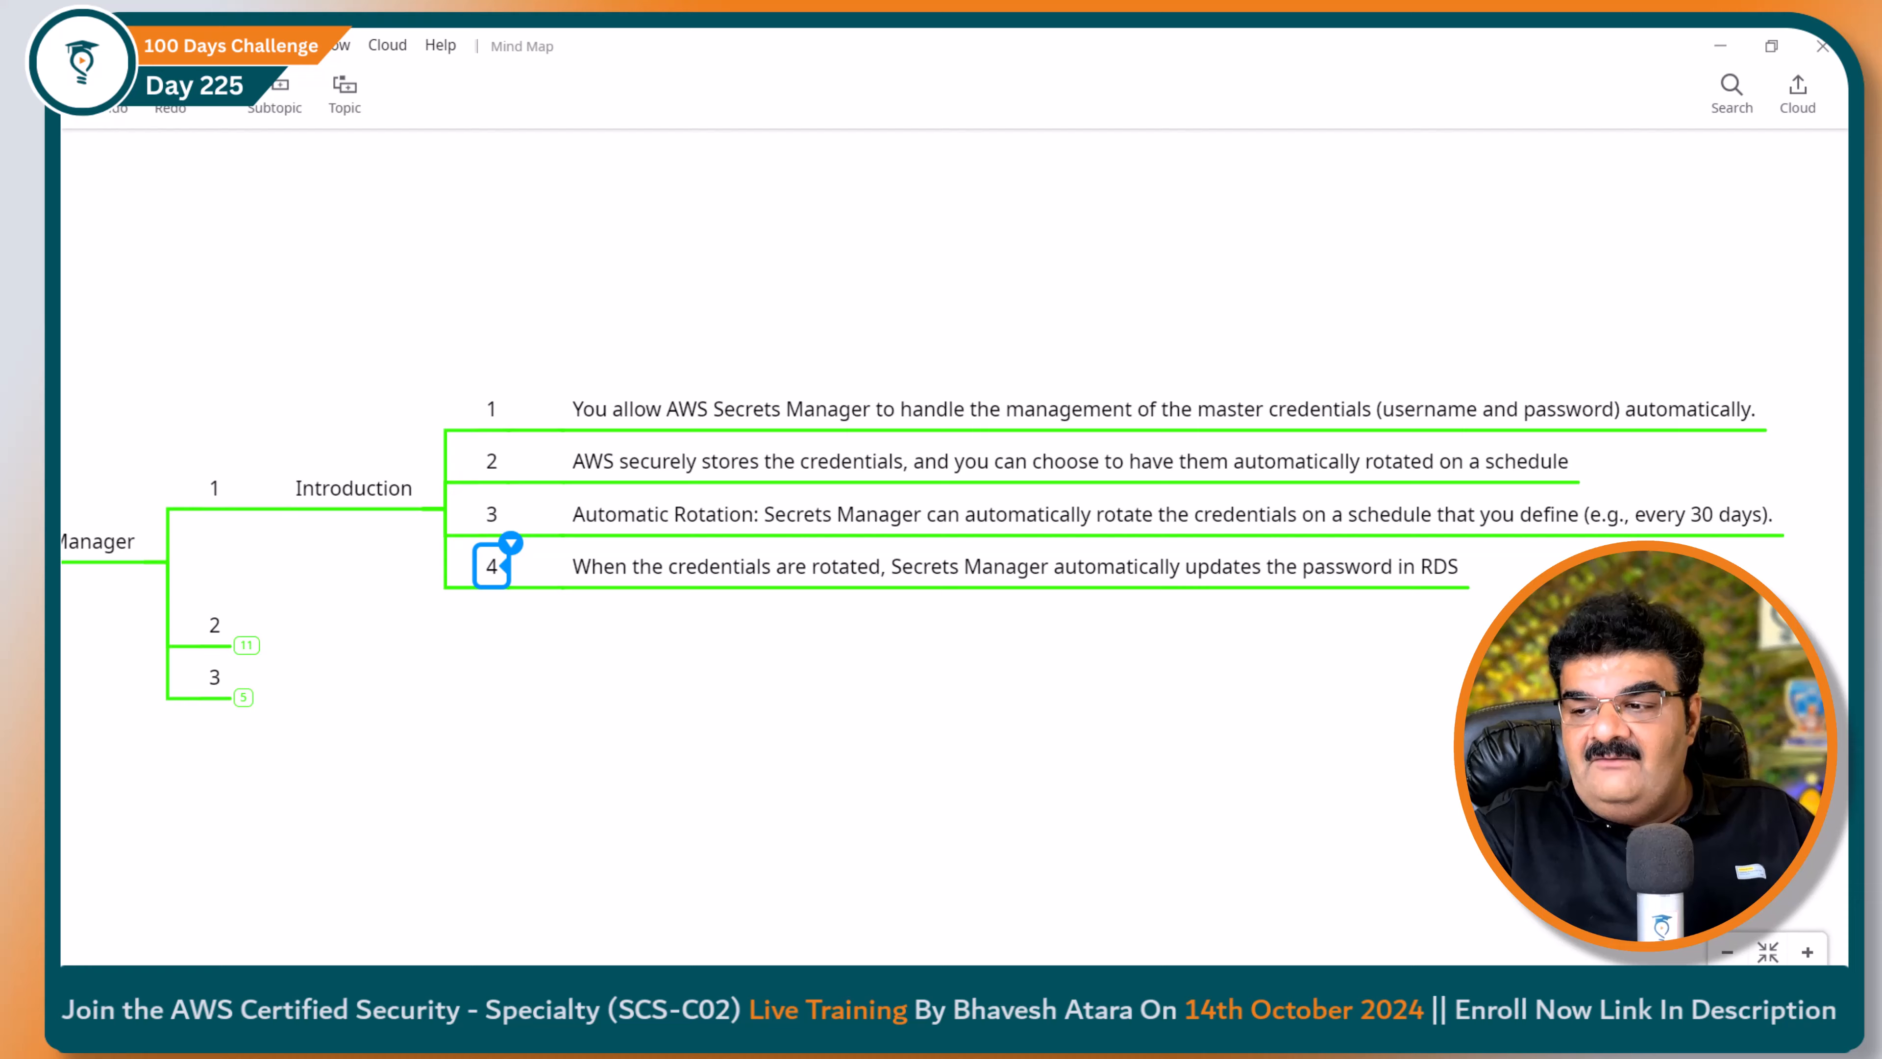
# Step: Return from XMind to the RDS Create database page at Credentials management
pyautogui.click(754, 50)
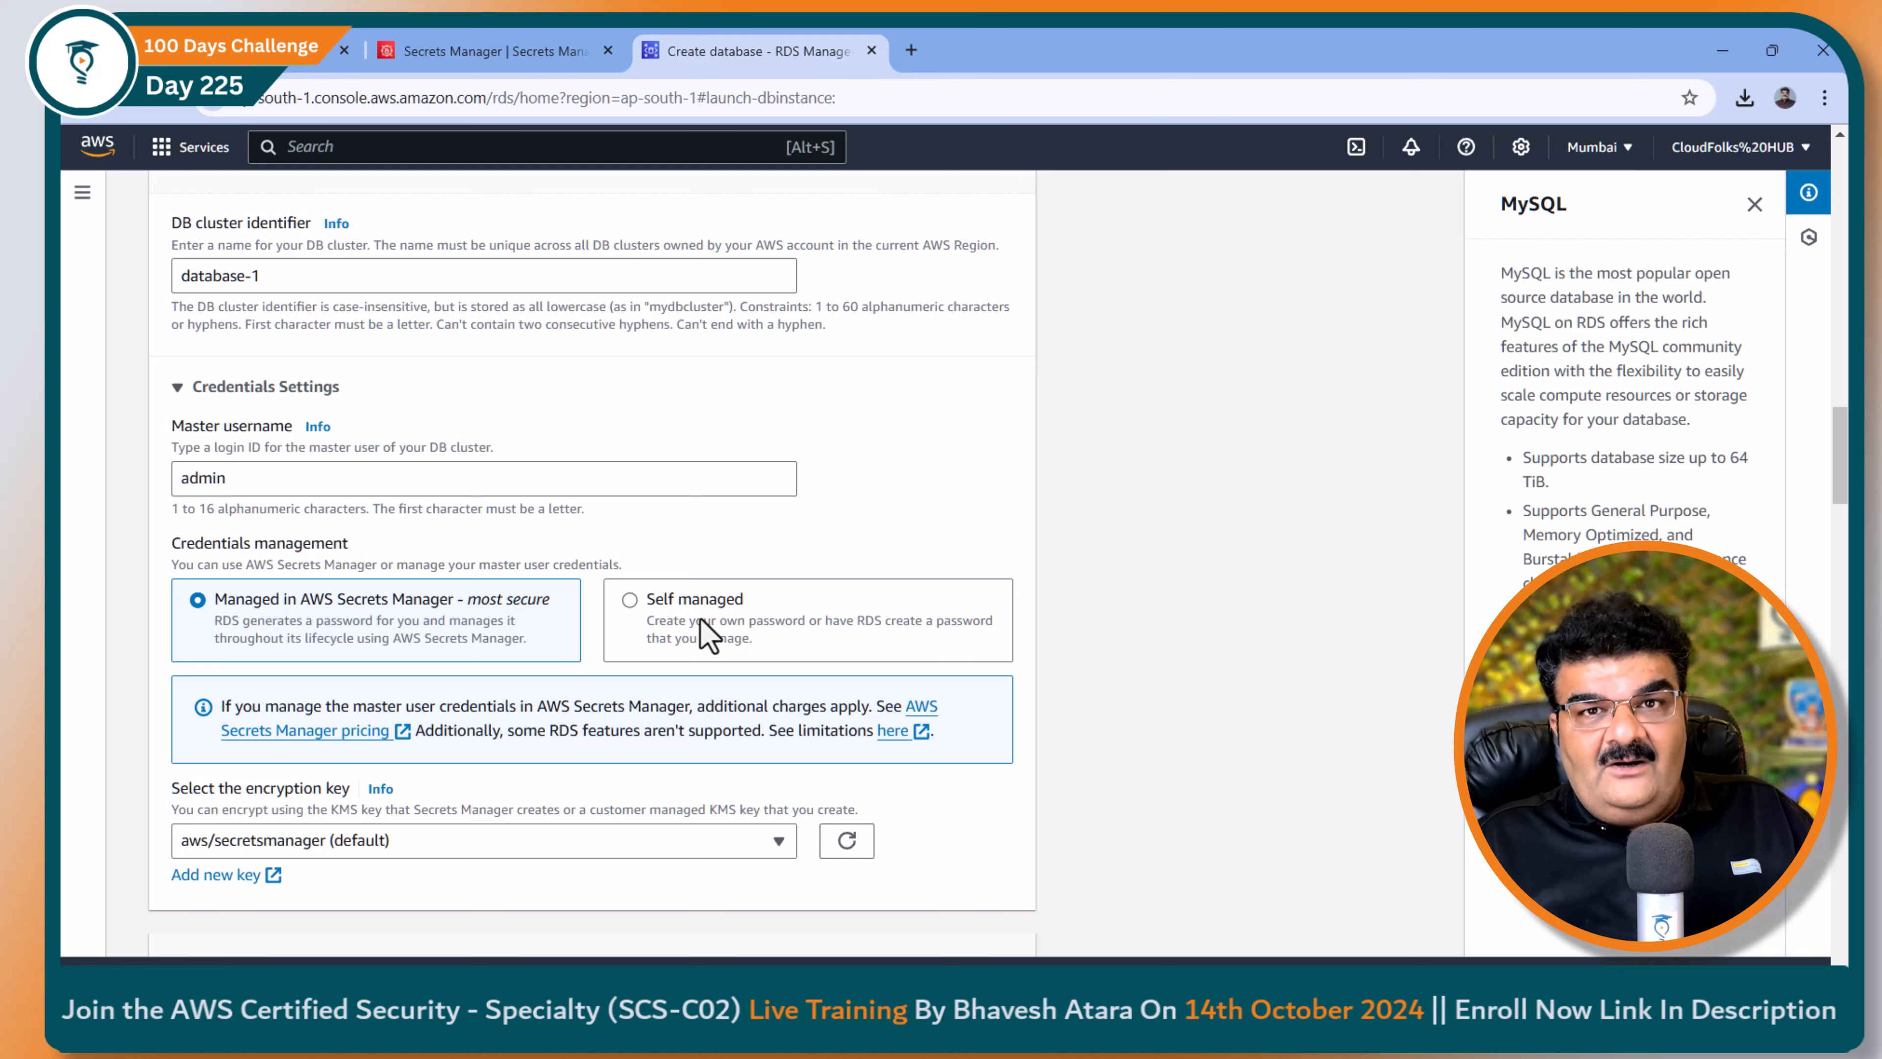
# Step: Leave database creation and start modifying the existing mydb instance from the Databases list
pyautogui.scroll(3)
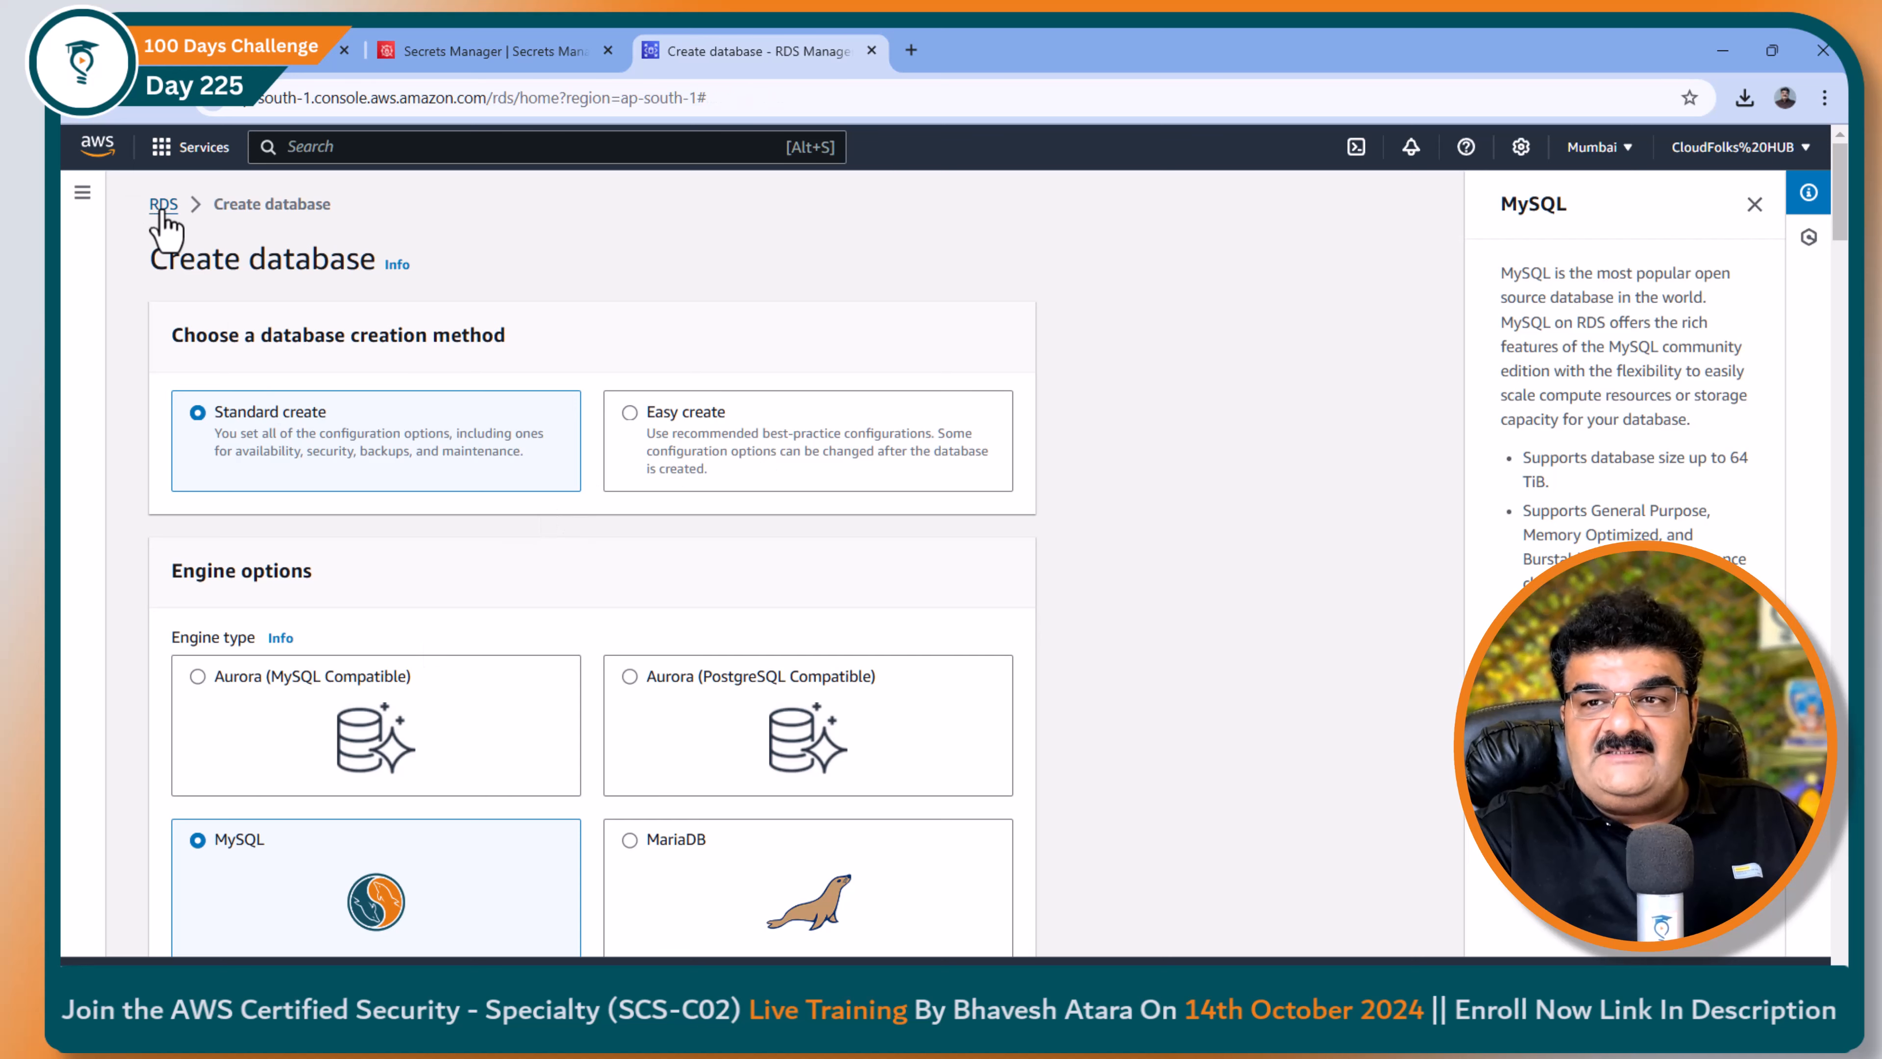
pyautogui.click(163, 204)
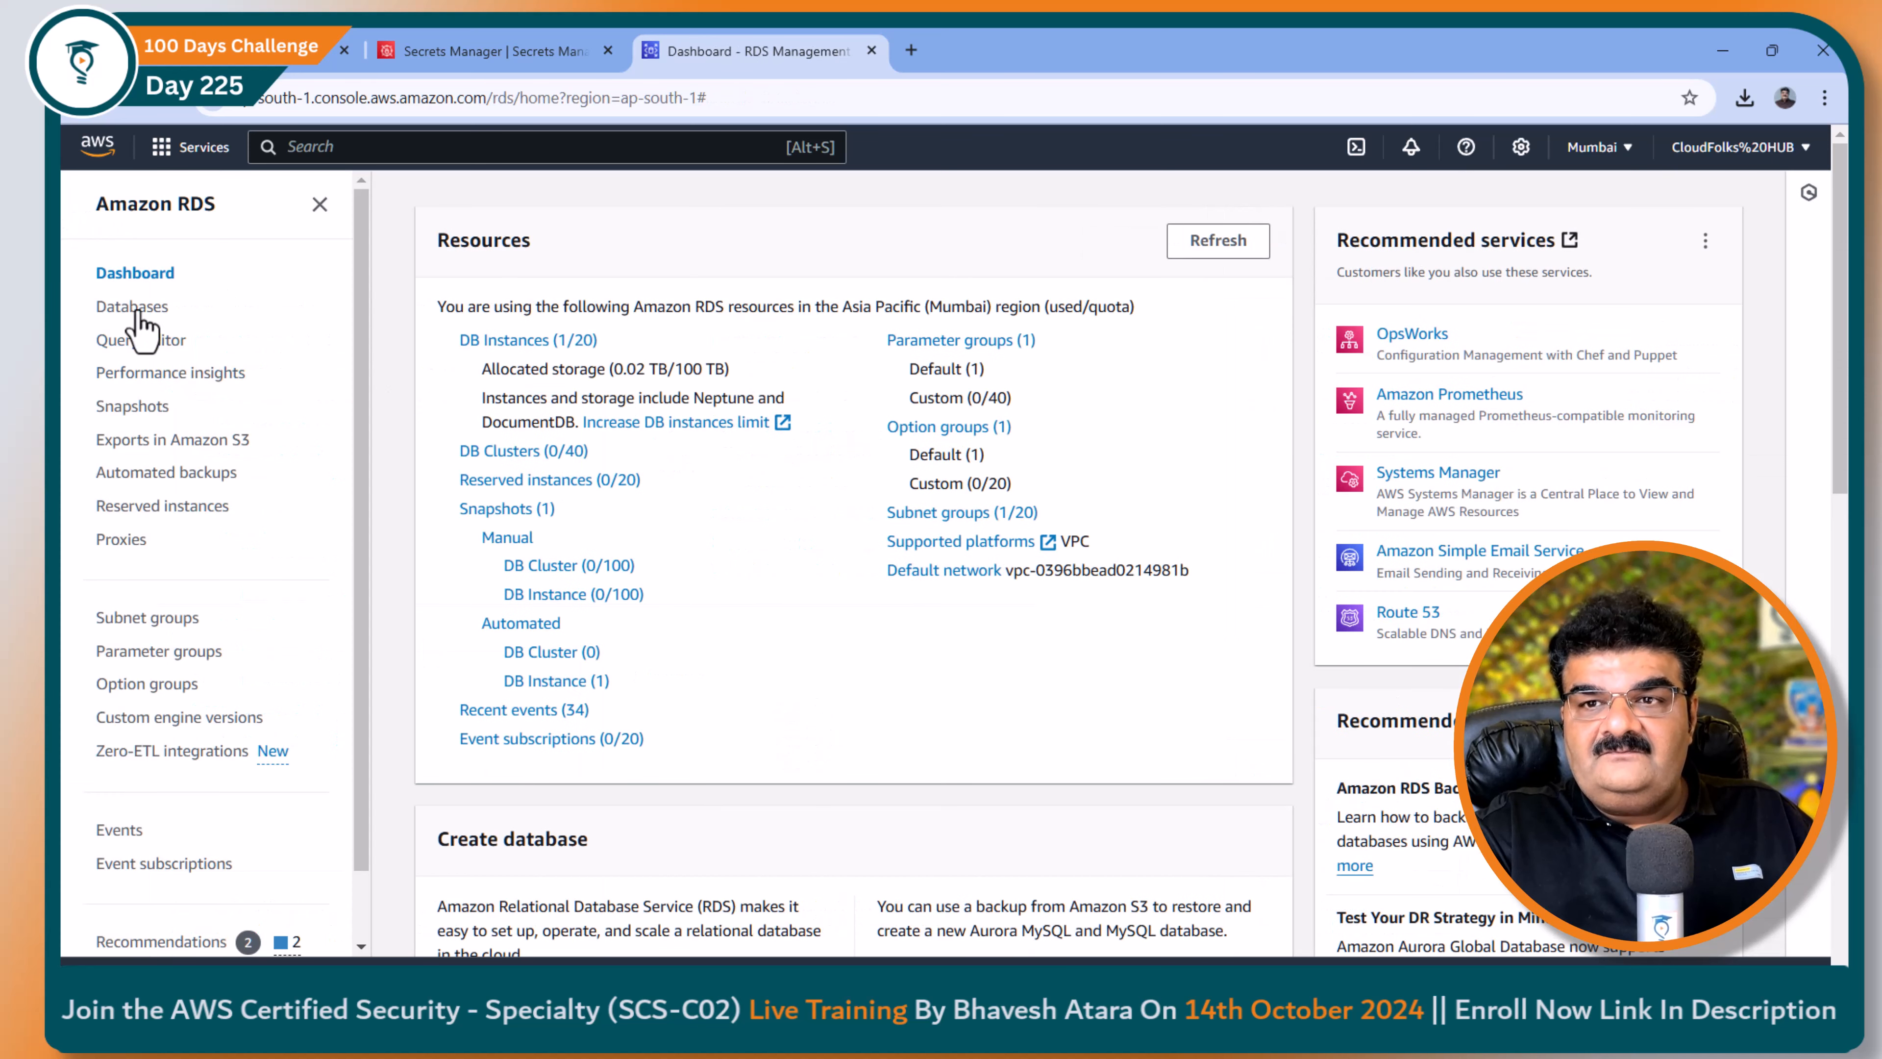
pyautogui.click(132, 306)
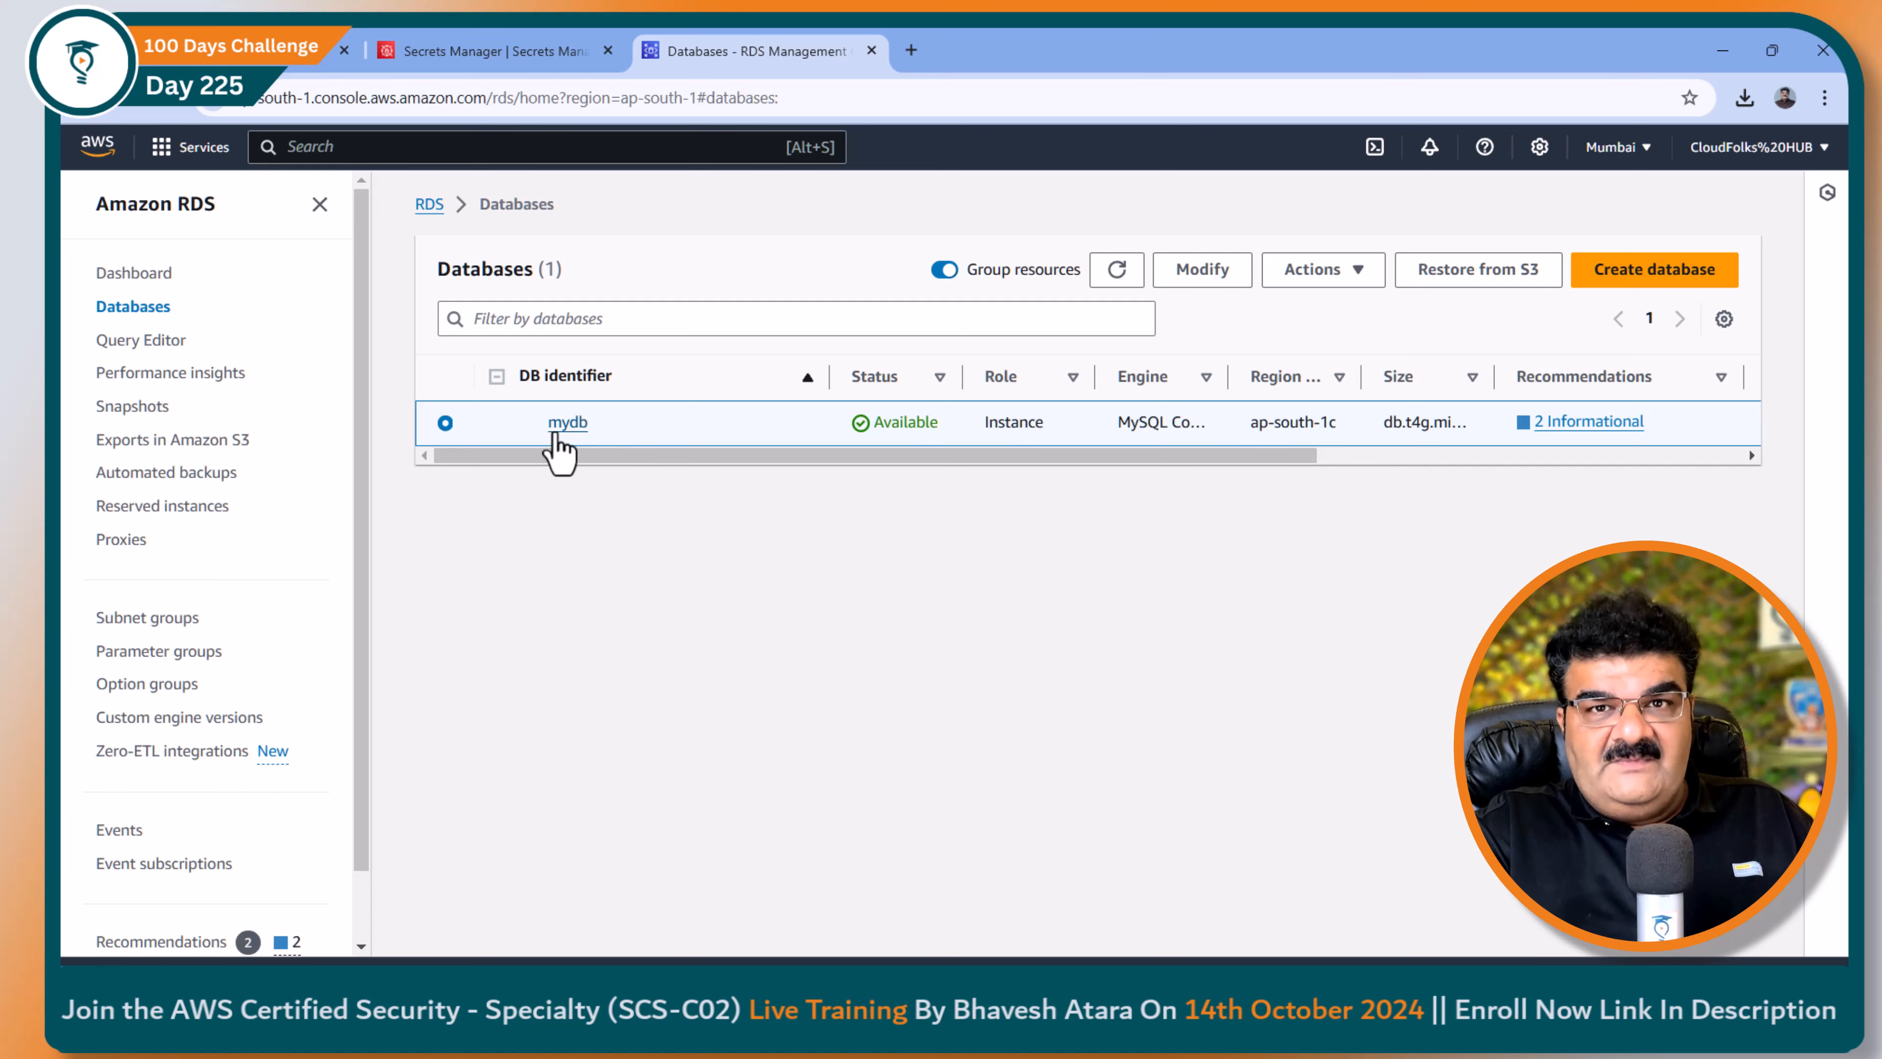
pyautogui.click(566, 421)
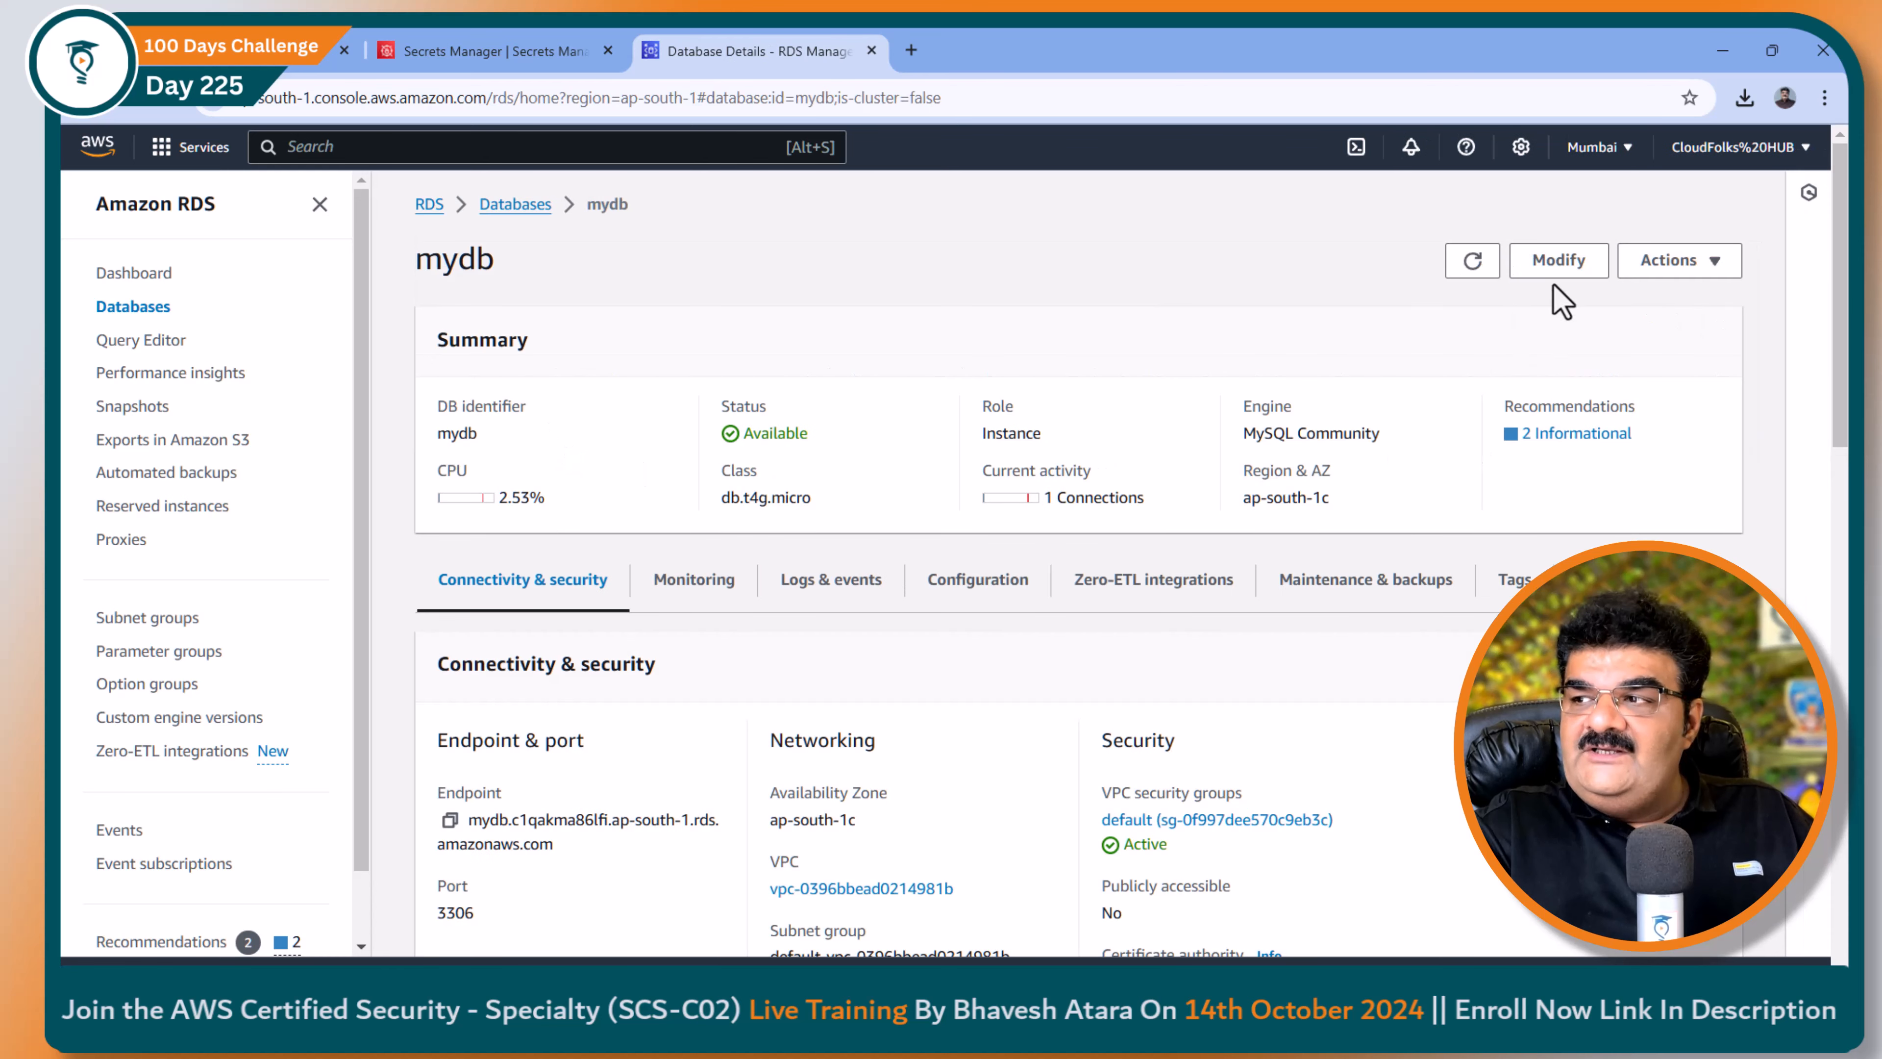
pyautogui.click(1558, 261)
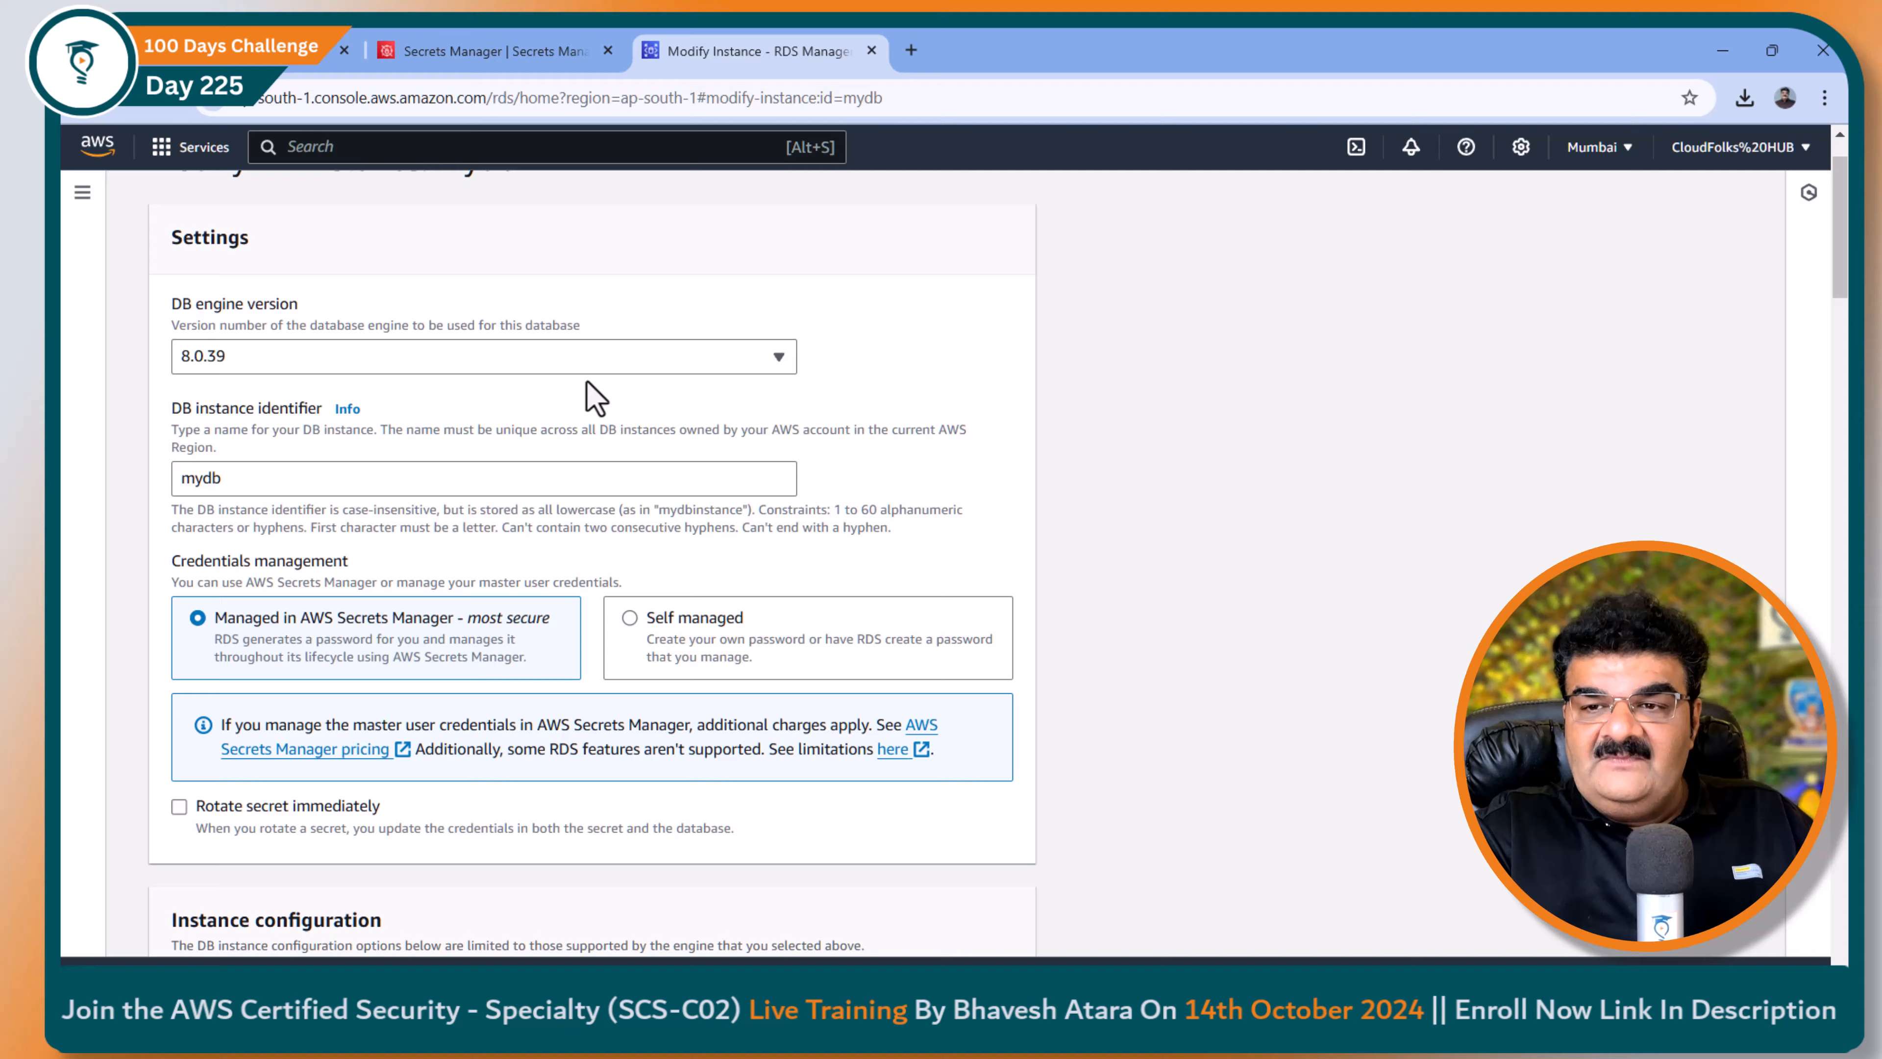
# Step: Confirm mydb uses Secrets Manager-managed credentials, then go to the Secrets Manager console
pyautogui.scroll(-3)
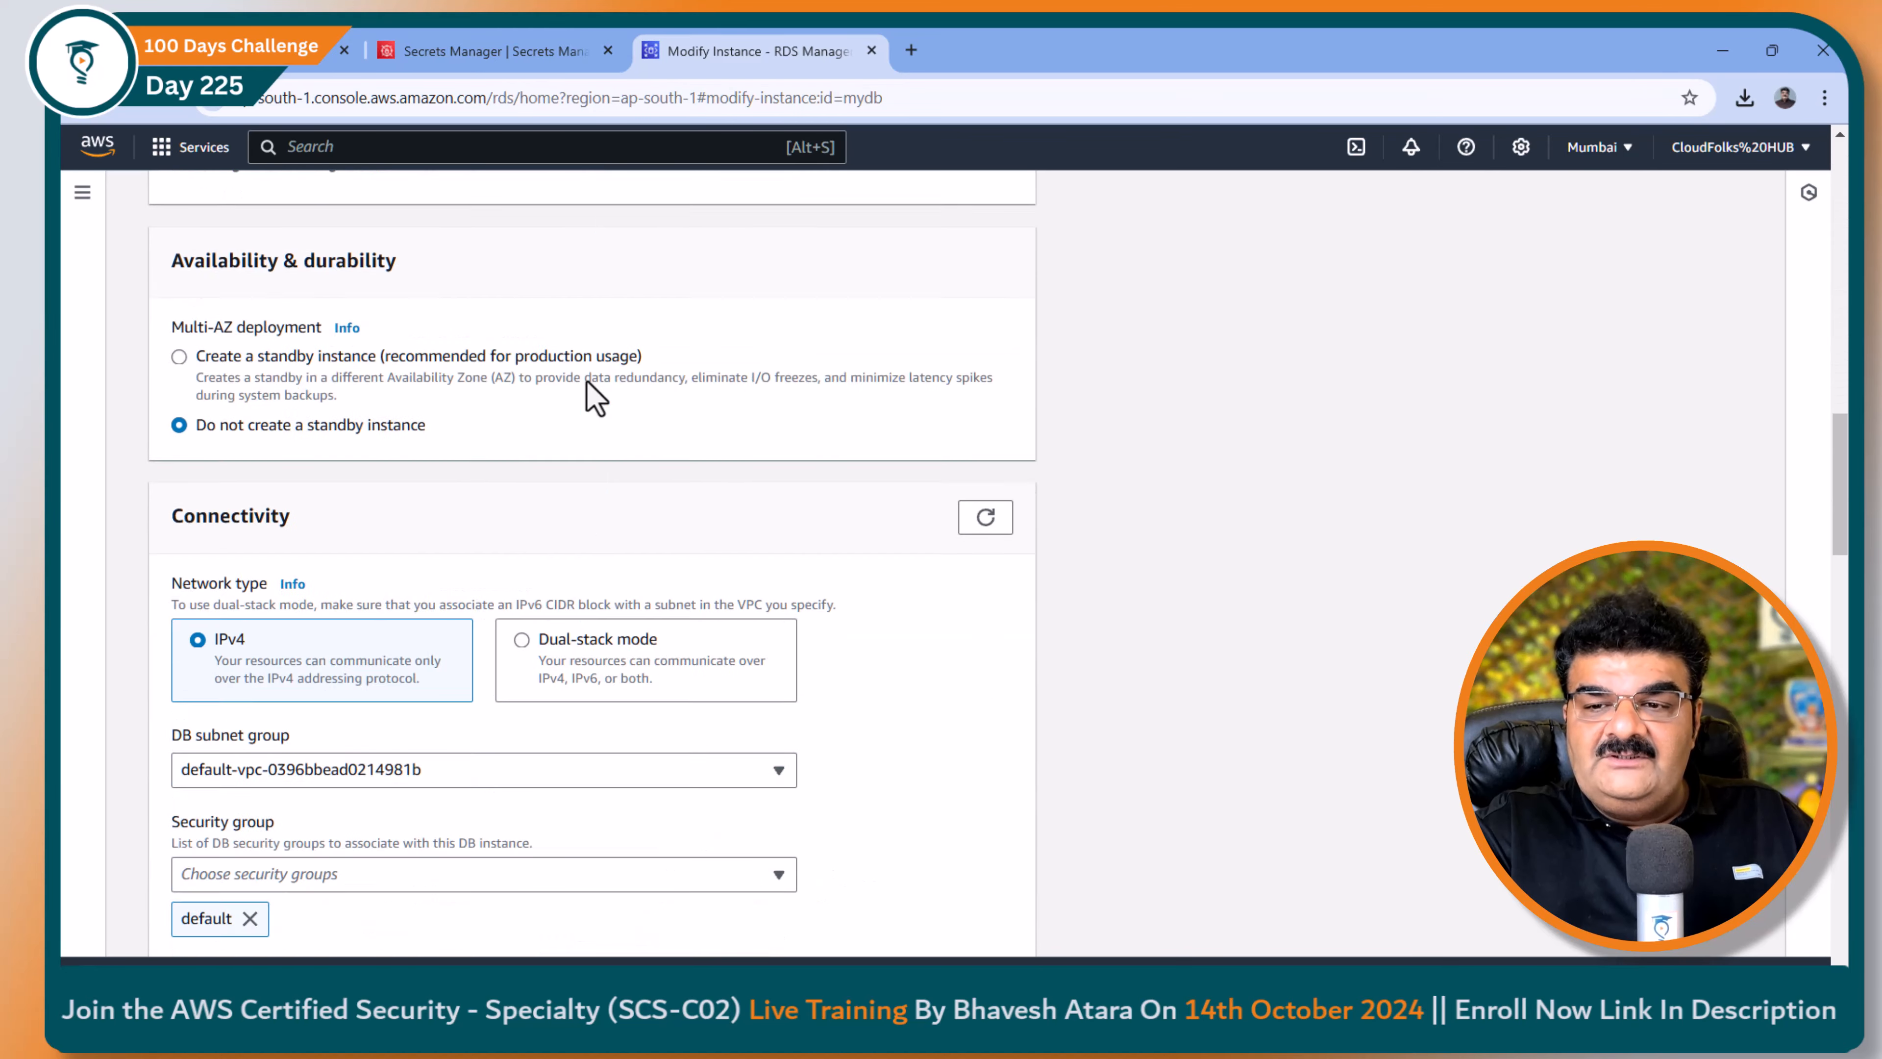
pyautogui.scroll(3)
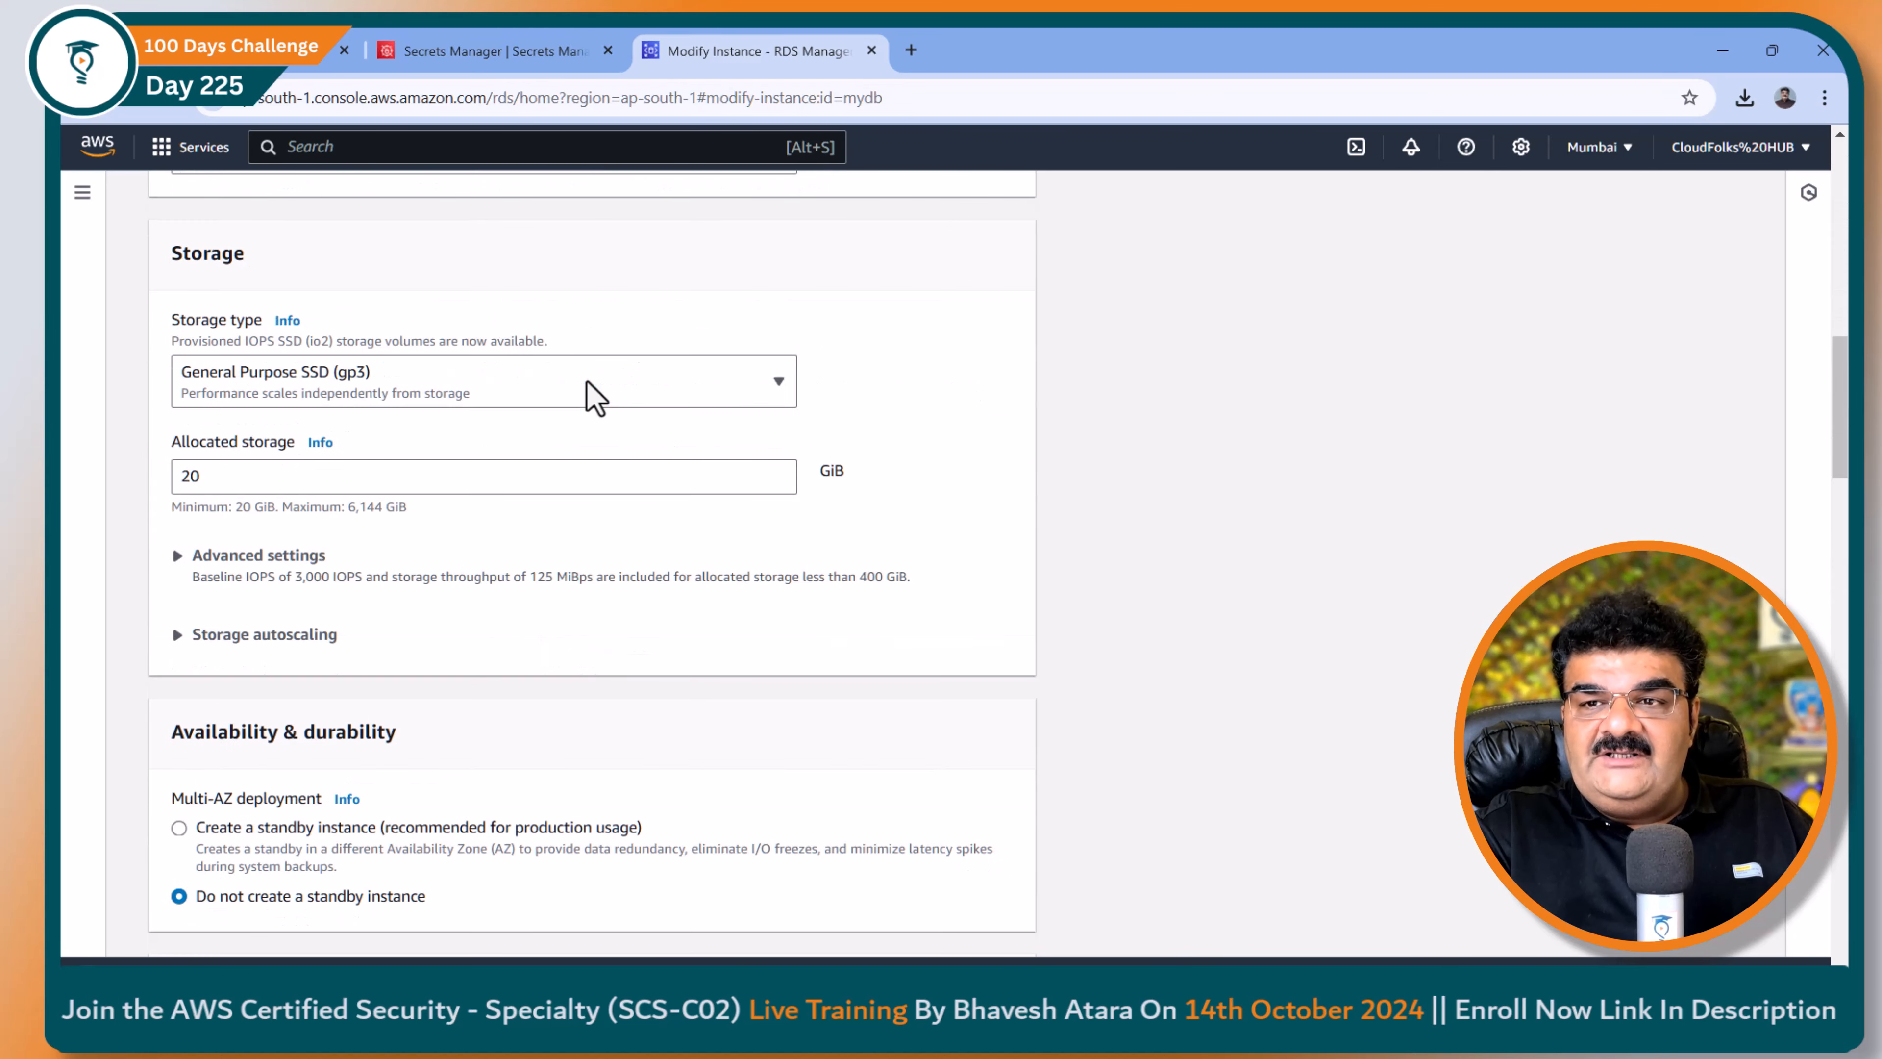
pyautogui.scroll(3)
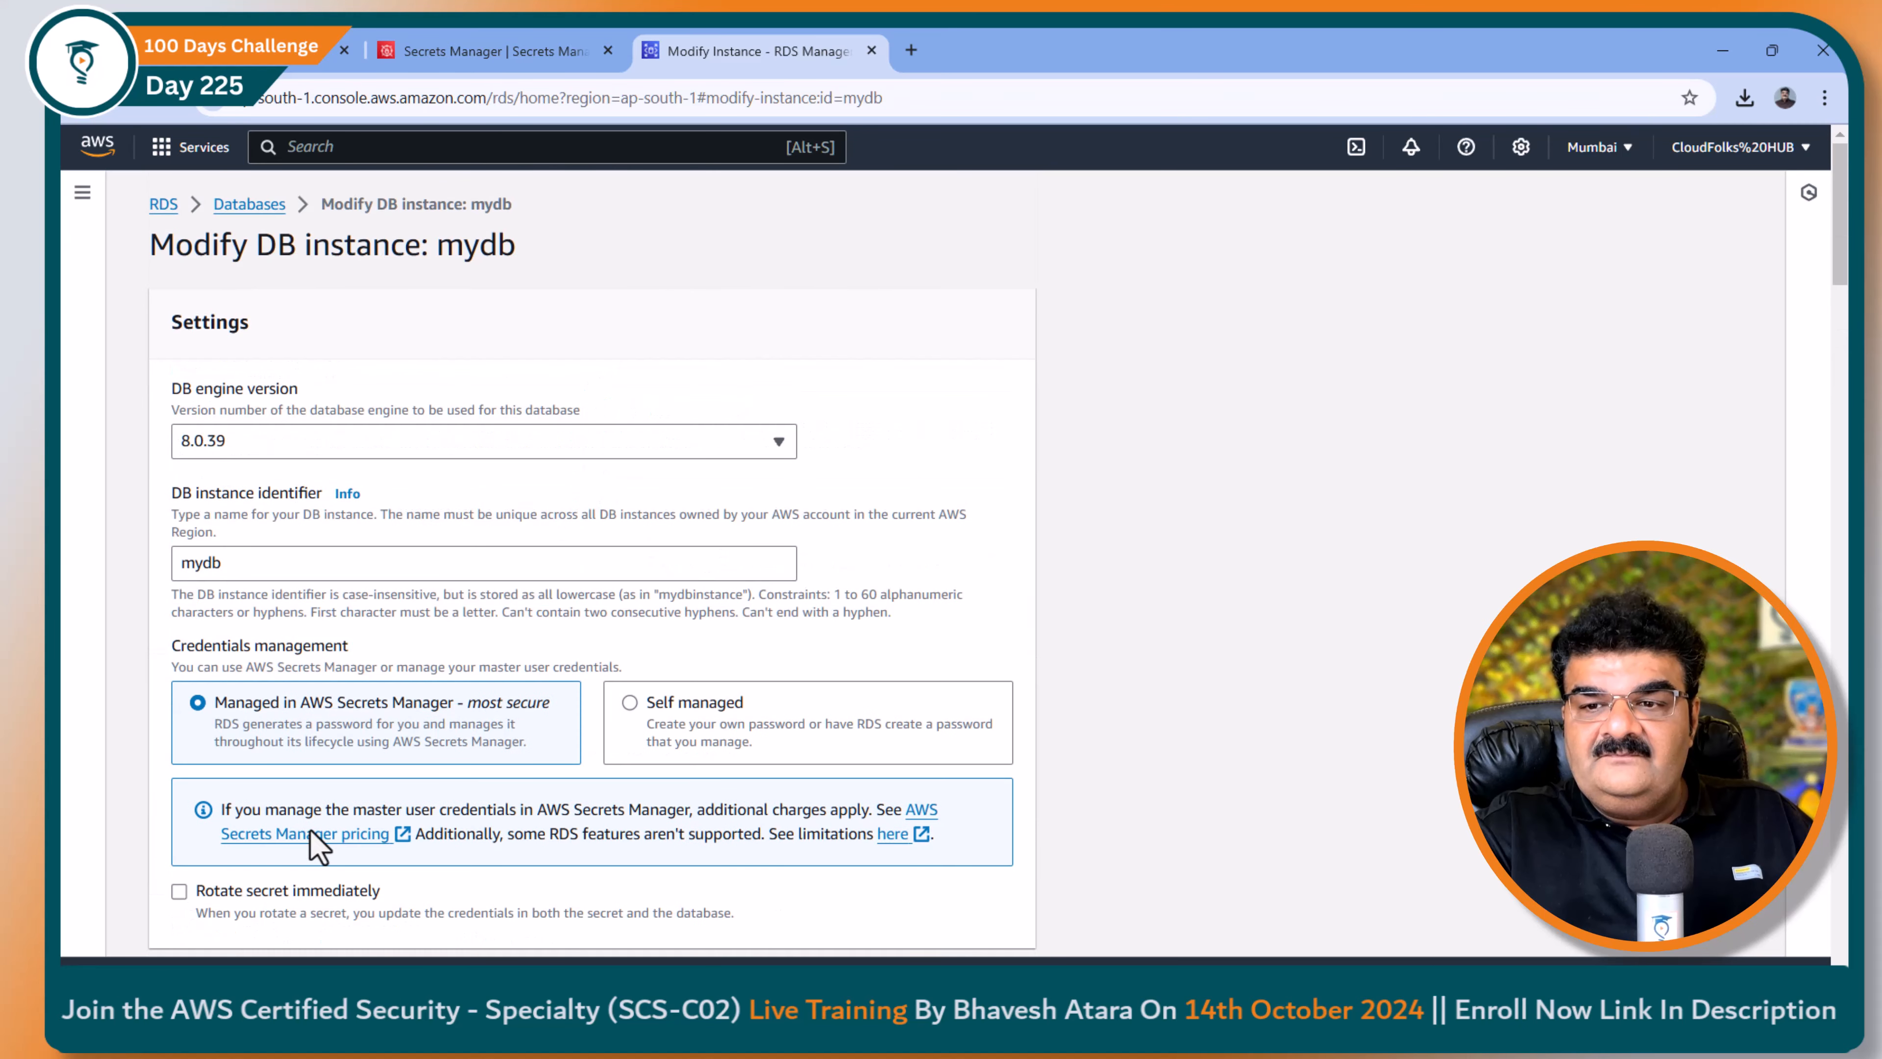
pyautogui.moveTo(432, 732)
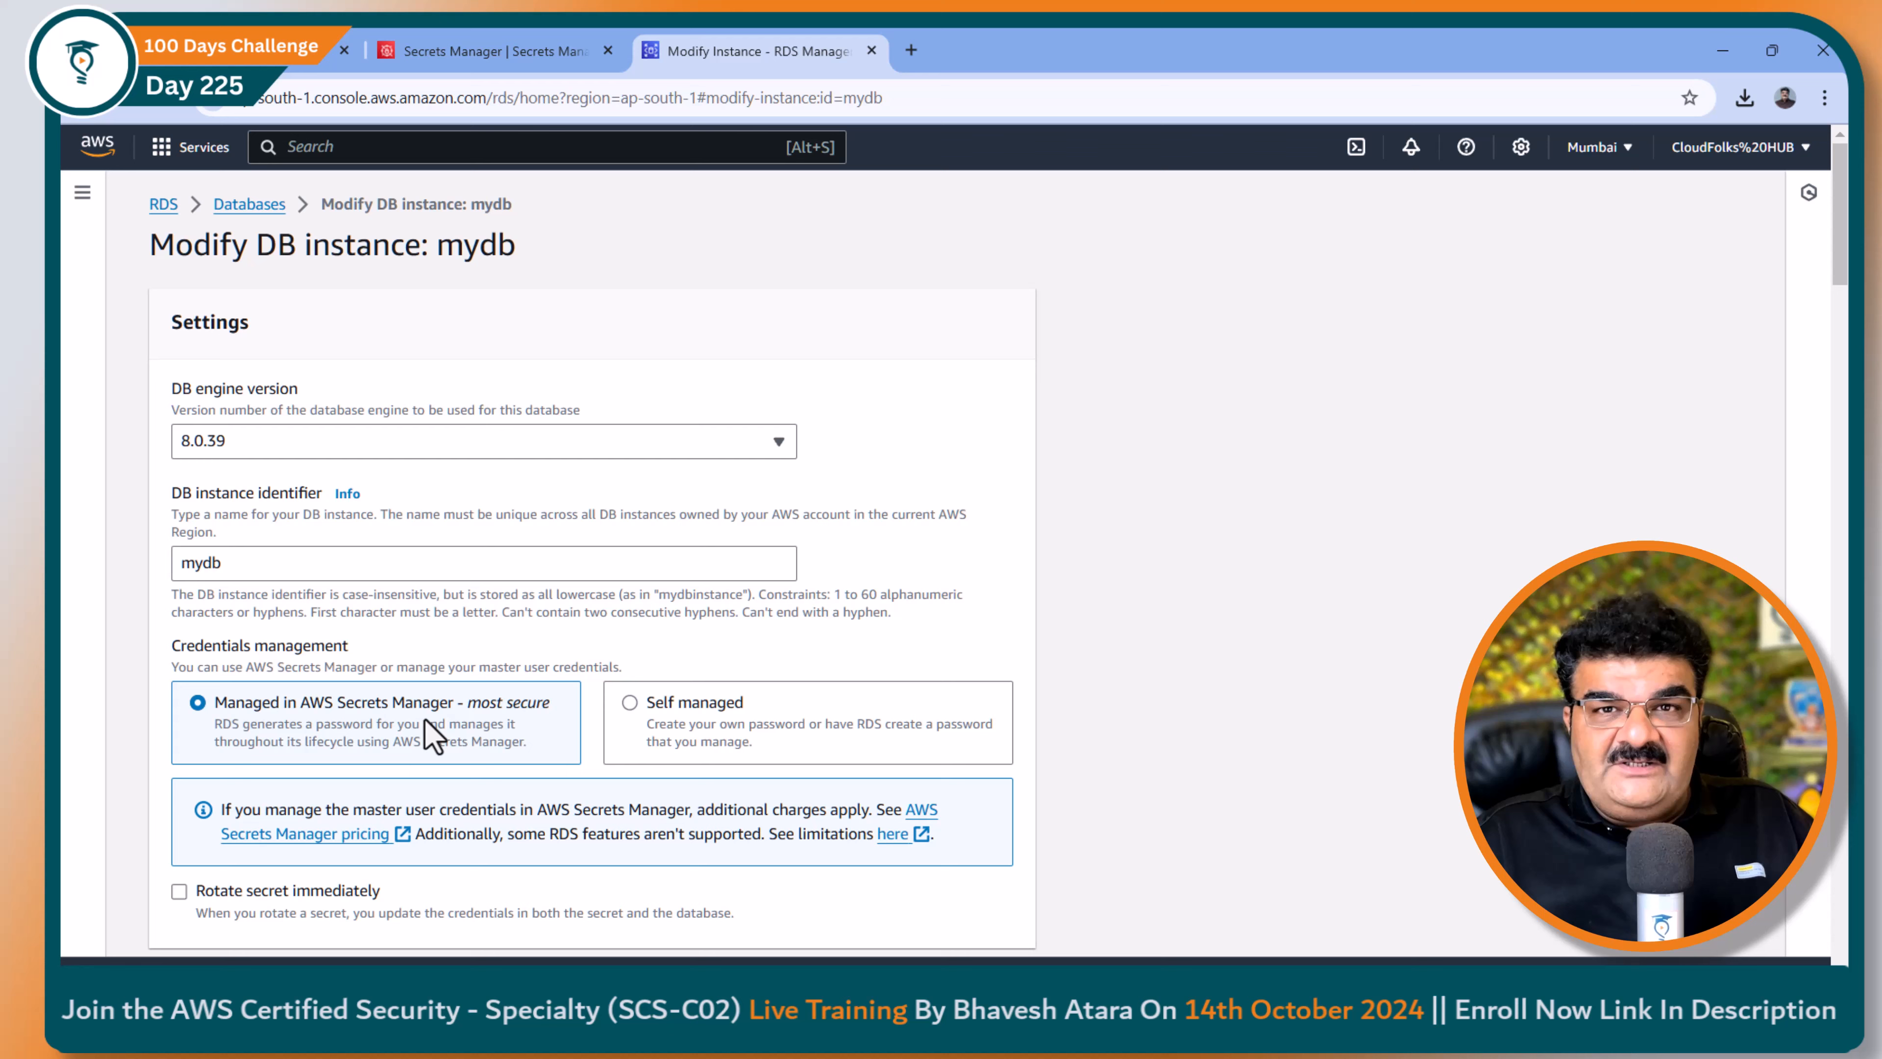
pyautogui.click(492, 50)
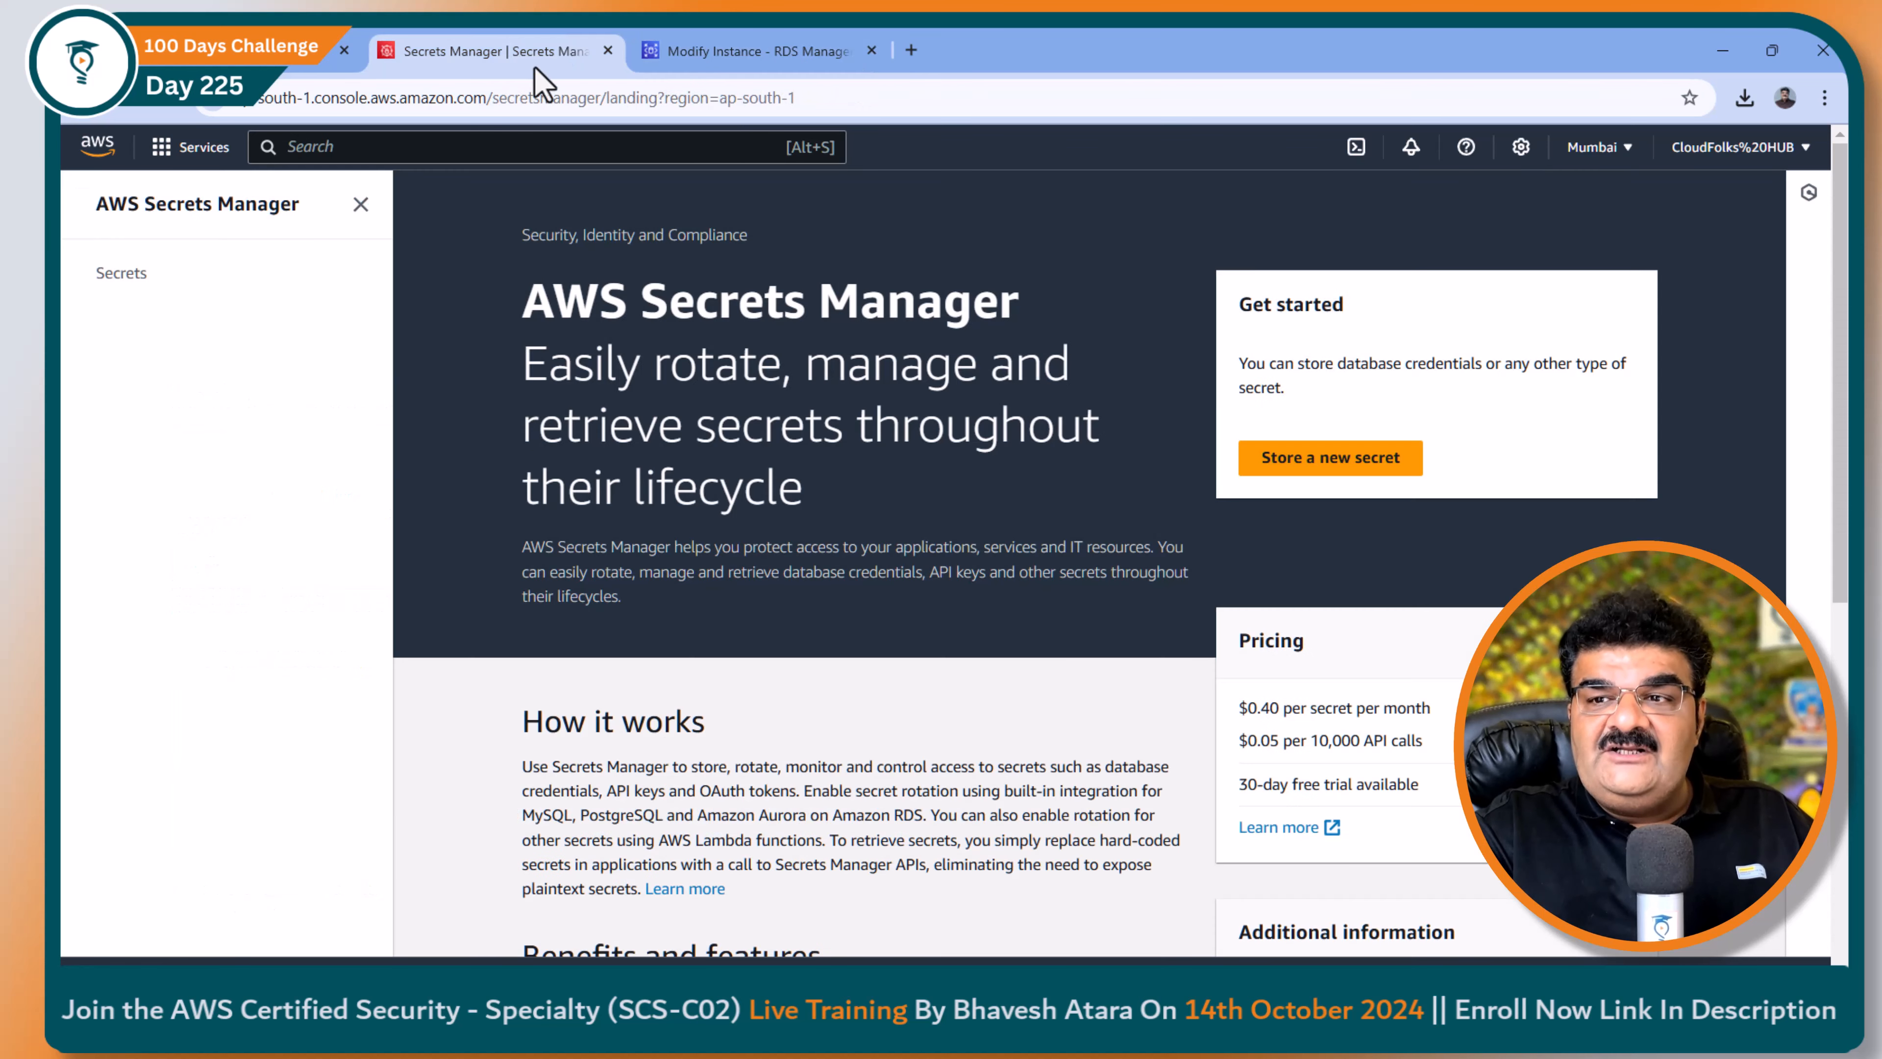
# Step: Locate the rds!db-… secret for mydb in the Secrets list and view its details page
pyautogui.click(121, 272)
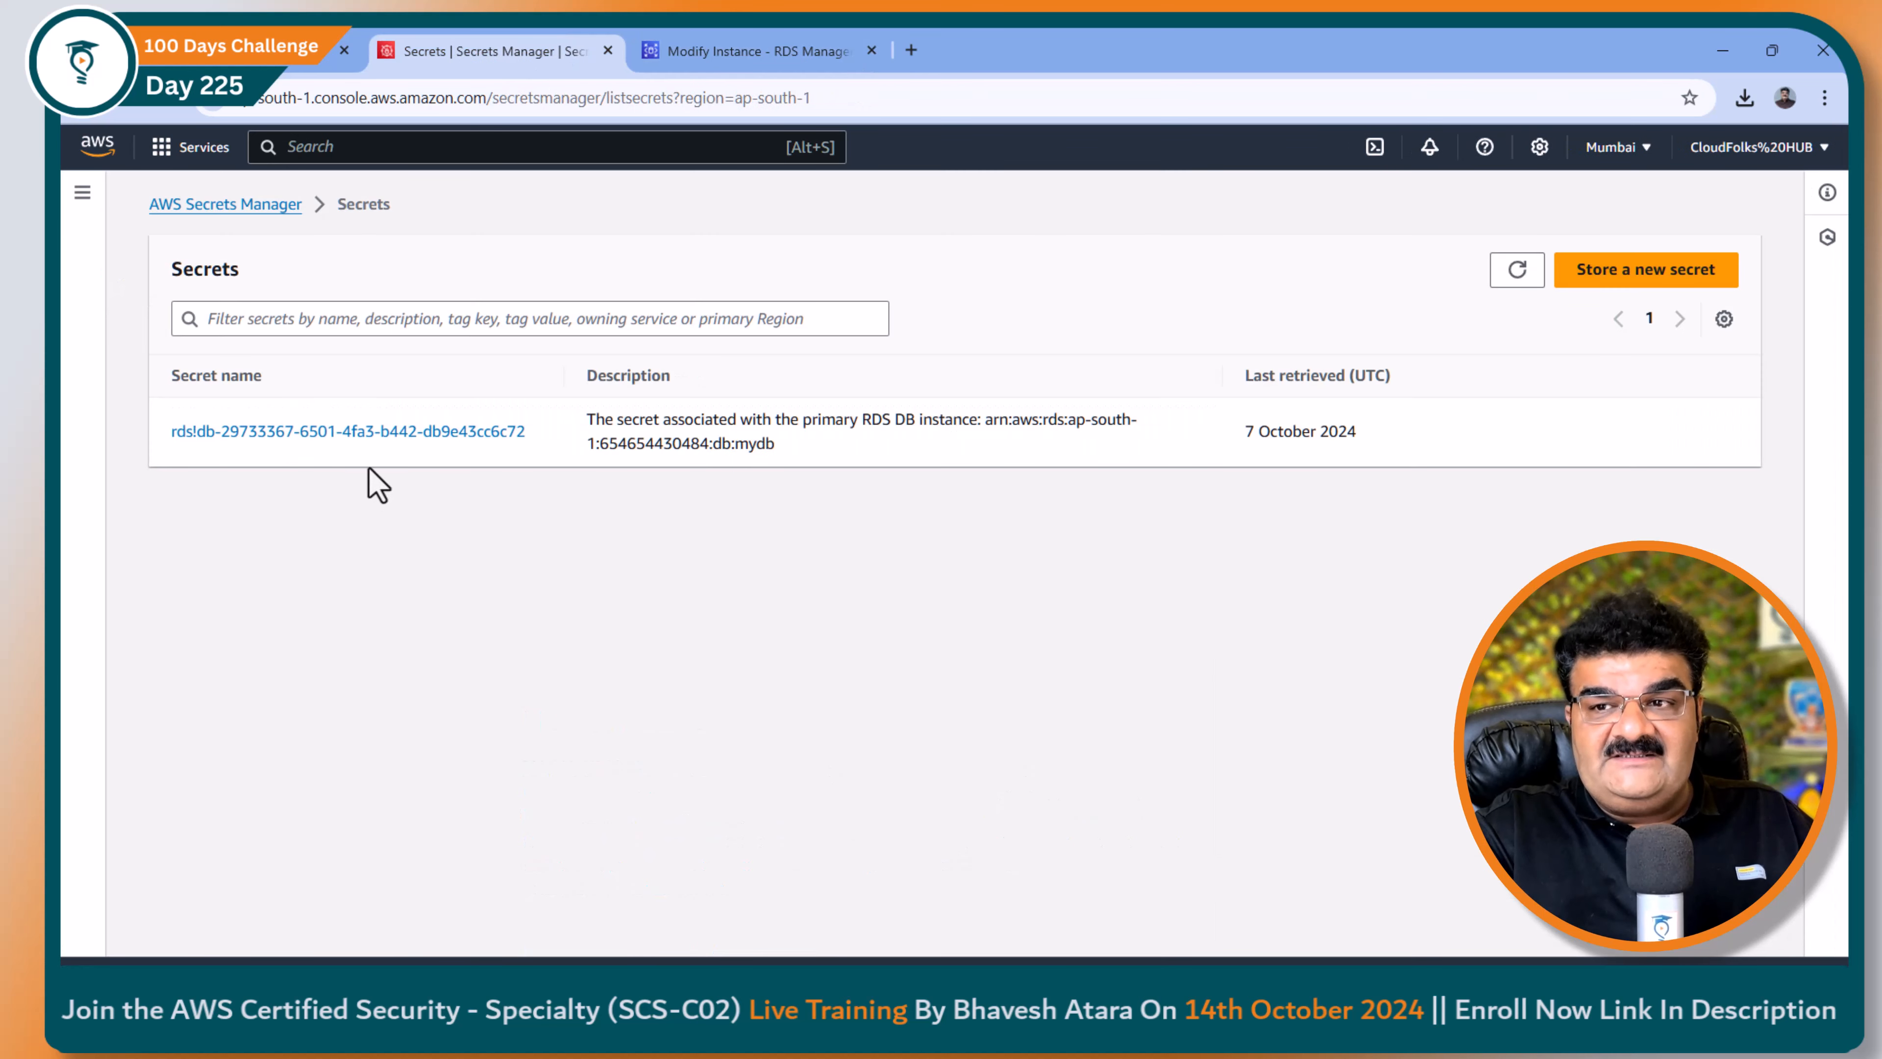
pyautogui.moveTo(362, 483)
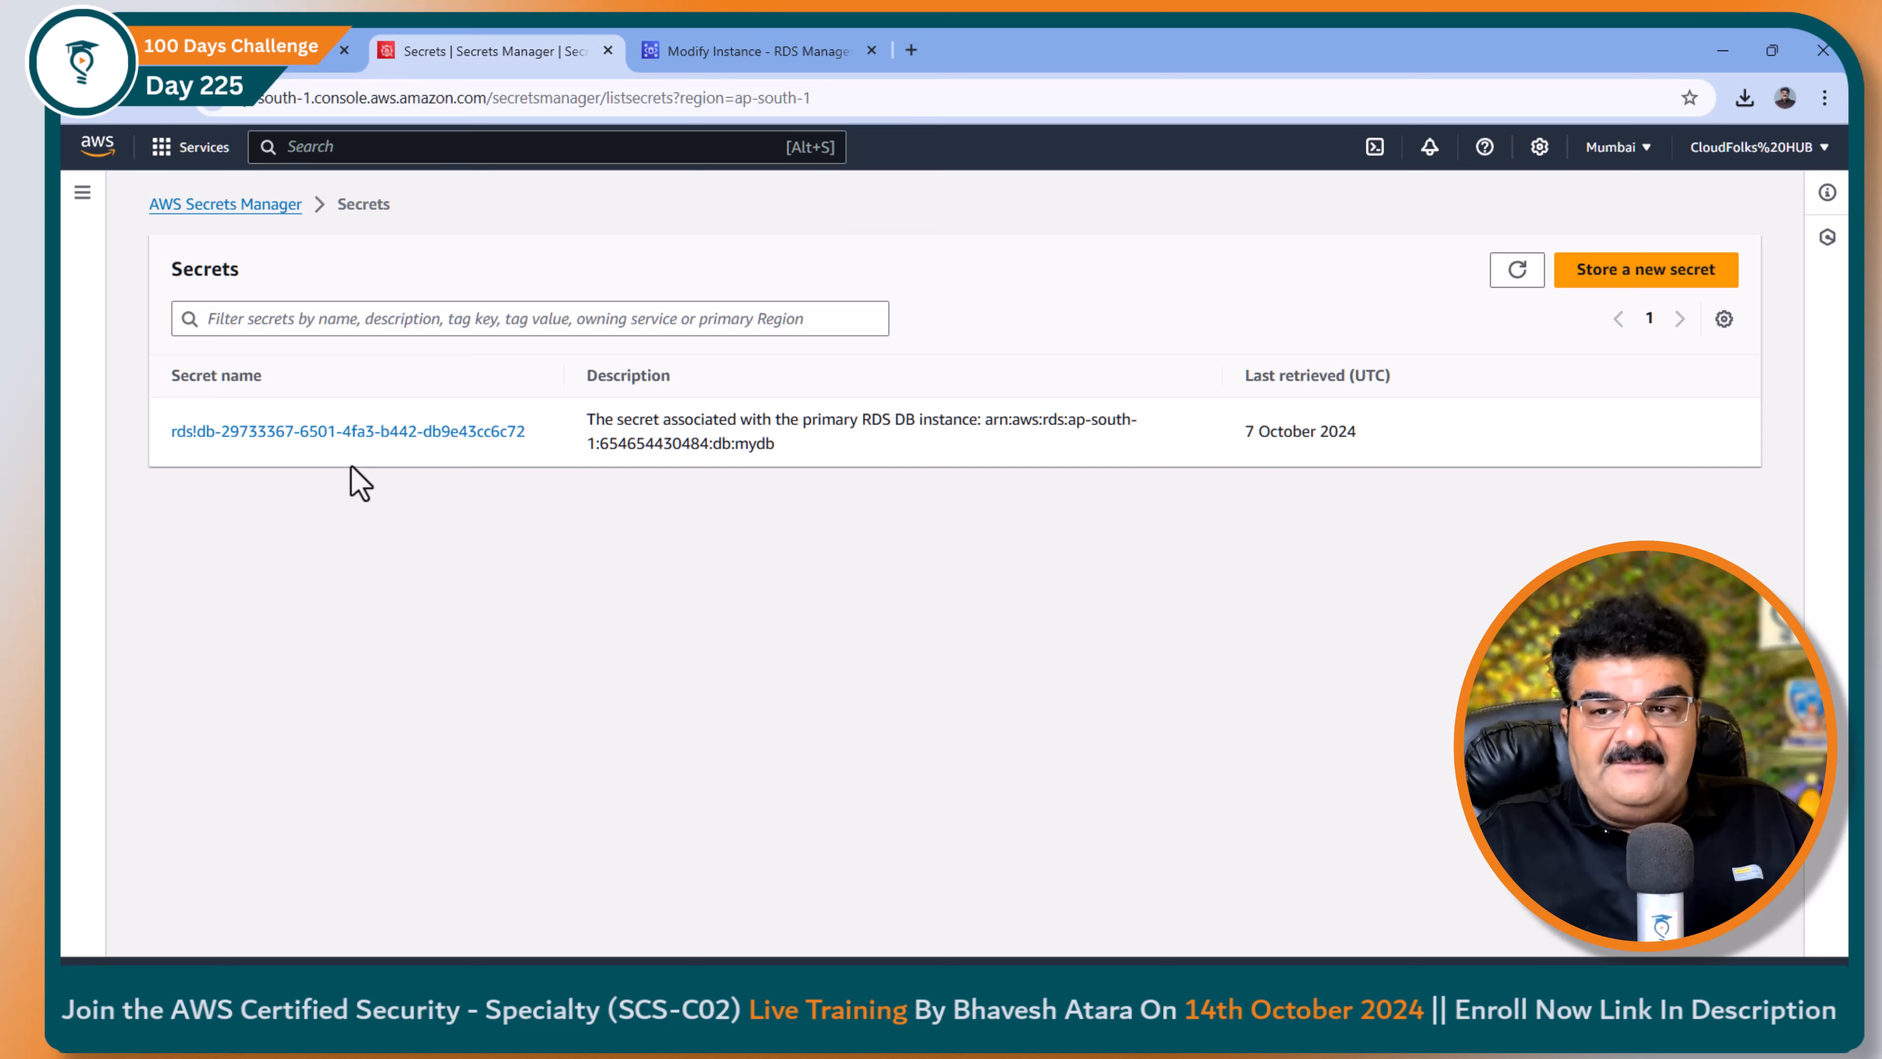
pyautogui.moveTo(969, 467)
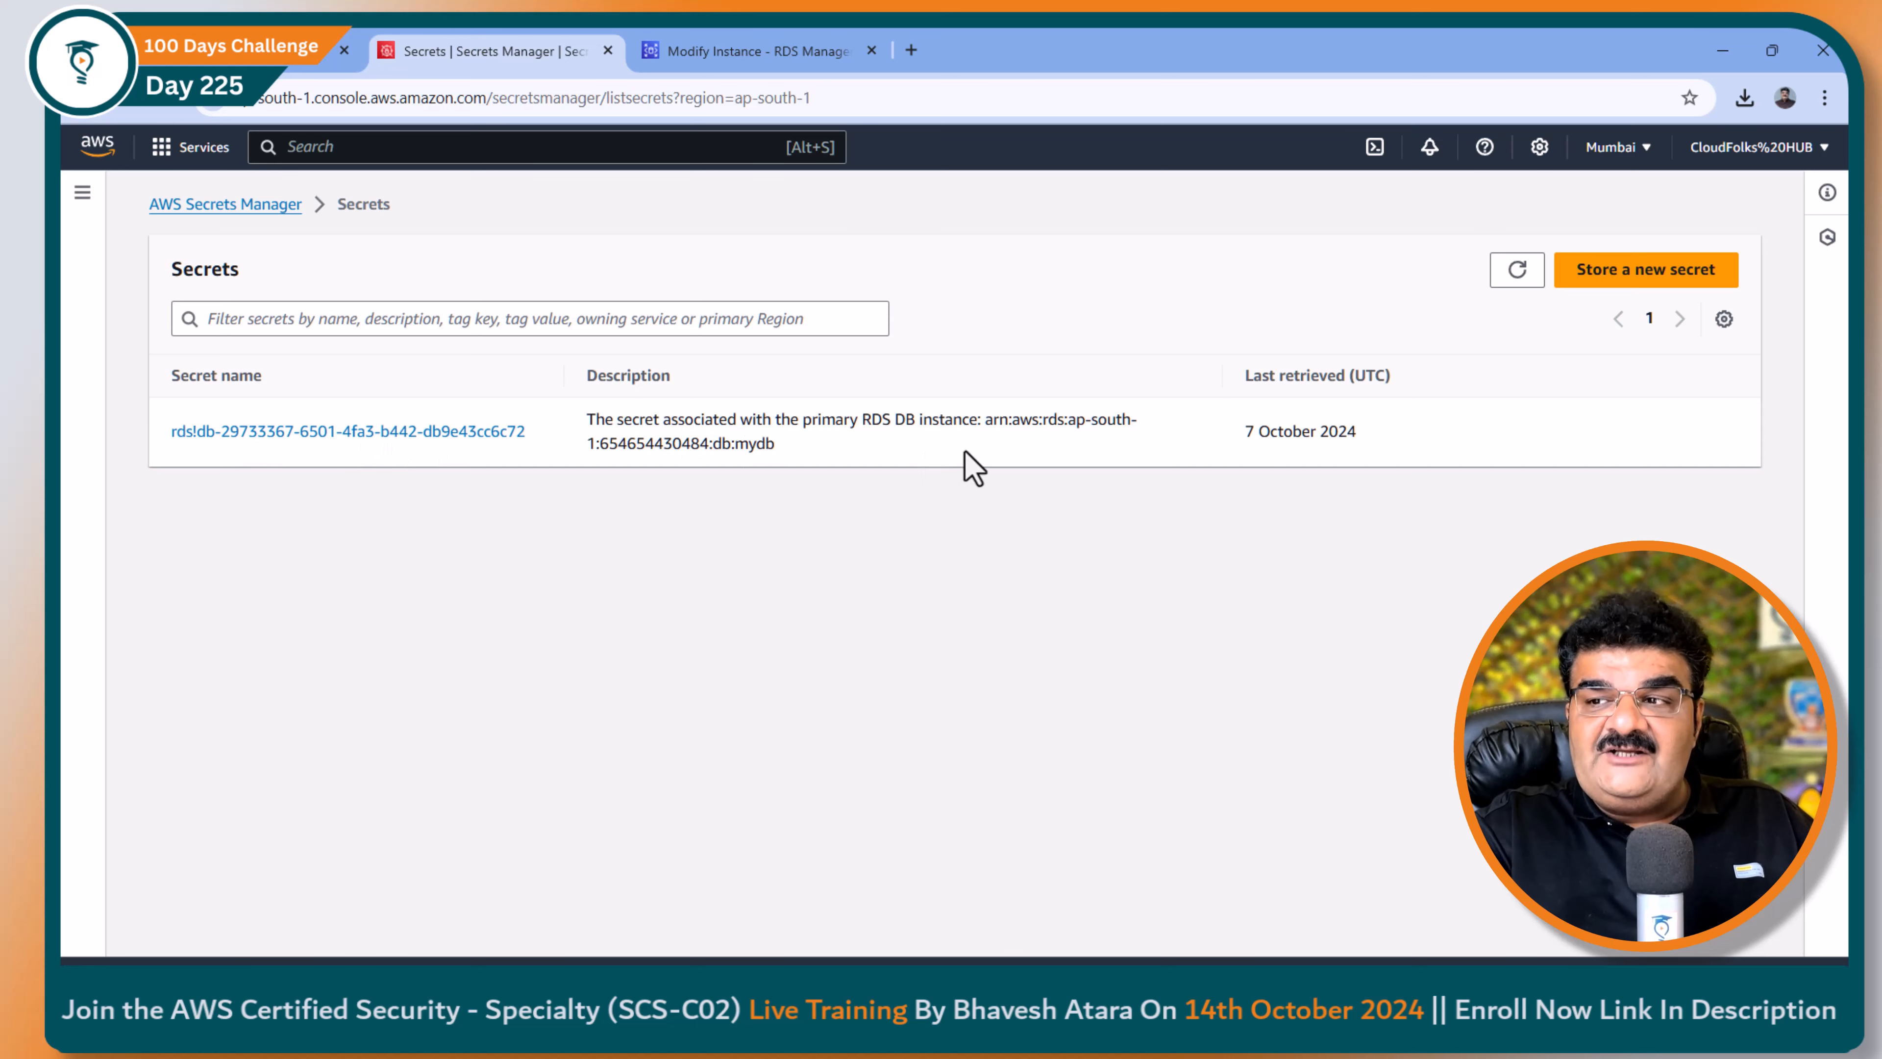
pyautogui.moveTo(1098, 454)
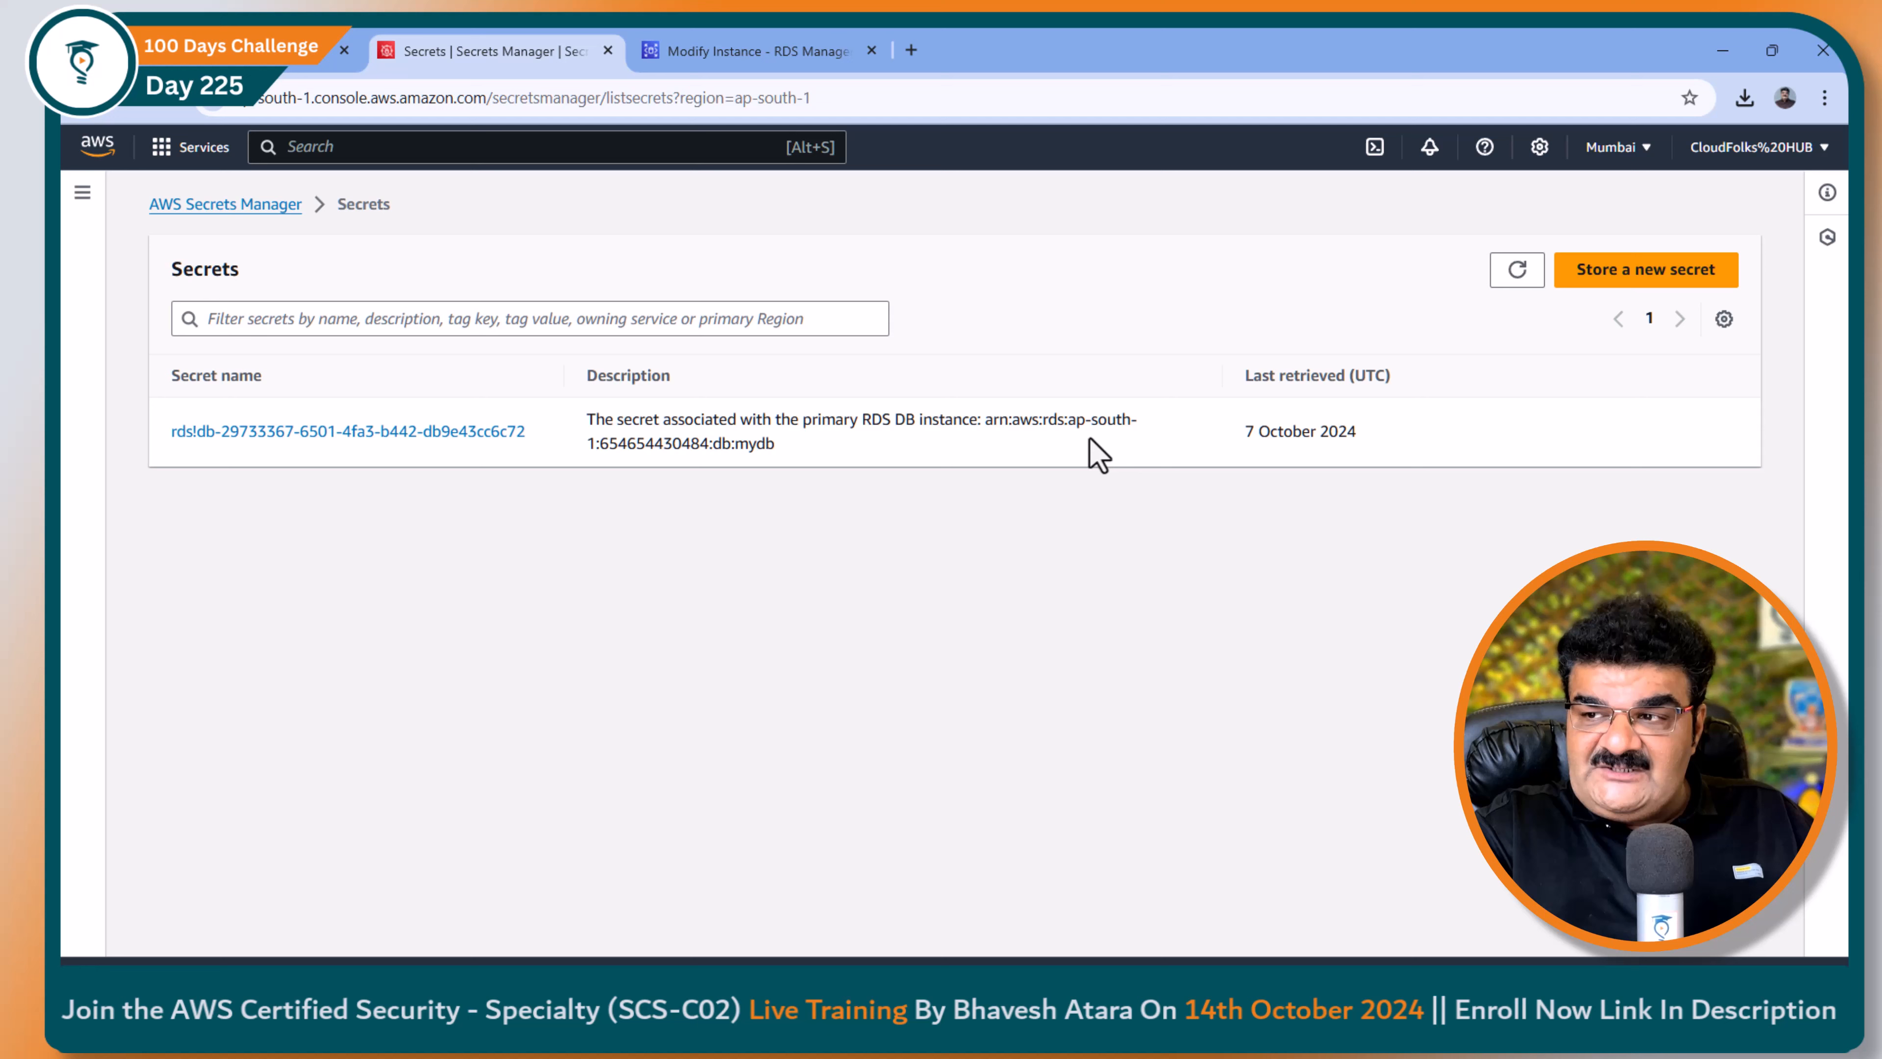
pyautogui.moveTo(922, 432)
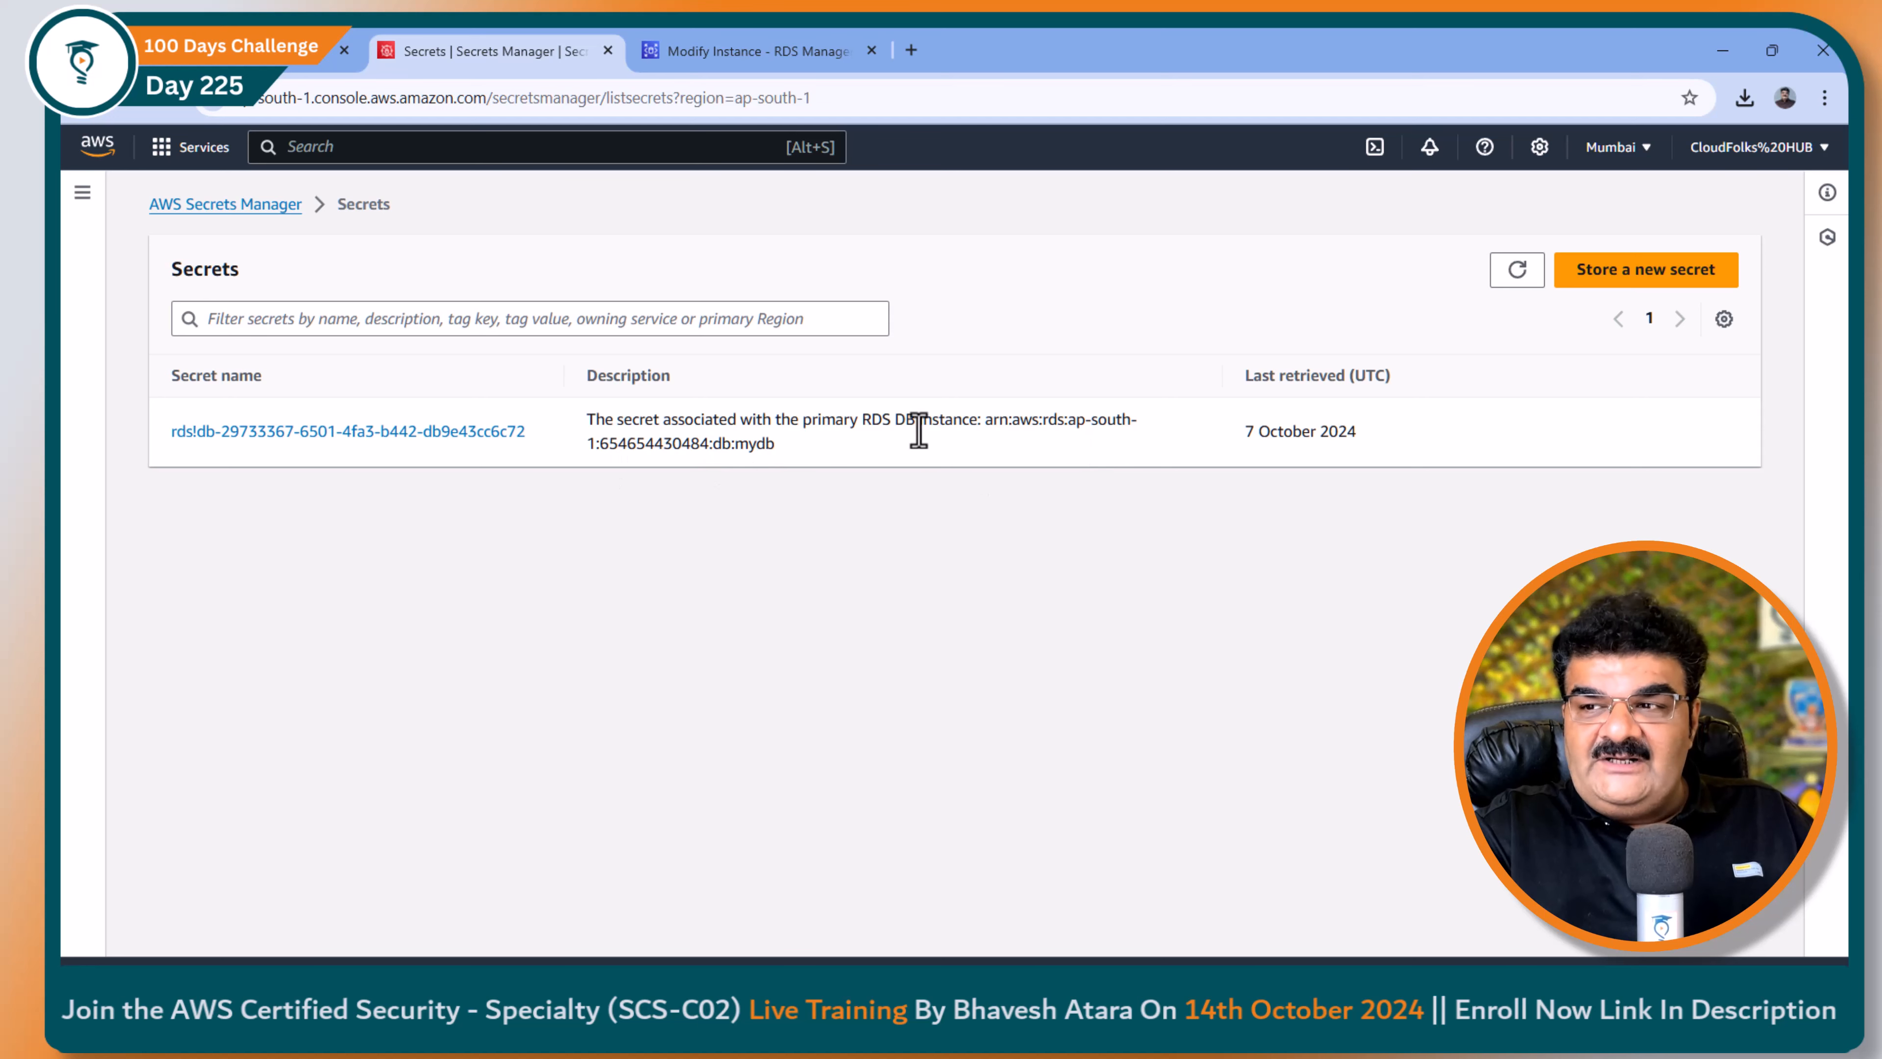
pyautogui.moveTo(728, 448)
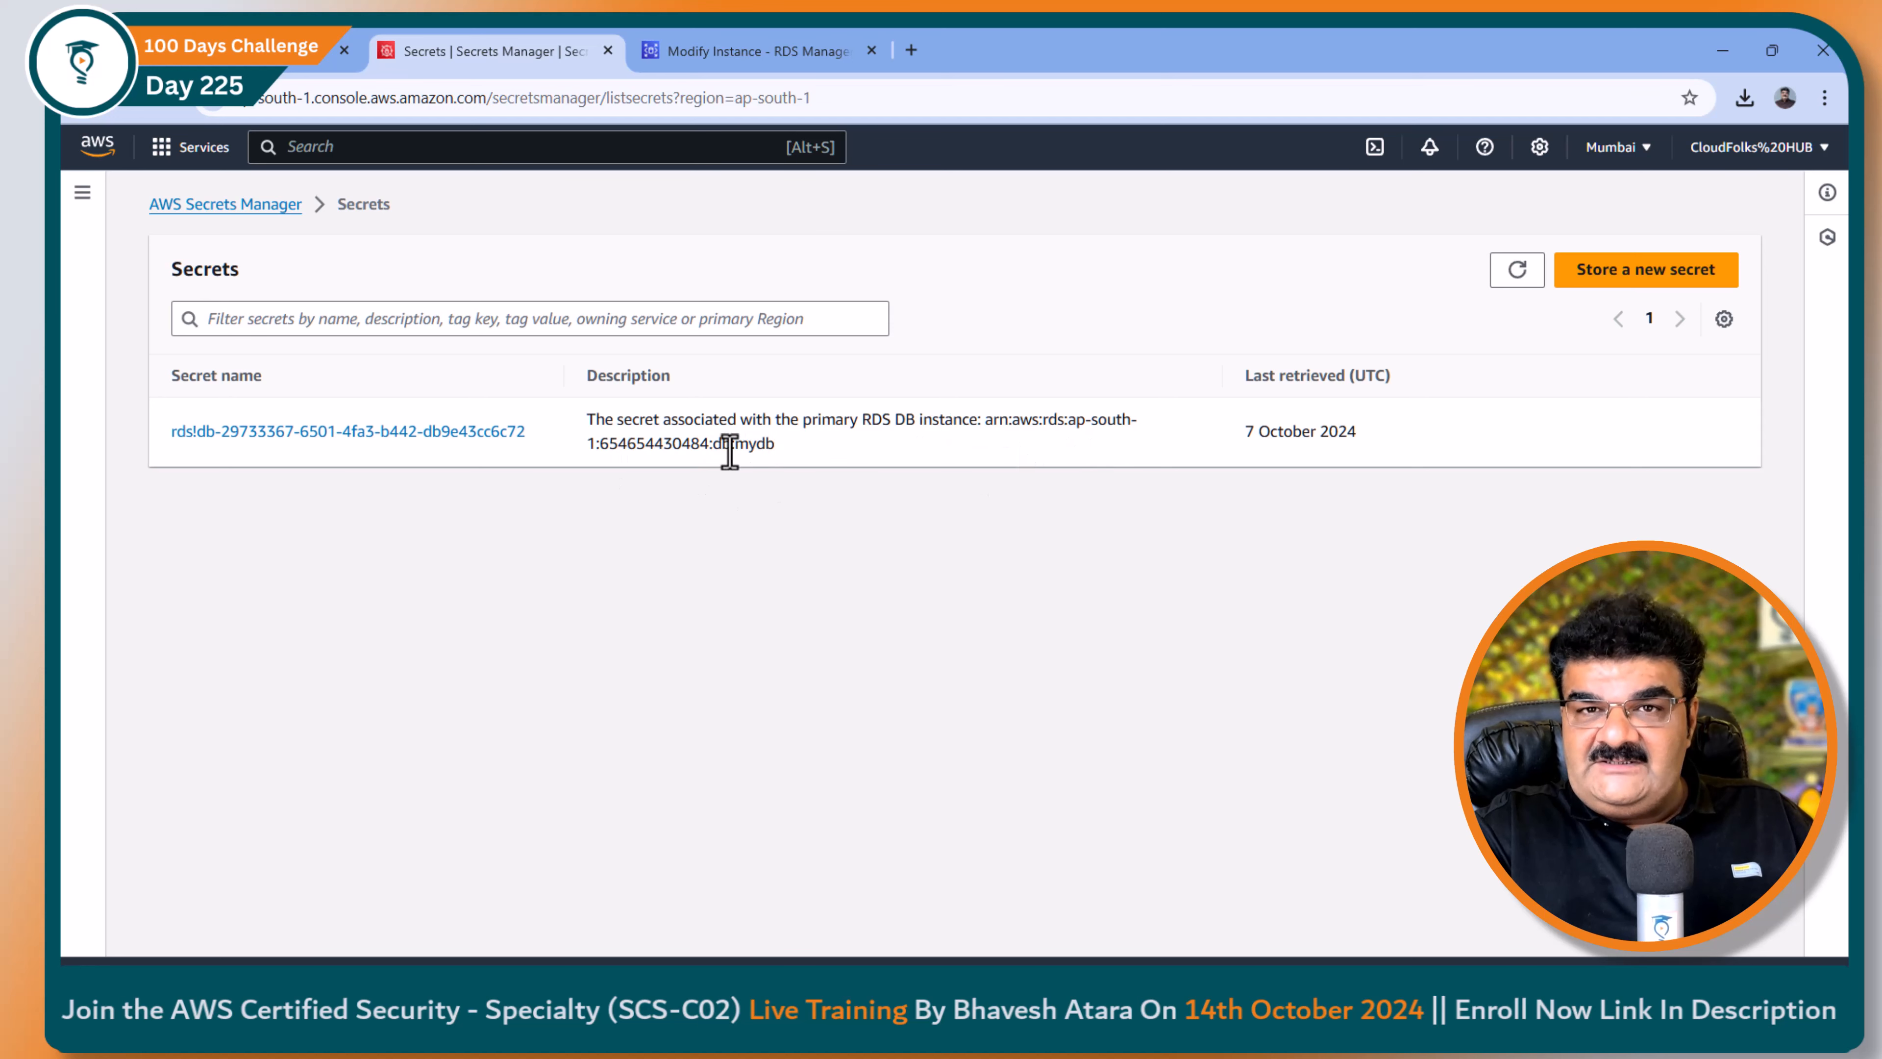
pyautogui.doubleClick(753, 443)
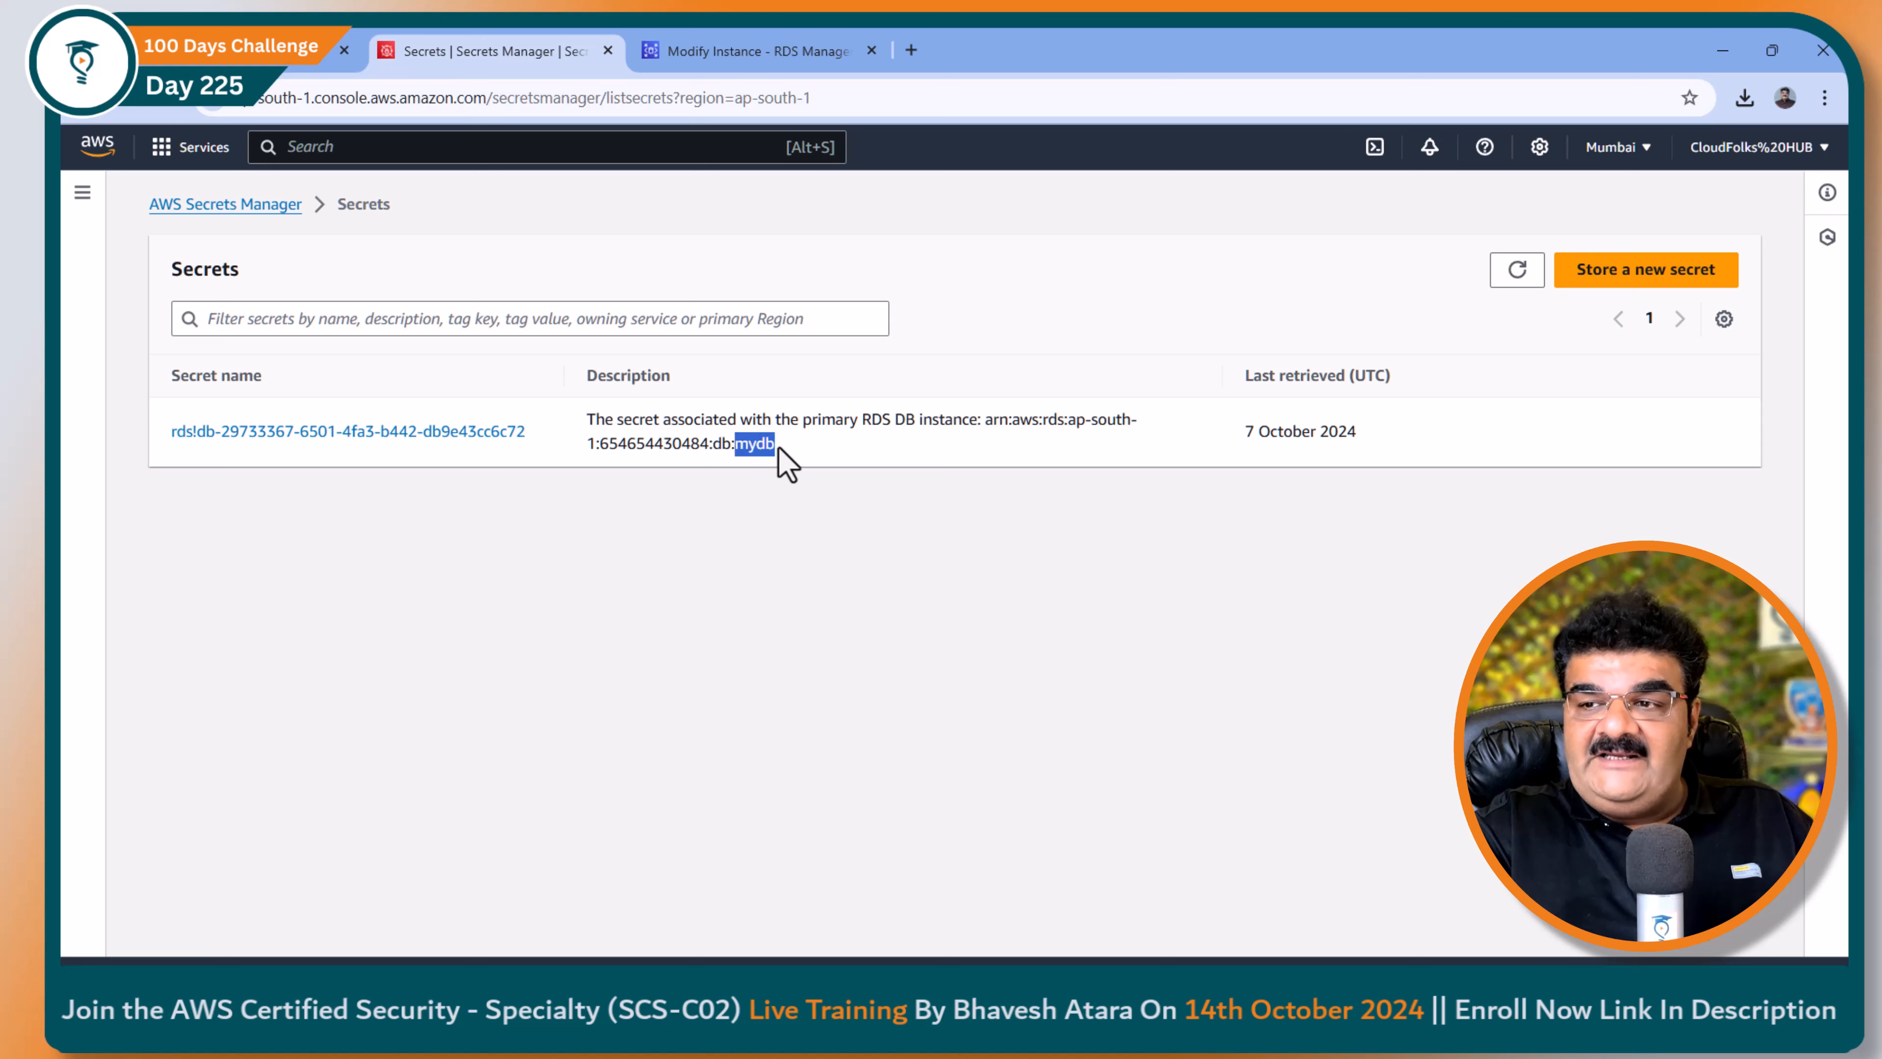
pyautogui.moveTo(344, 450)
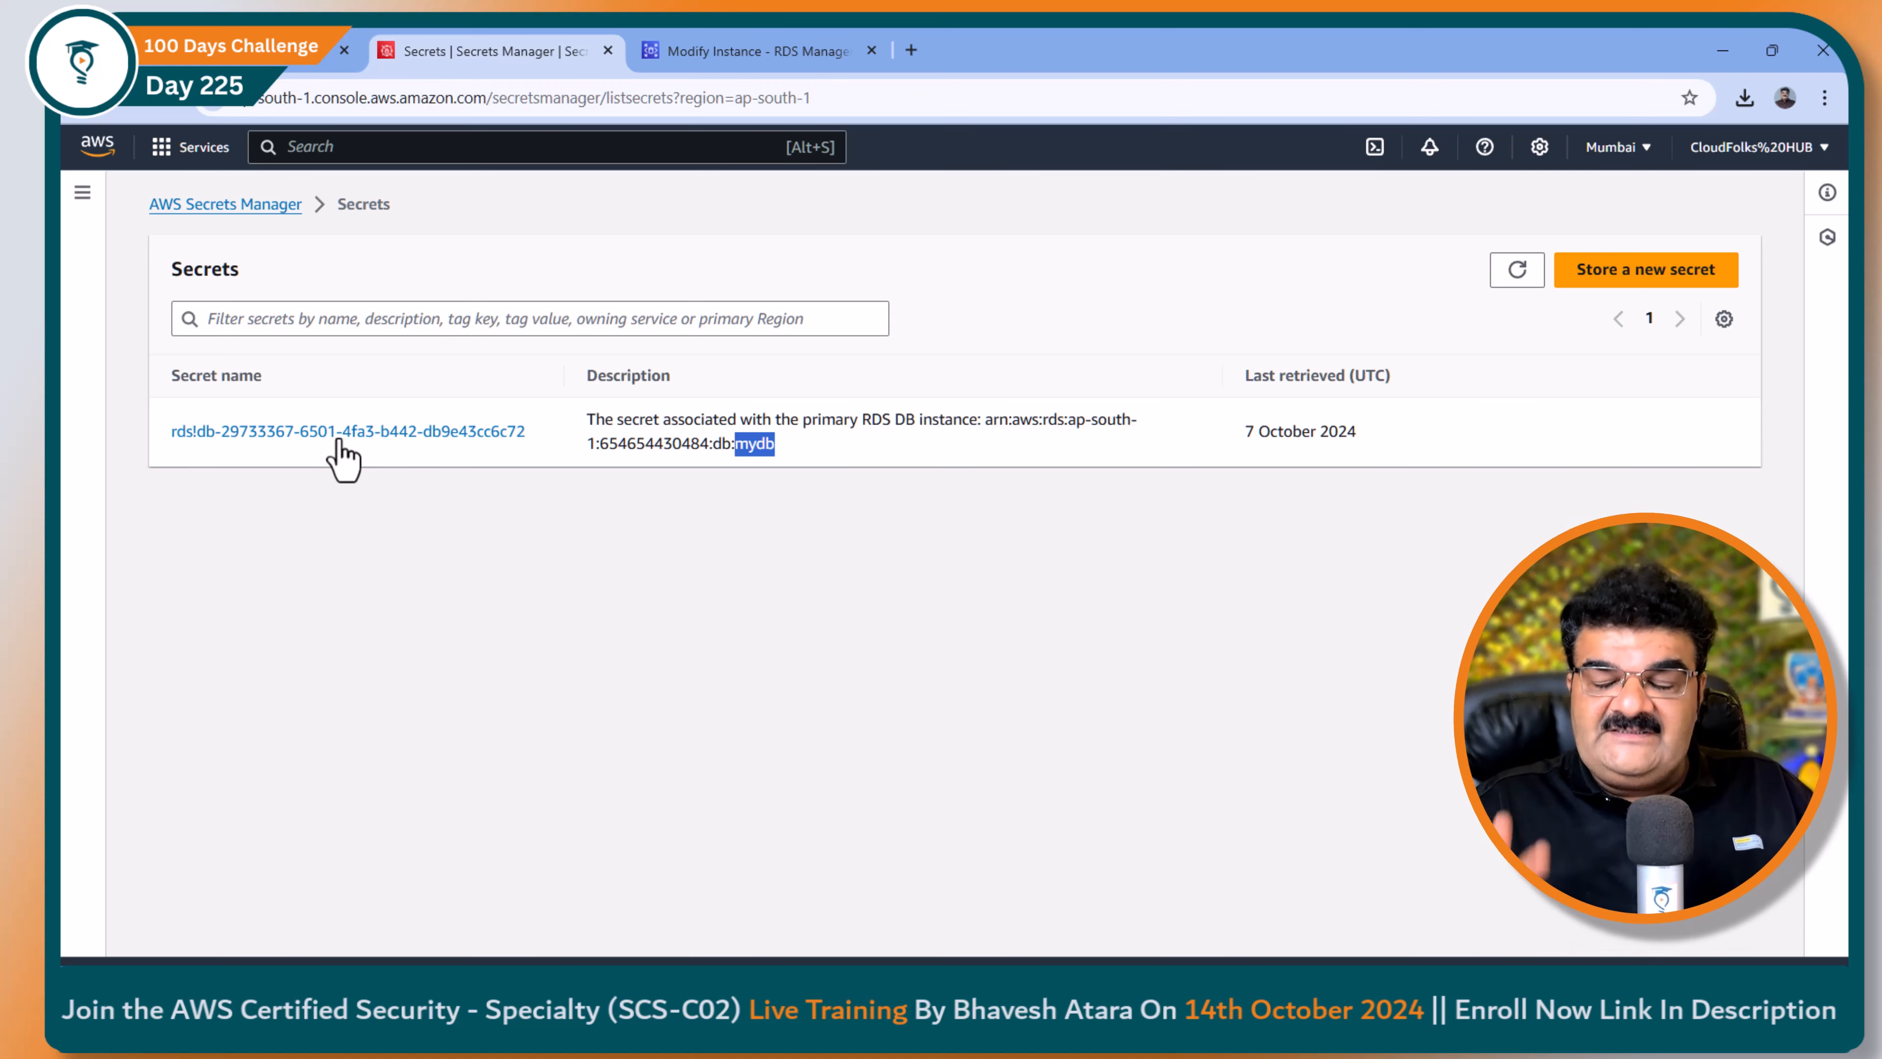
pyautogui.click(346, 431)
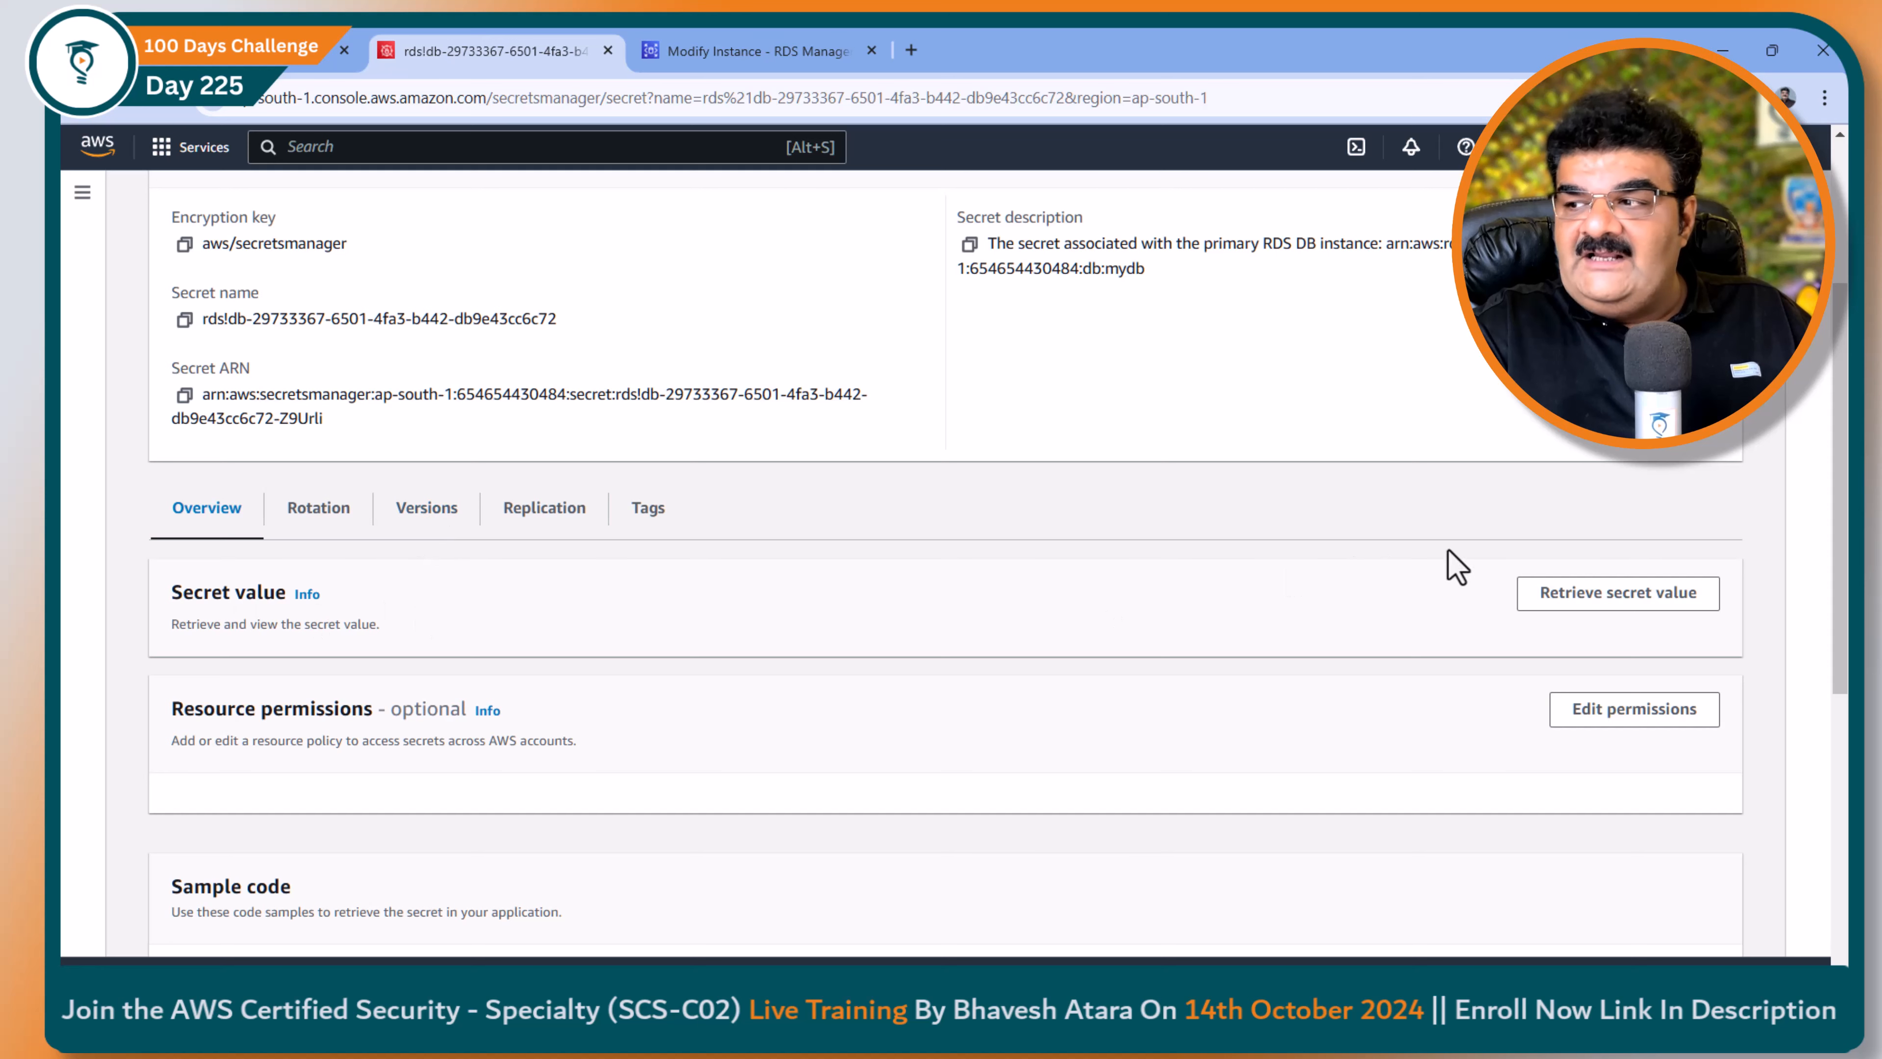
pyautogui.click(1615, 593)
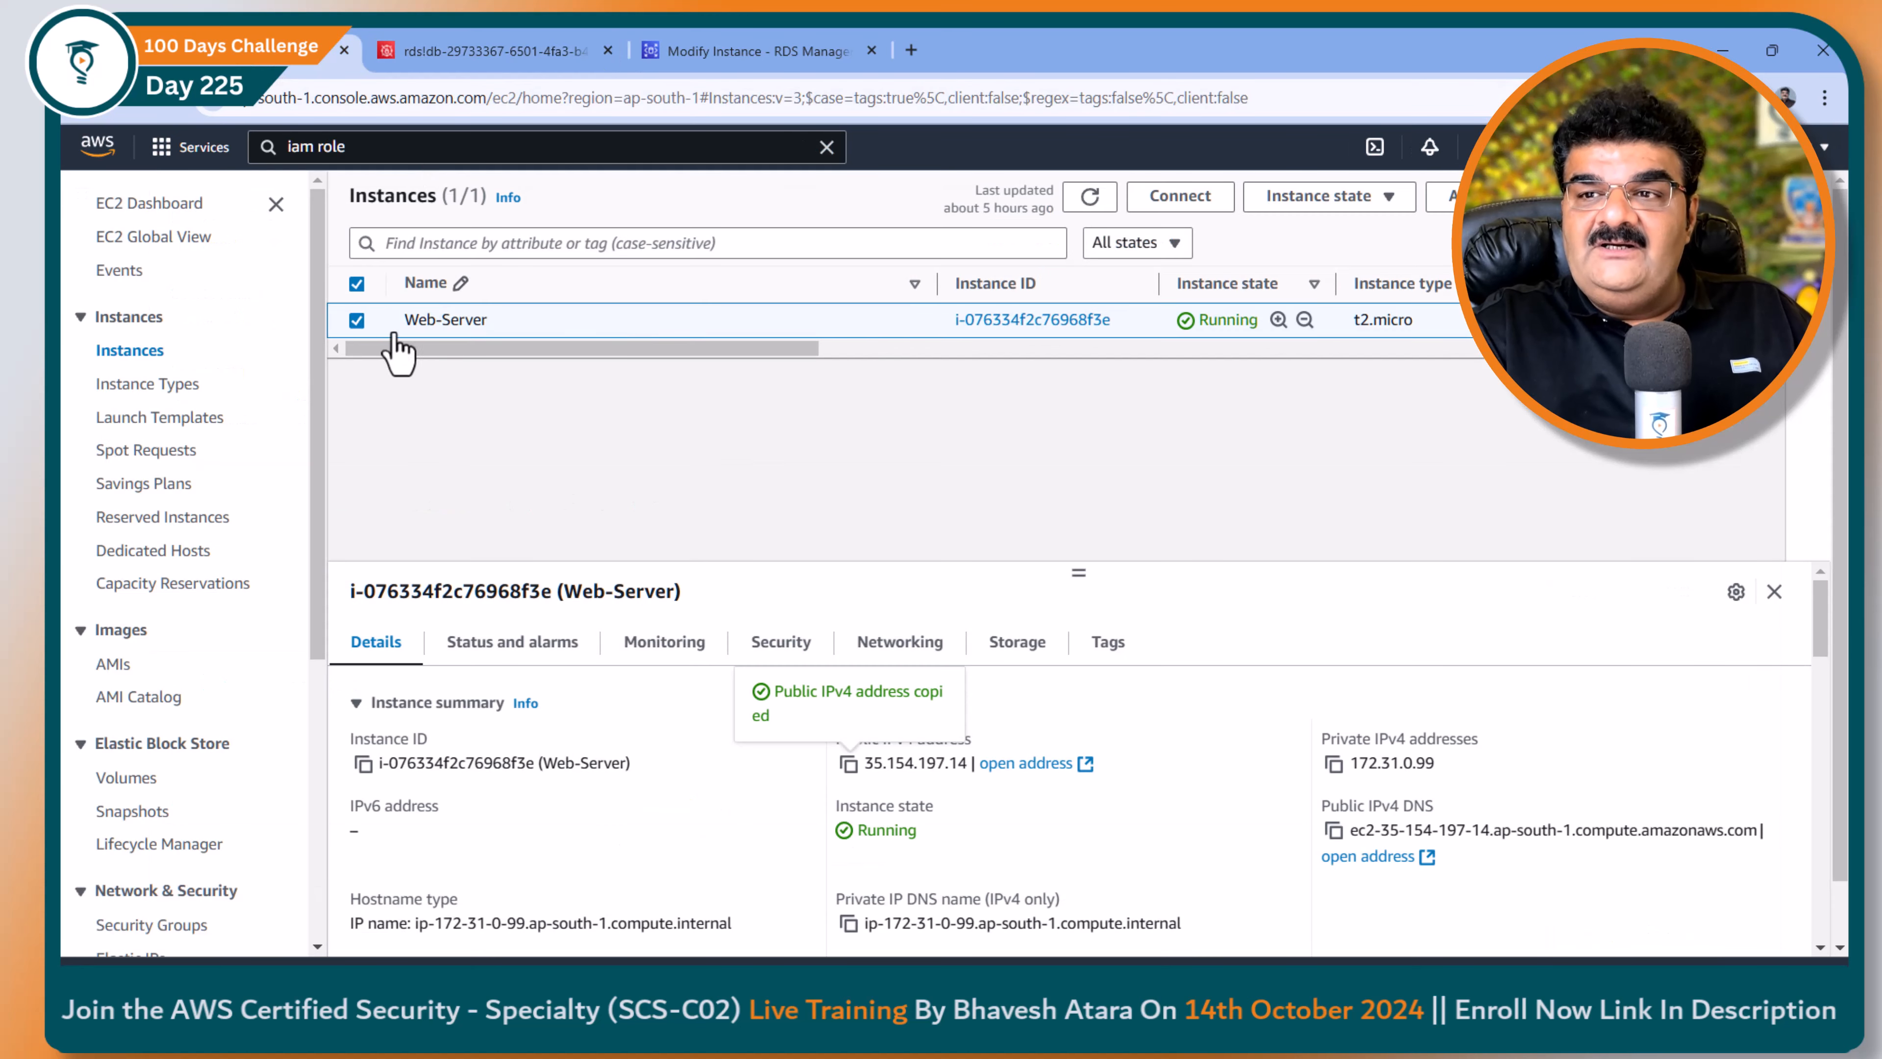
pyautogui.moveTo(882, 94)
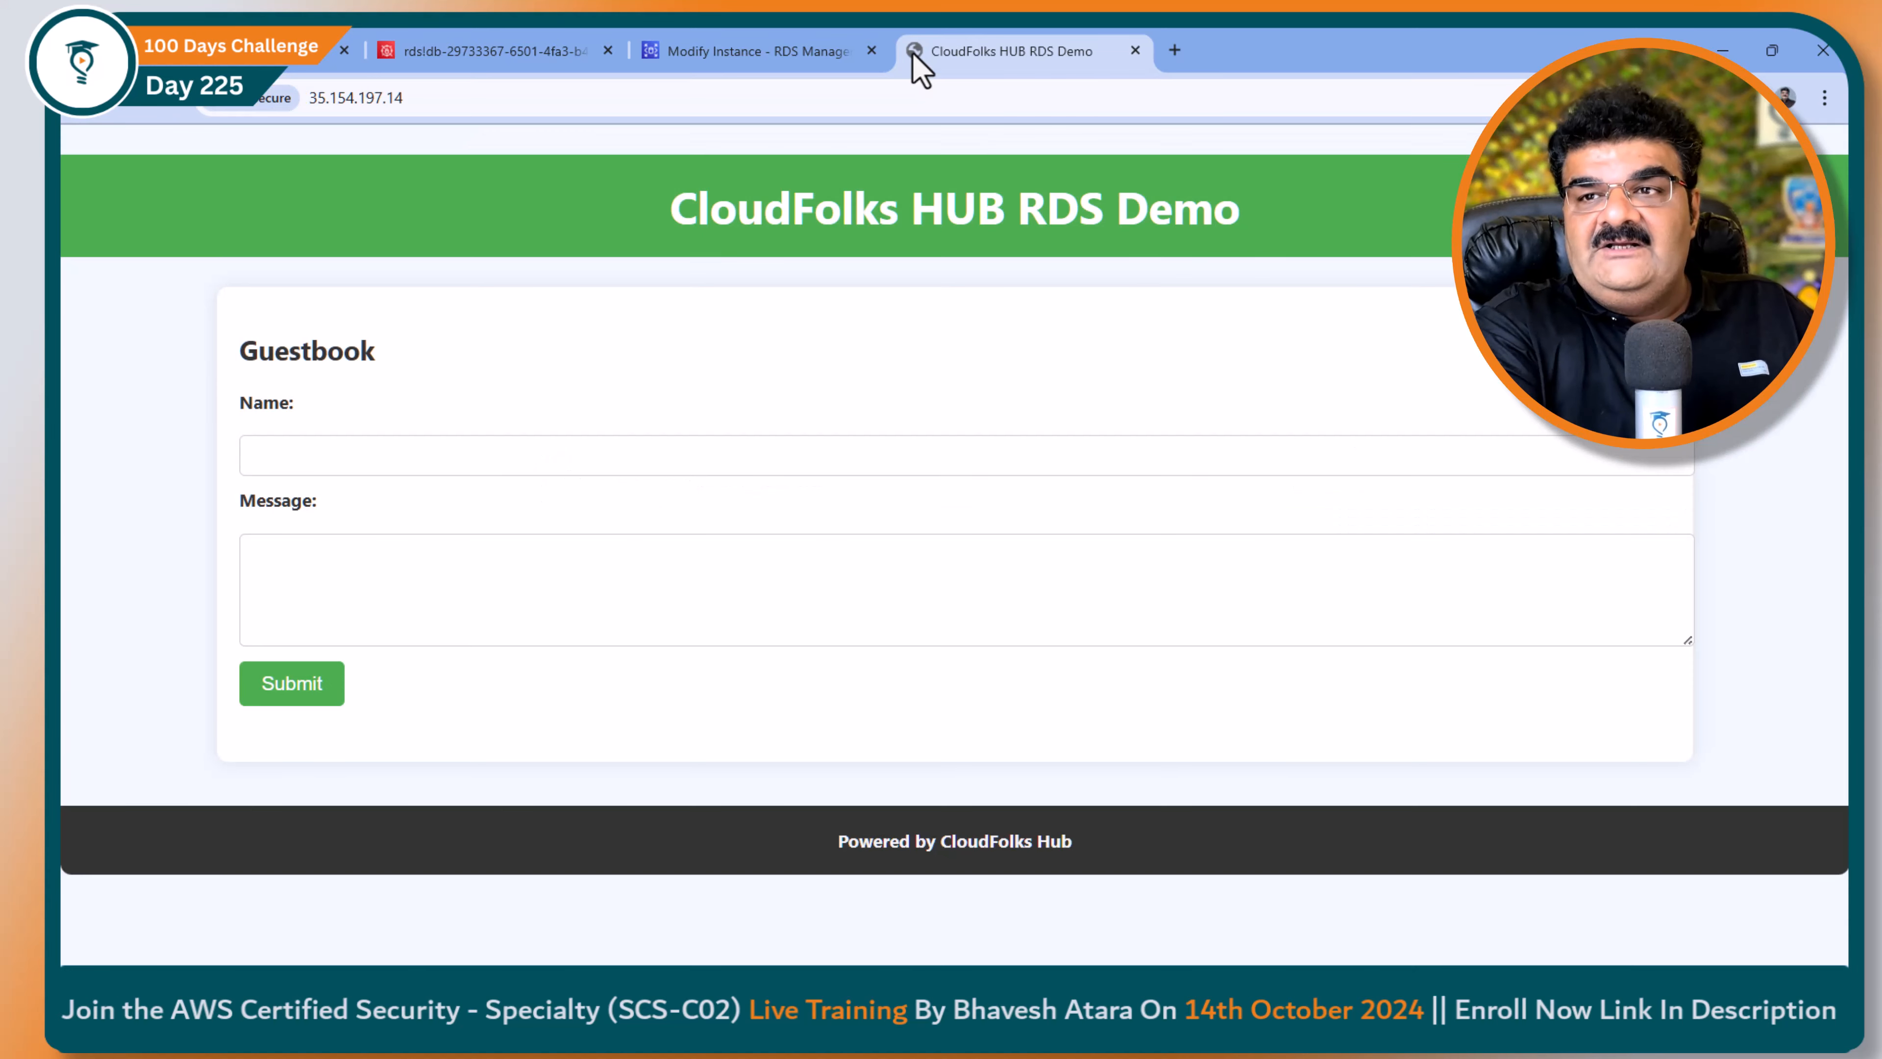
pyautogui.moveTo(555, 615)
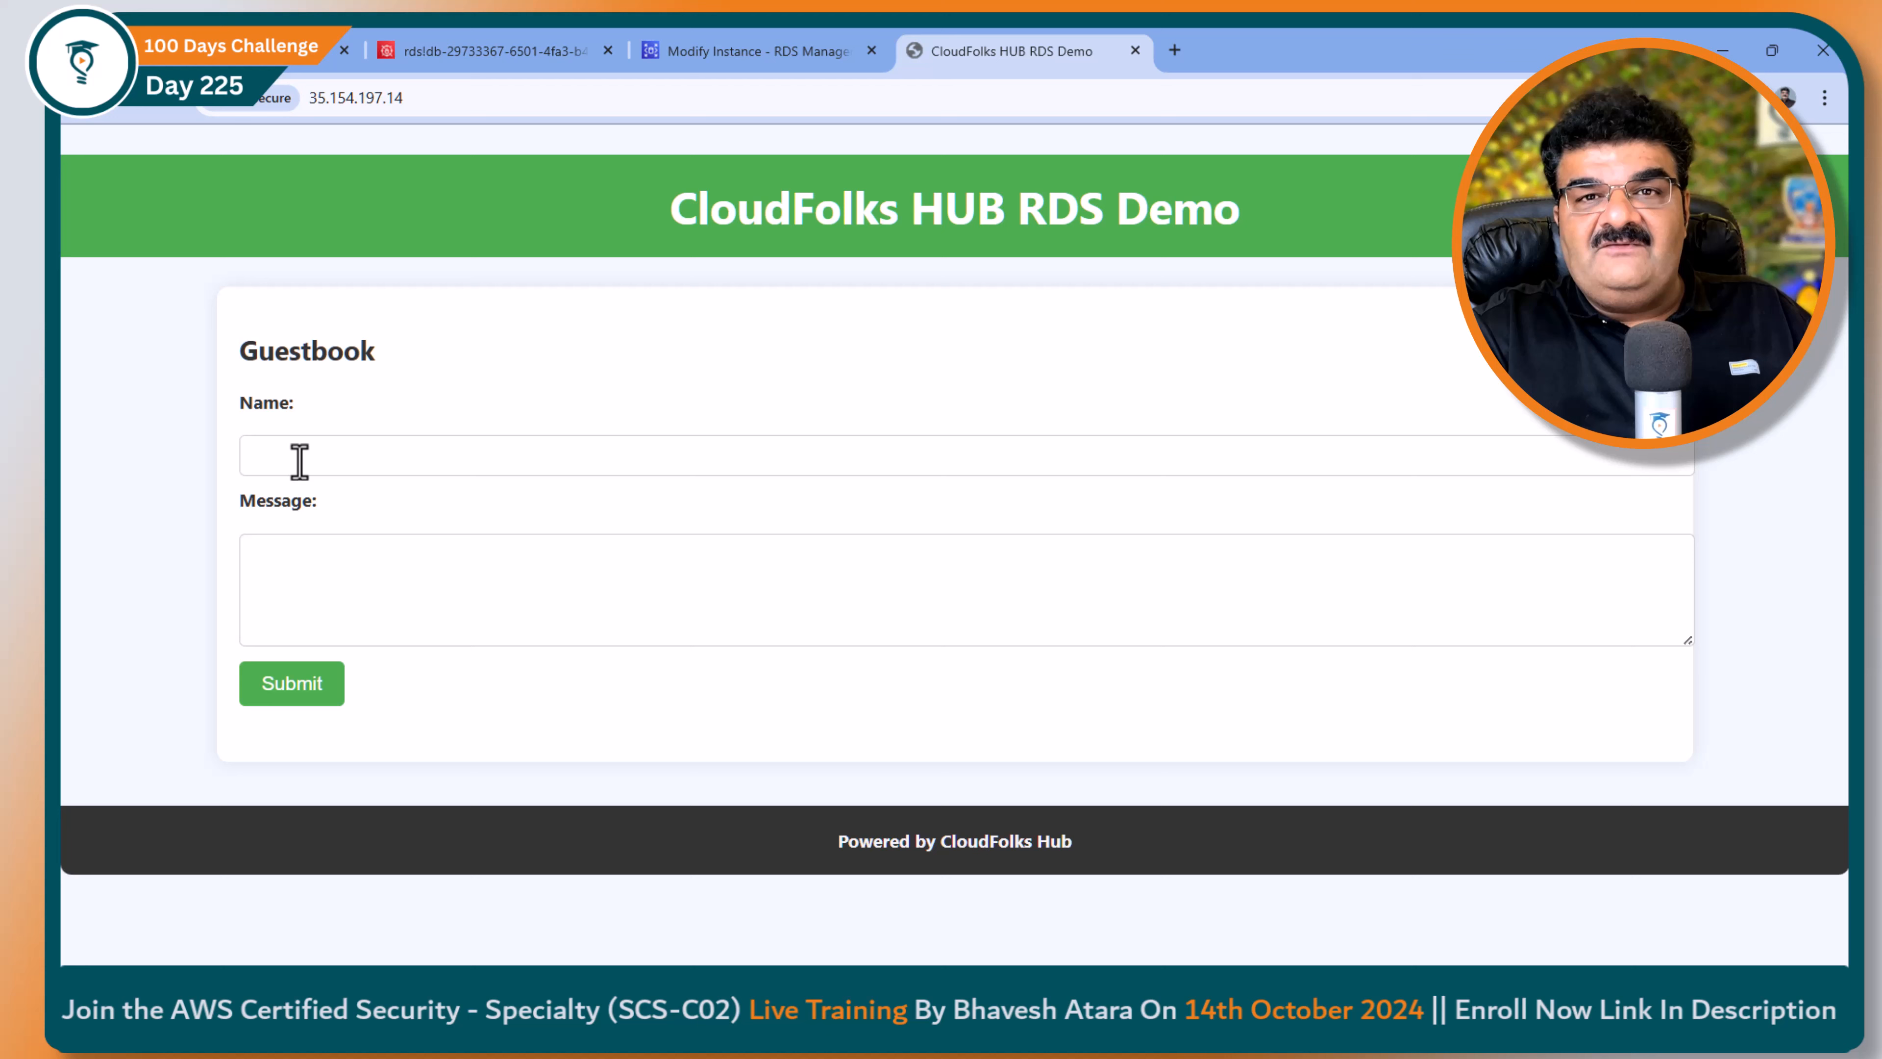
# Step: Submit a guestbook entry from Rahul with message 'Testing db' and see the insert confirmed
pyautogui.click(840, 454)
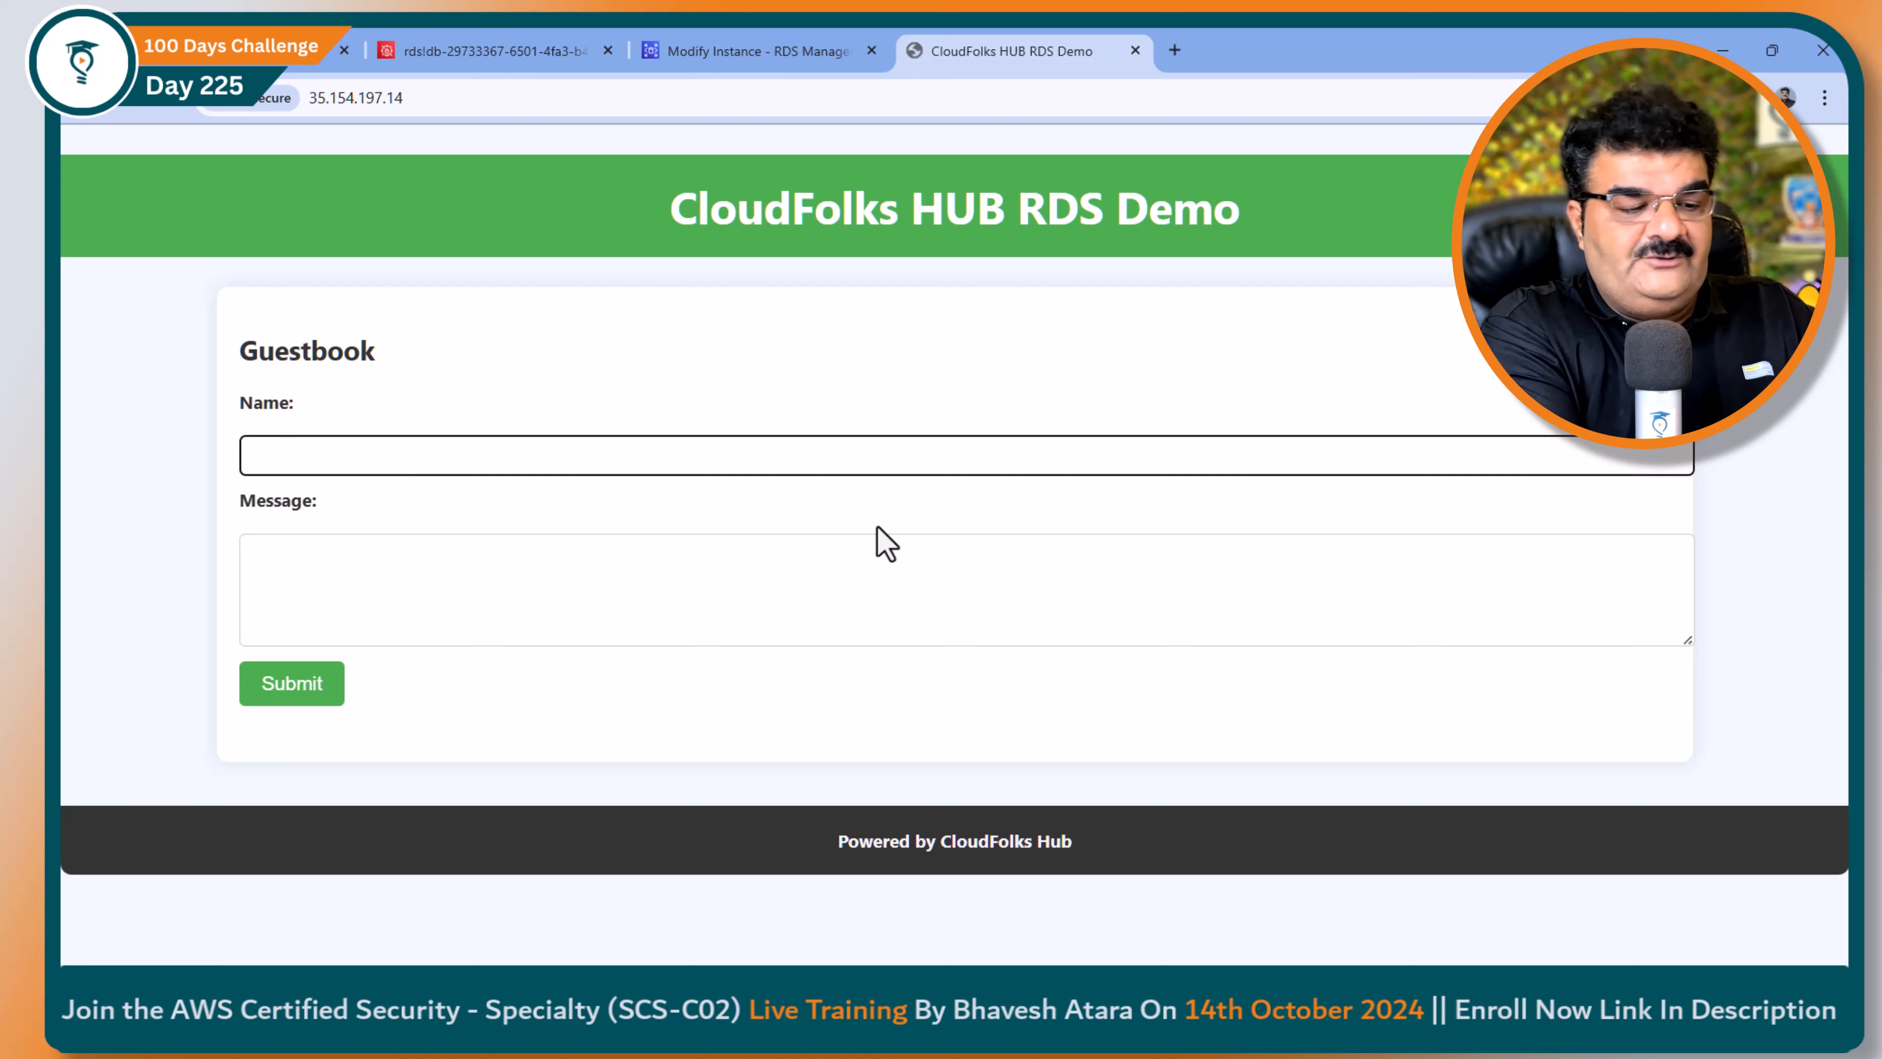
pyautogui.write('Rahul')
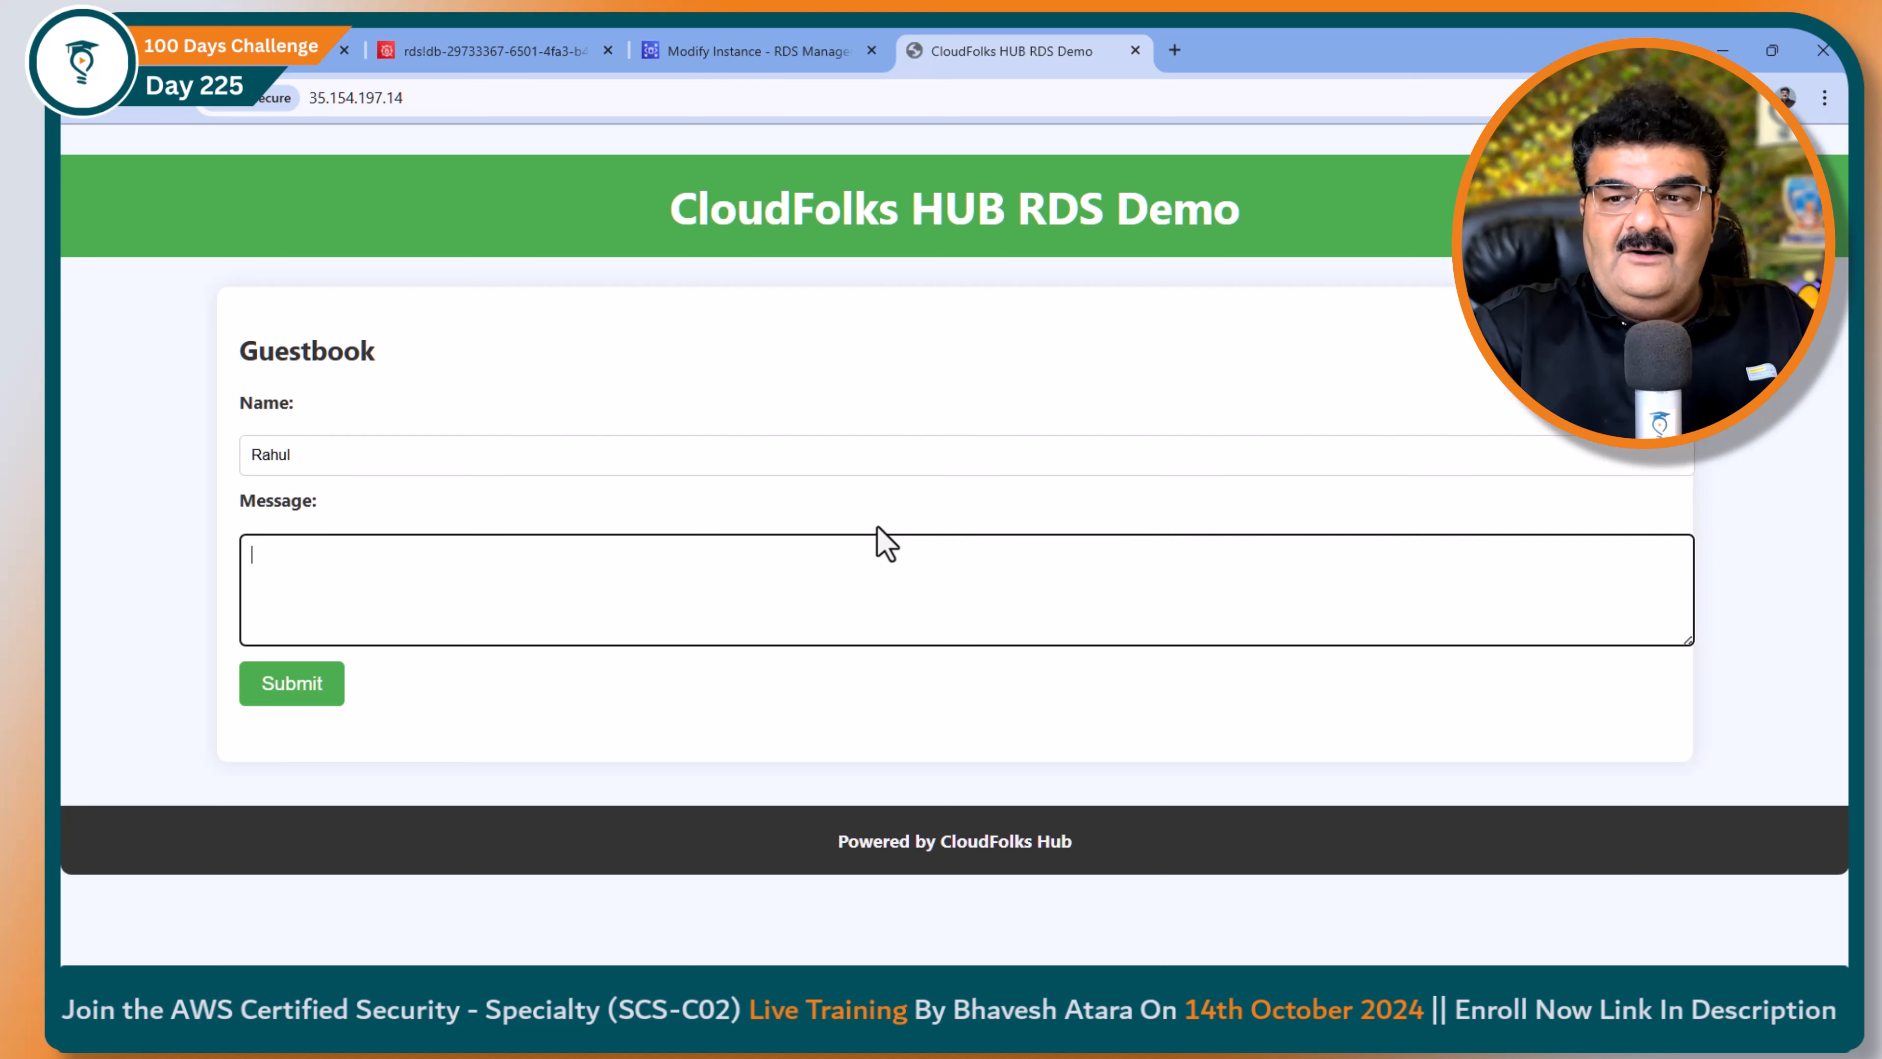
pyautogui.write('Testing d')
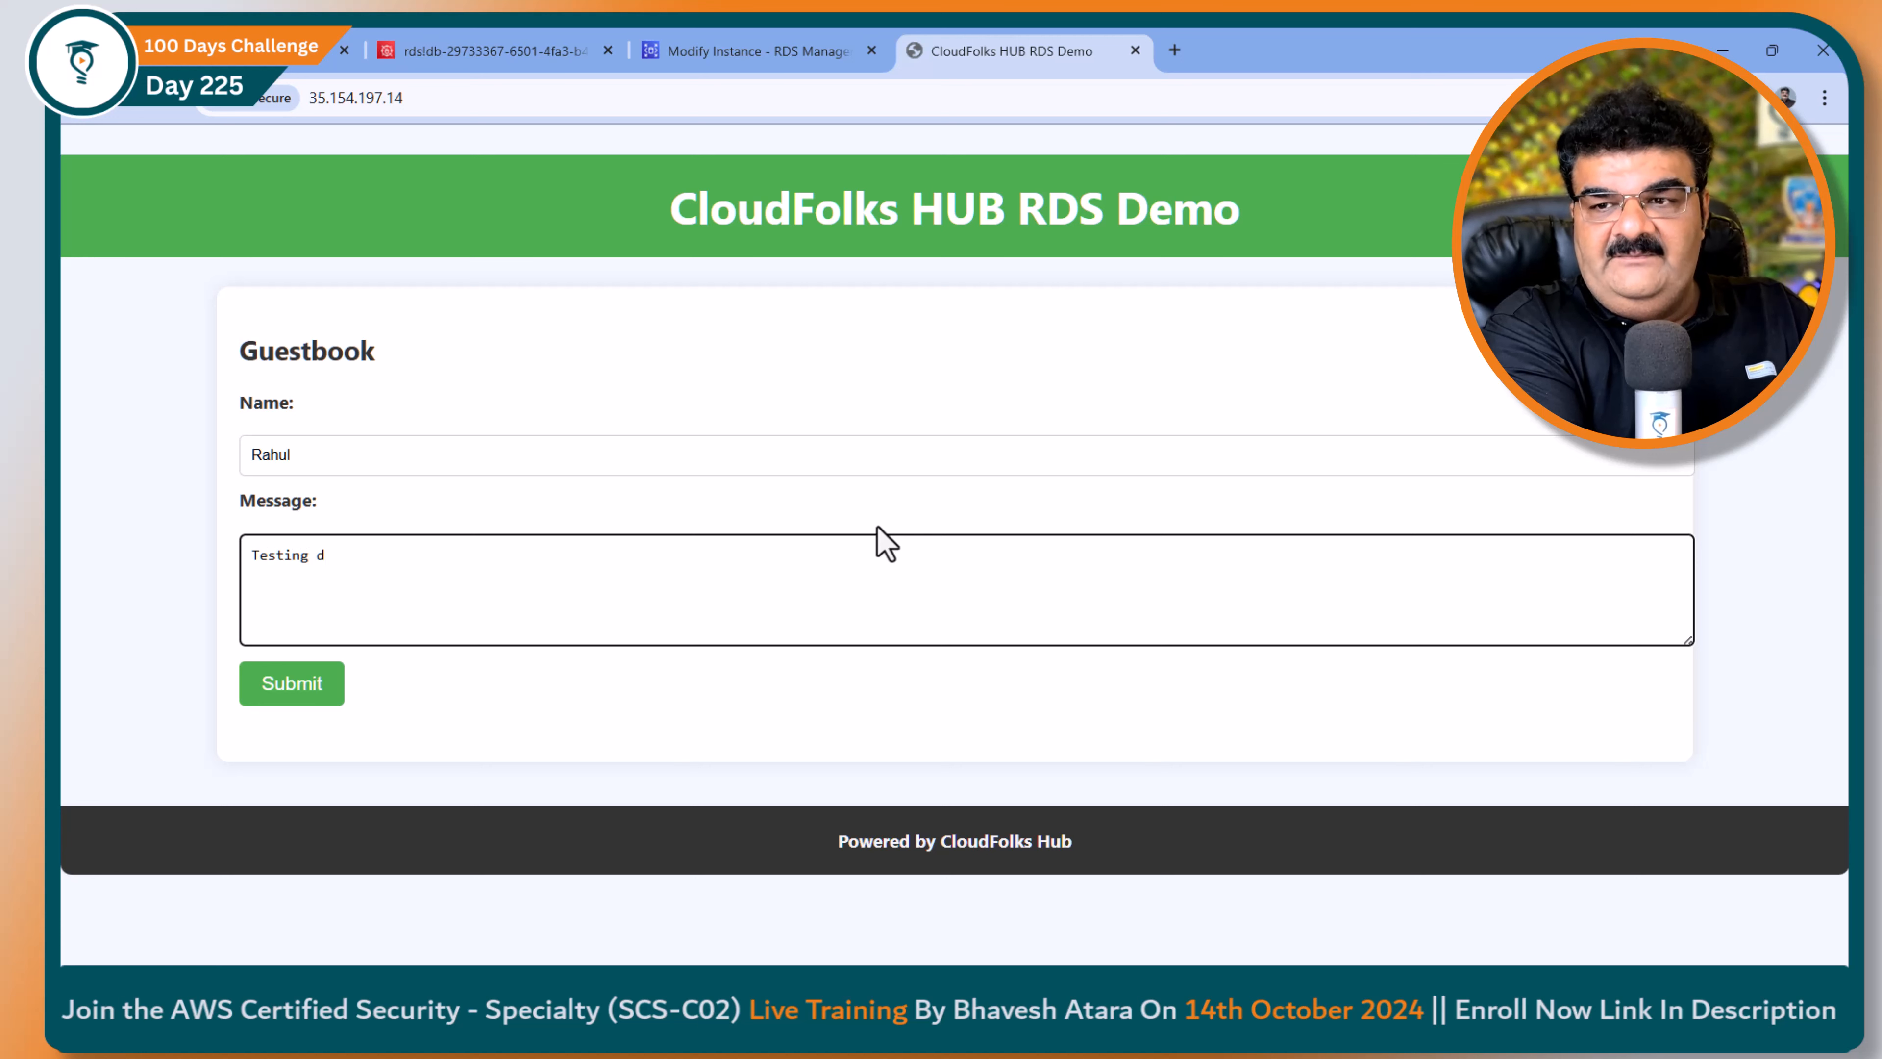
pyautogui.click(290, 683)
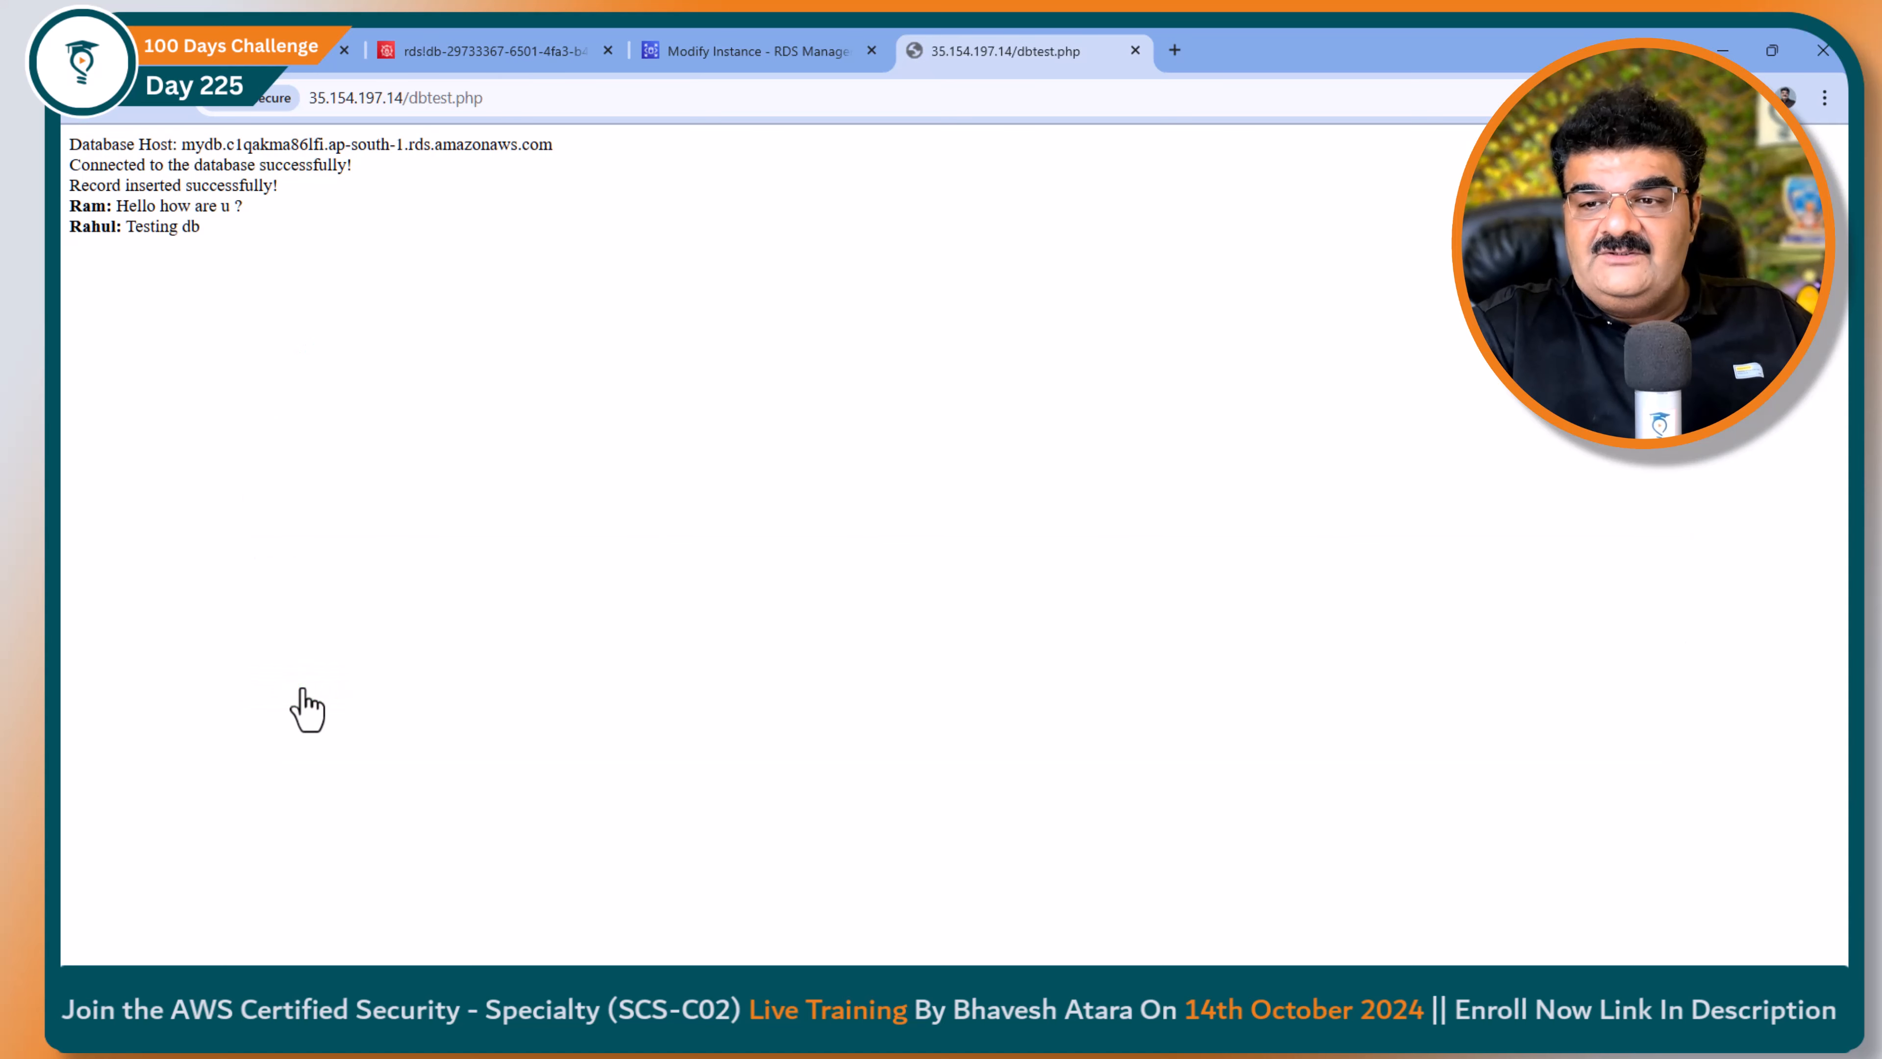
pyautogui.moveTo(170, 157)
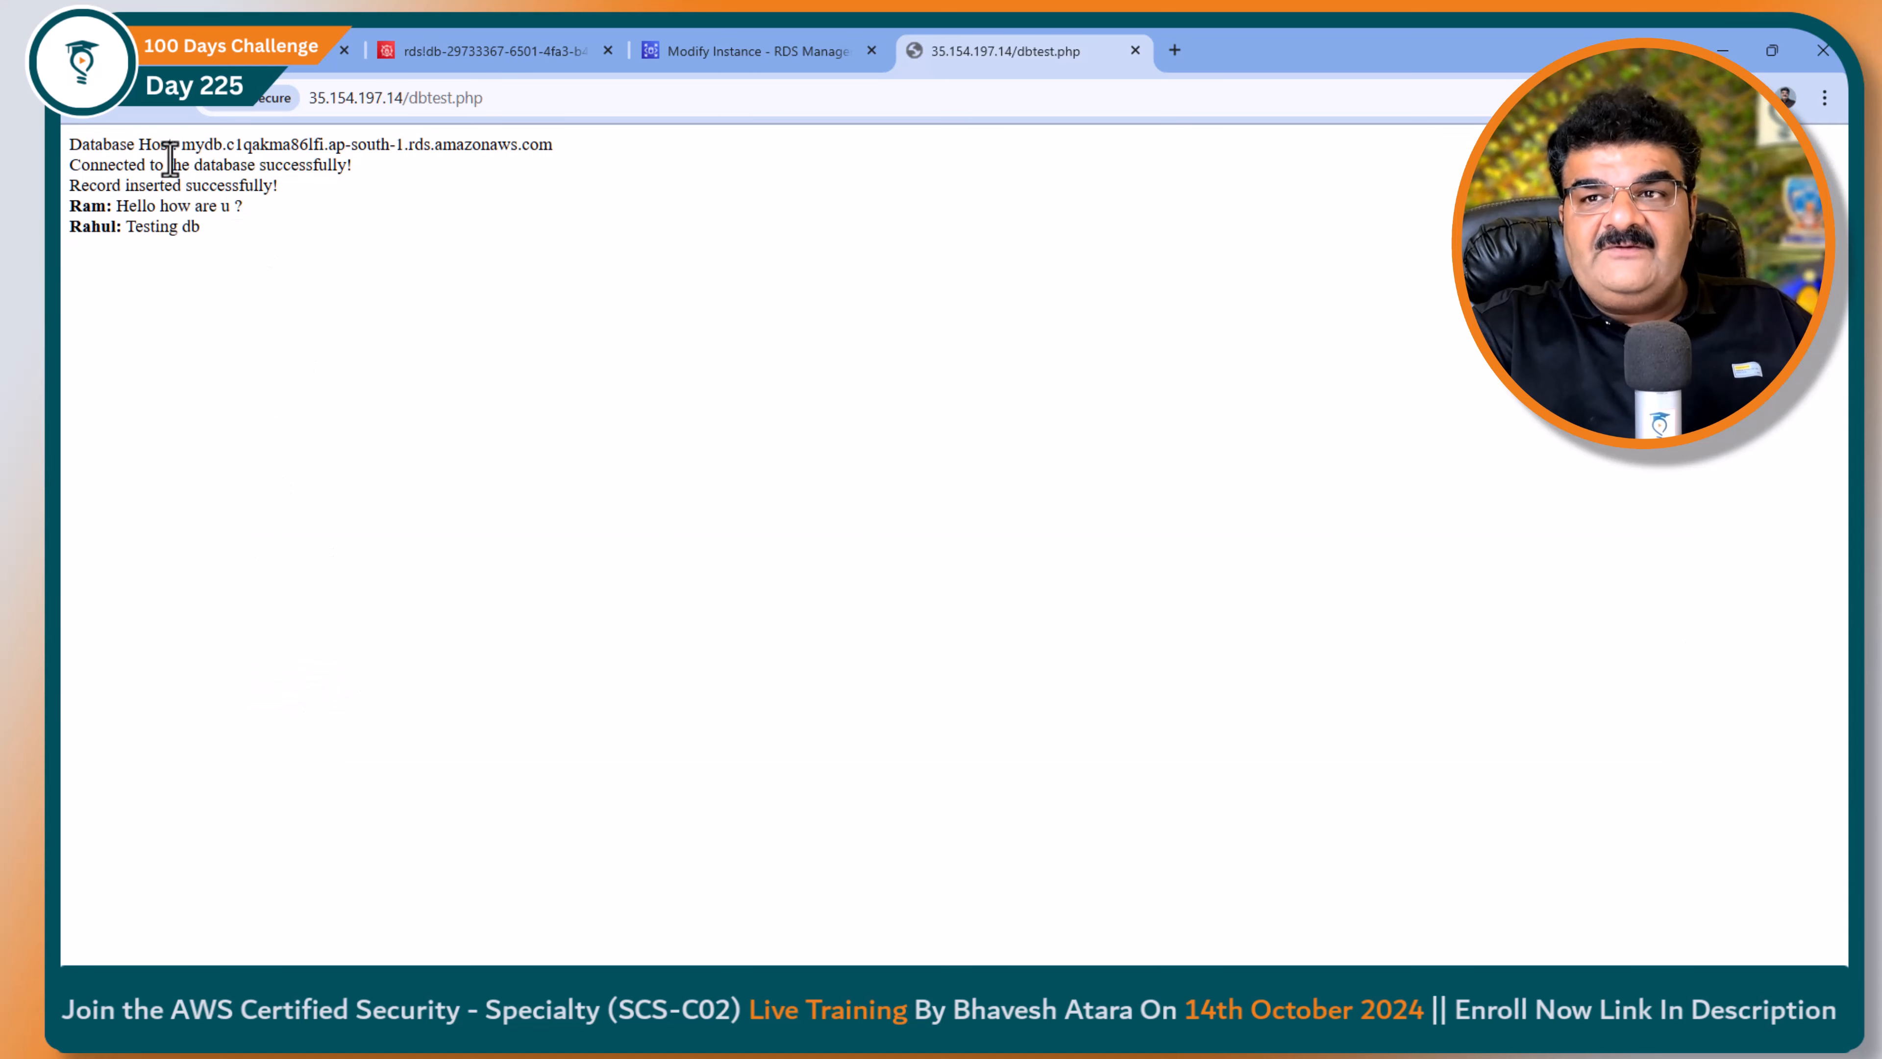
pyautogui.moveTo(621, 499)
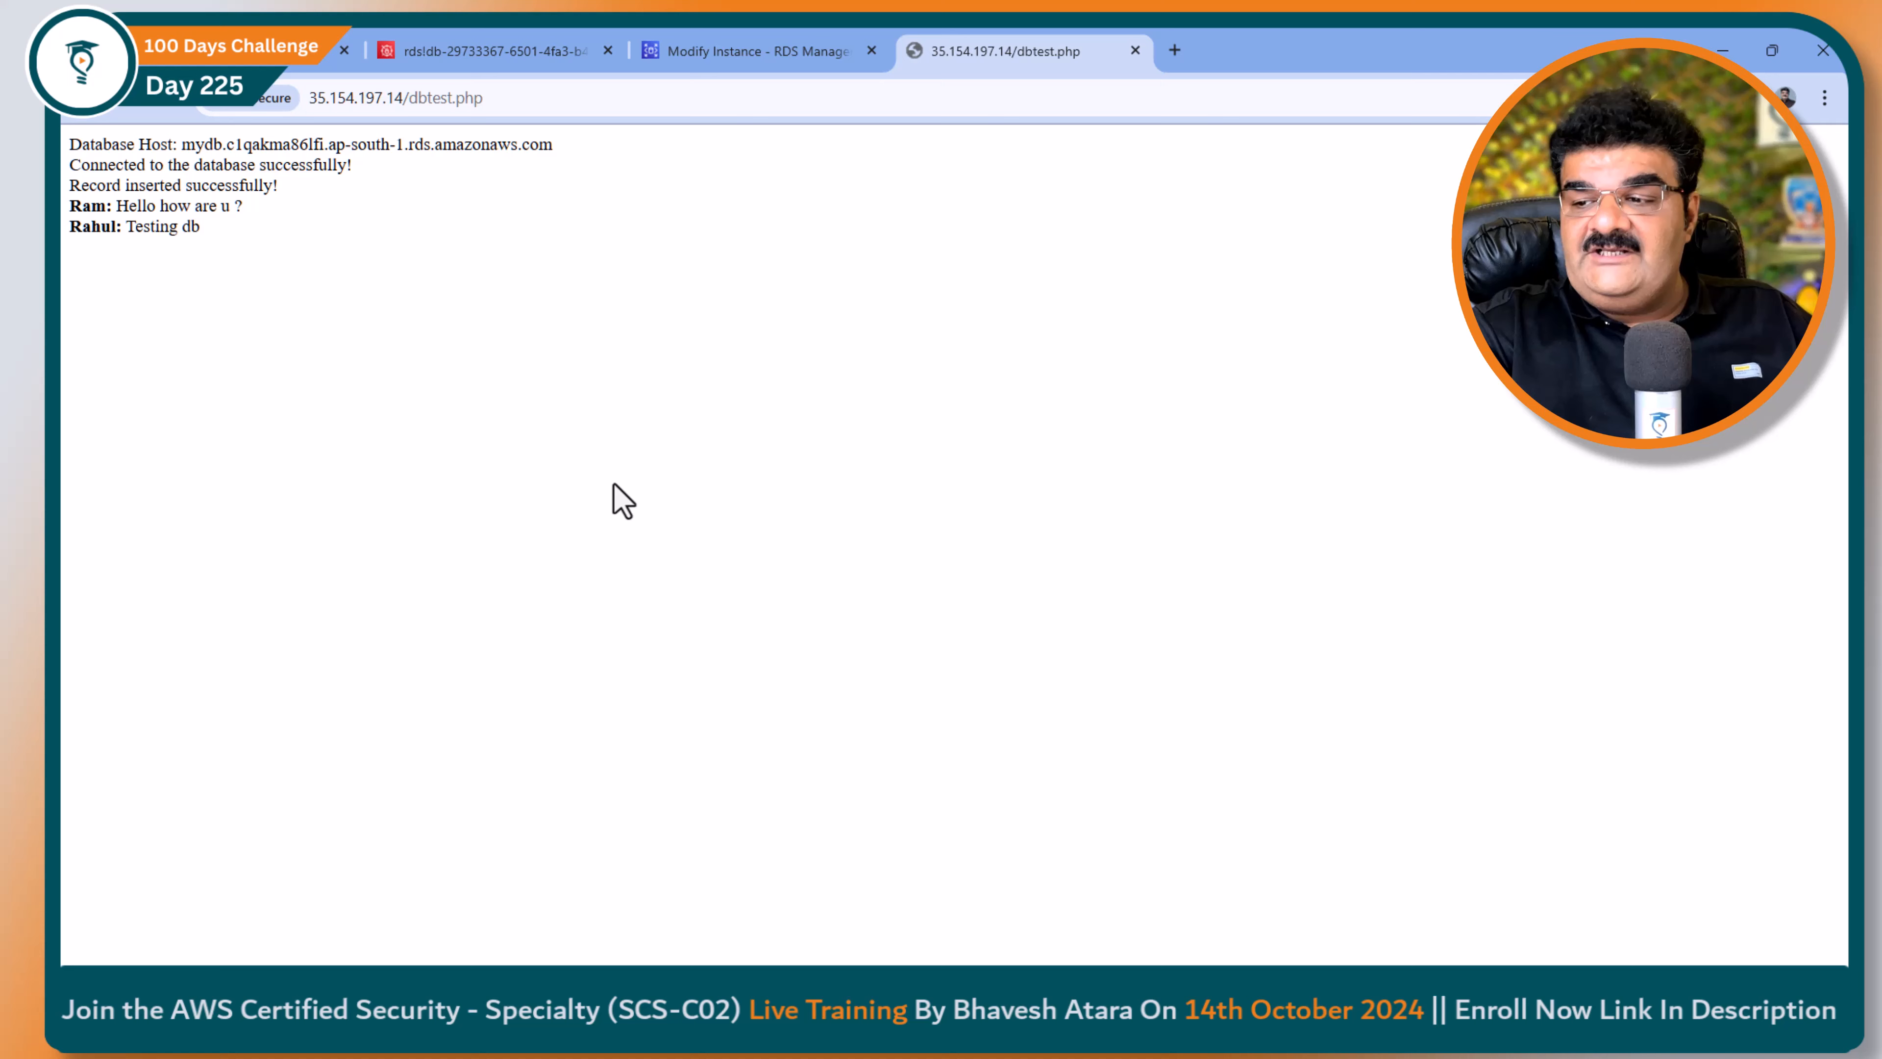
pyautogui.click(407, 100)
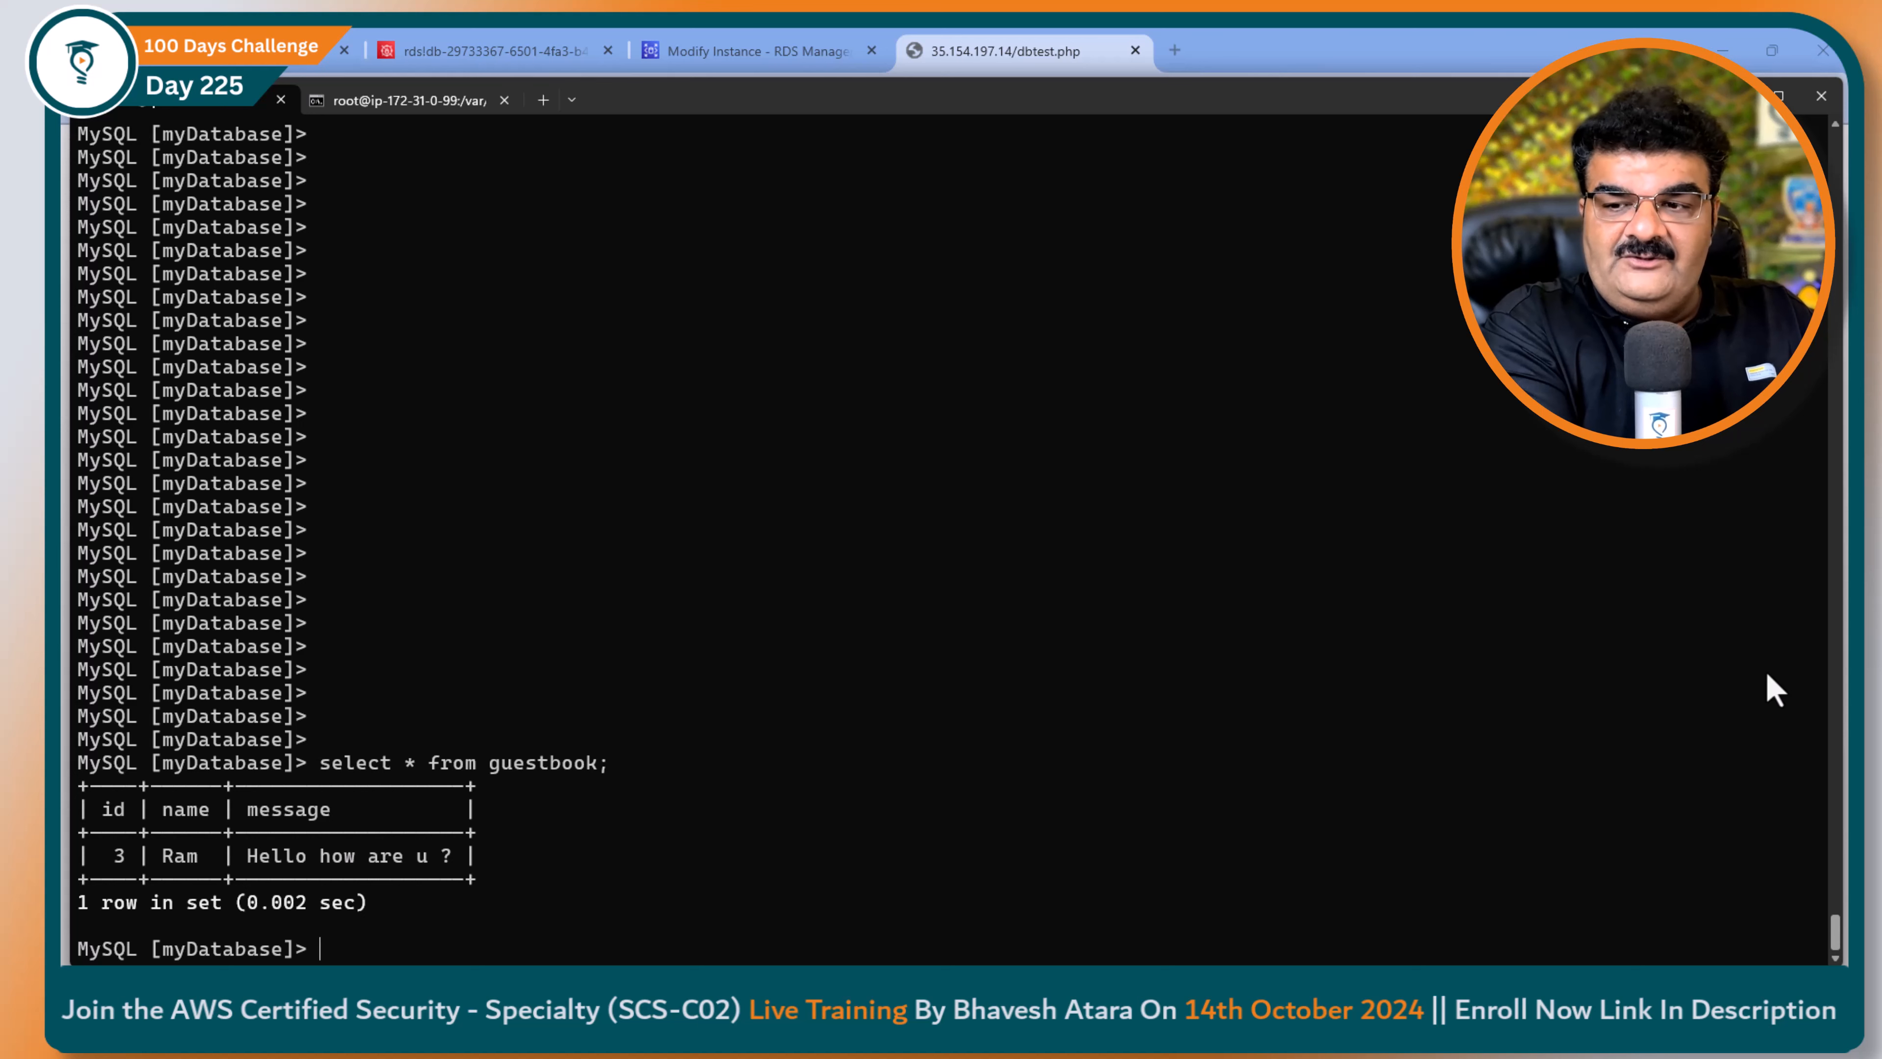
# Step: Rerun 'select * from guestbook;' showing two rows including Testing db with id 4
pyautogui.press('Return')
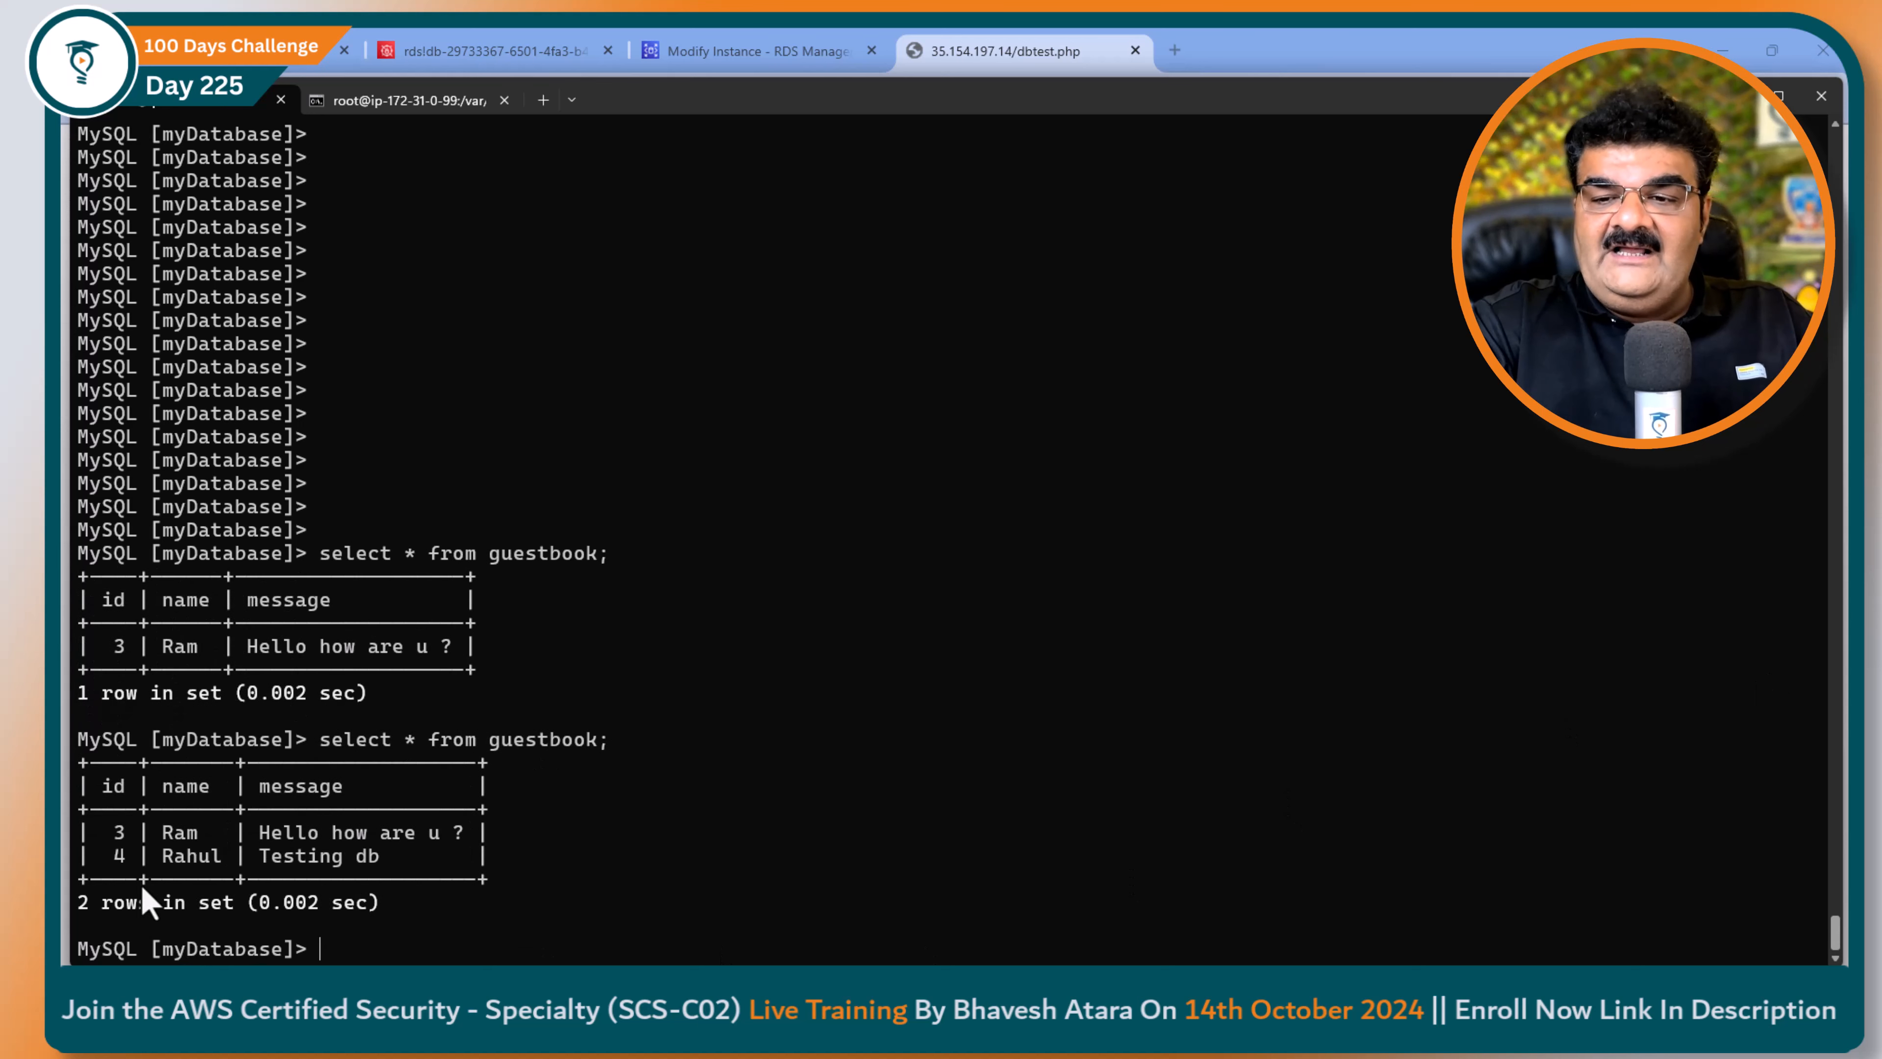
pyautogui.moveTo(373, 888)
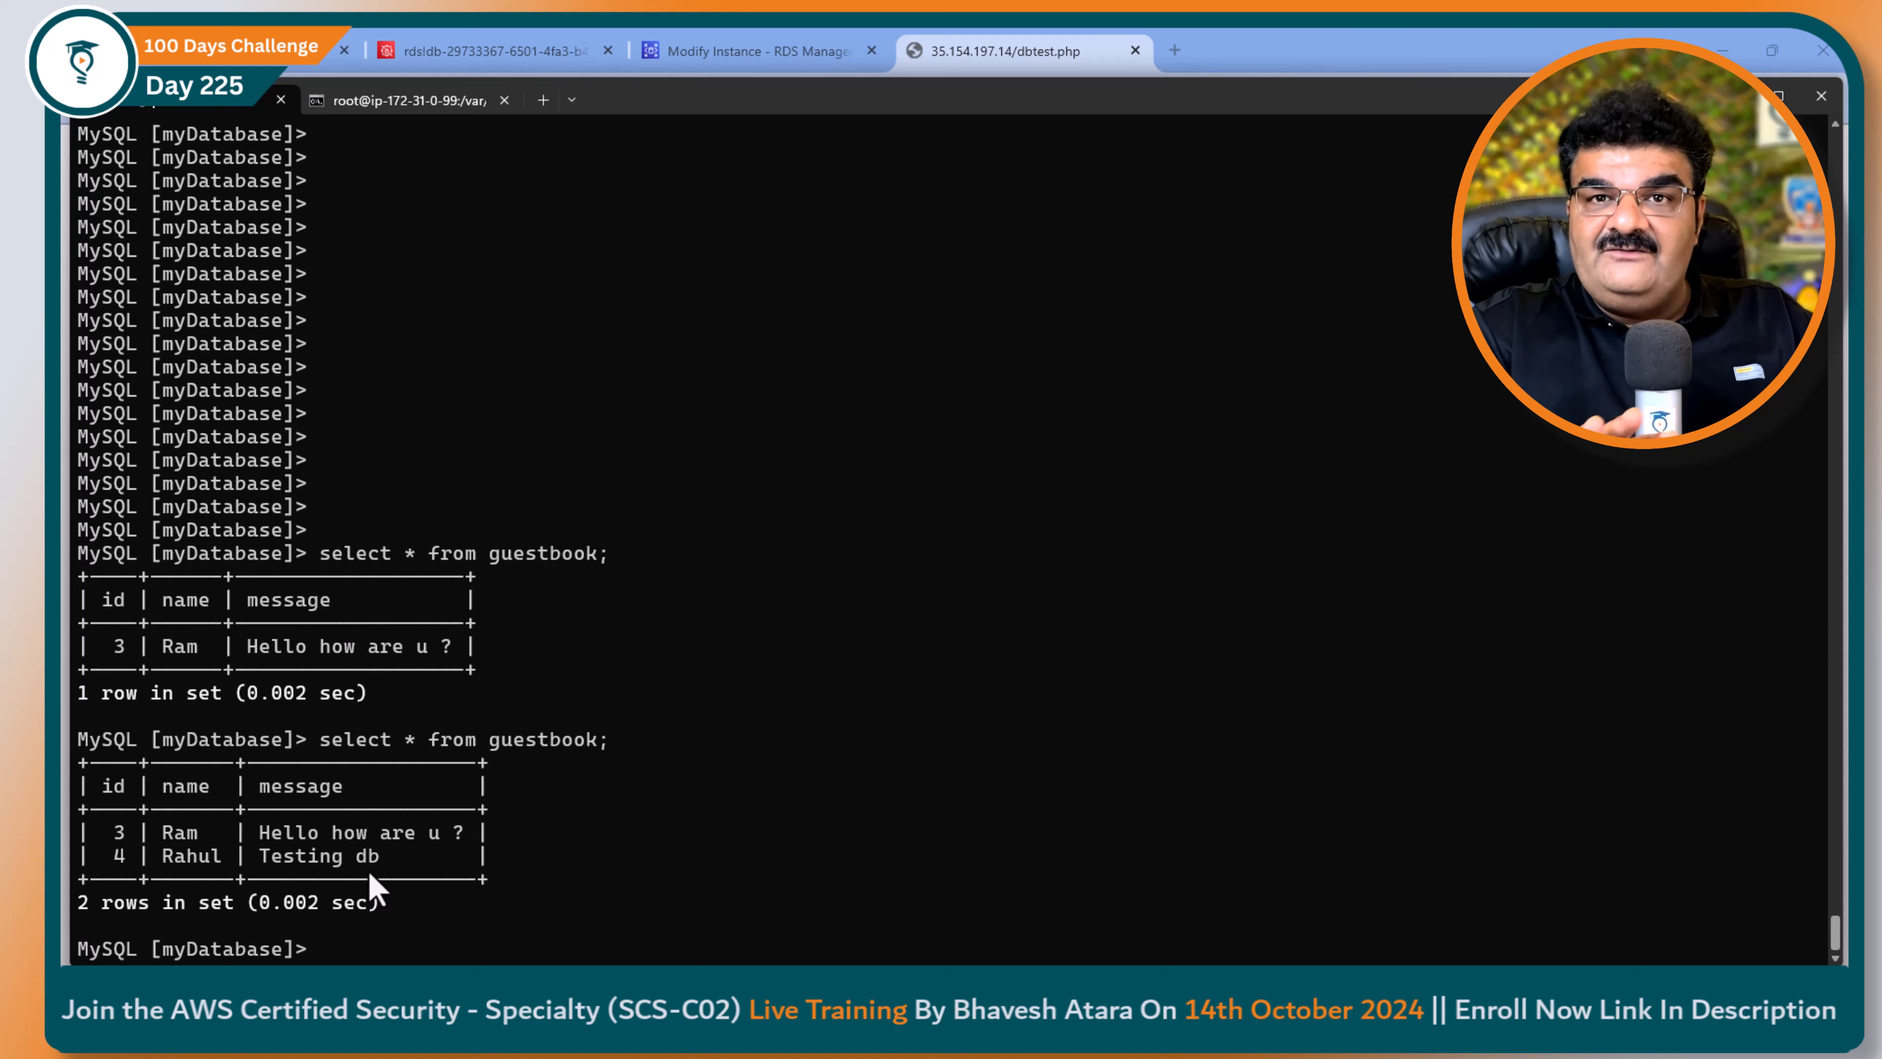
pyautogui.moveTo(781, 792)
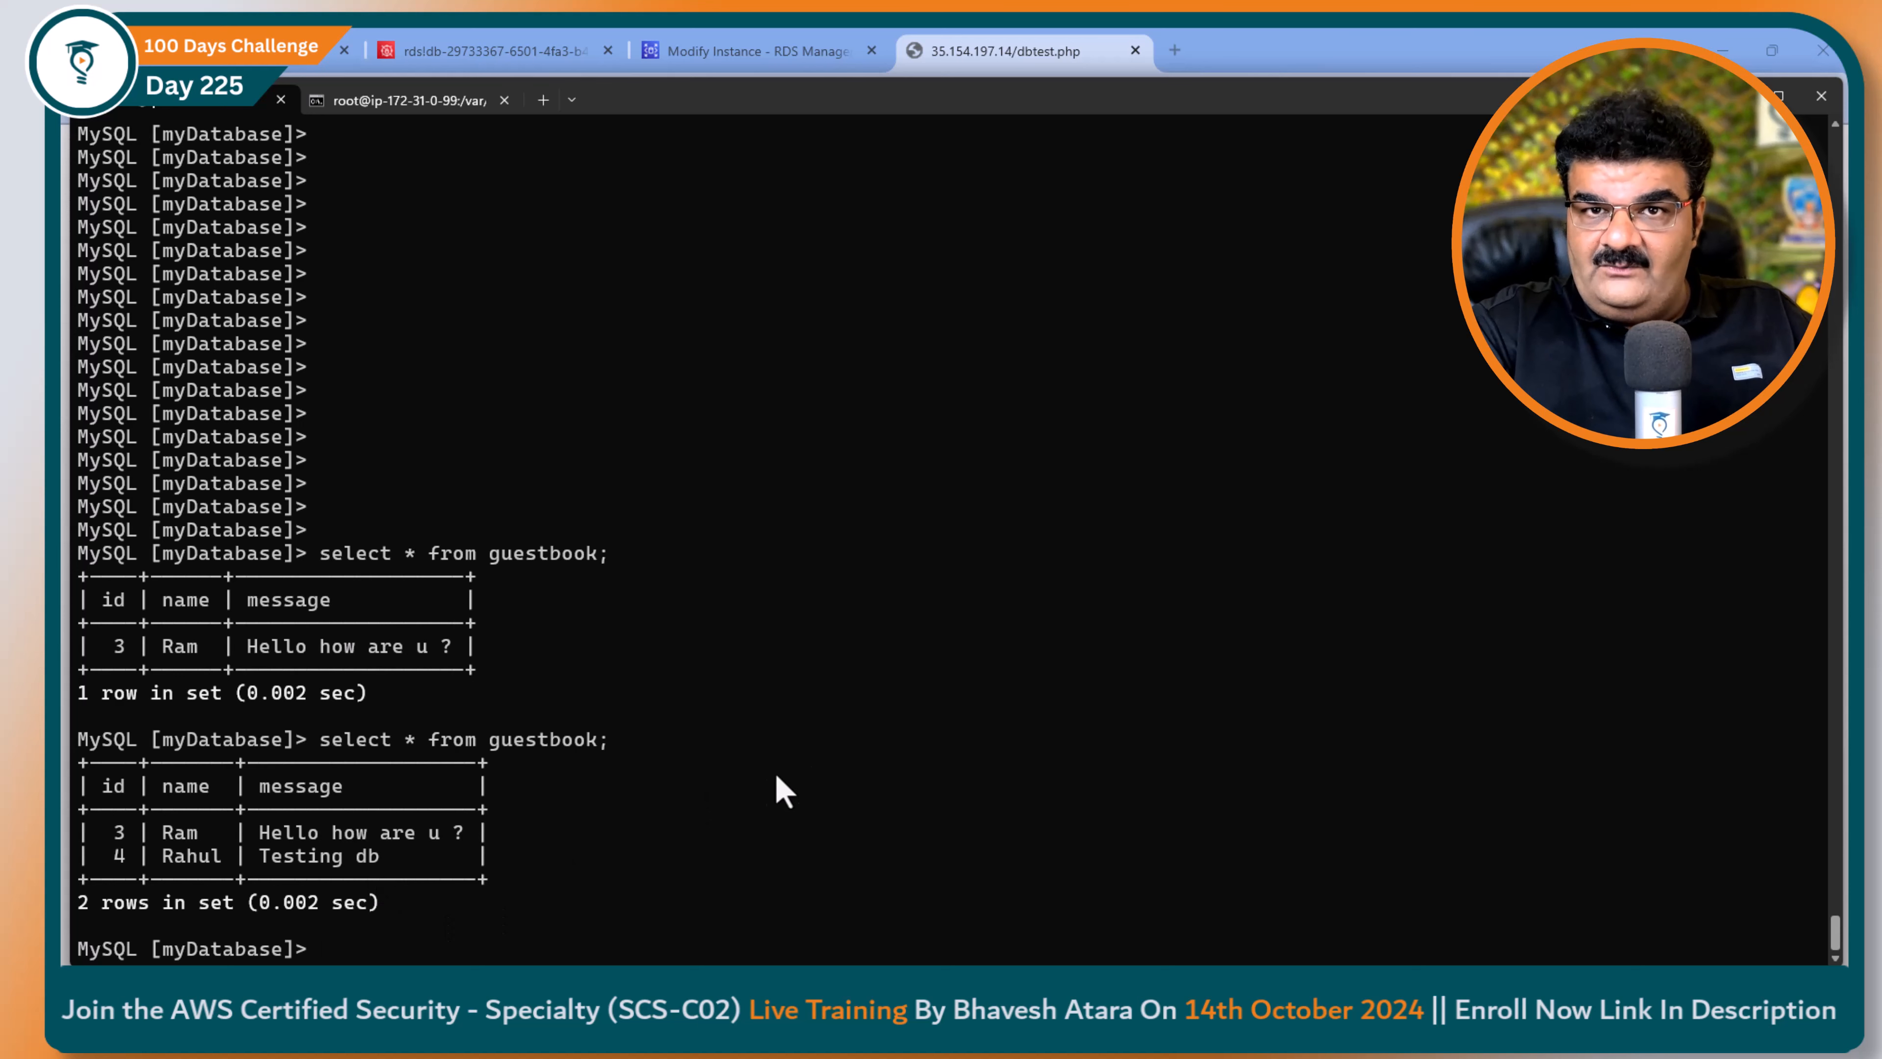
pyautogui.click(1021, 50)
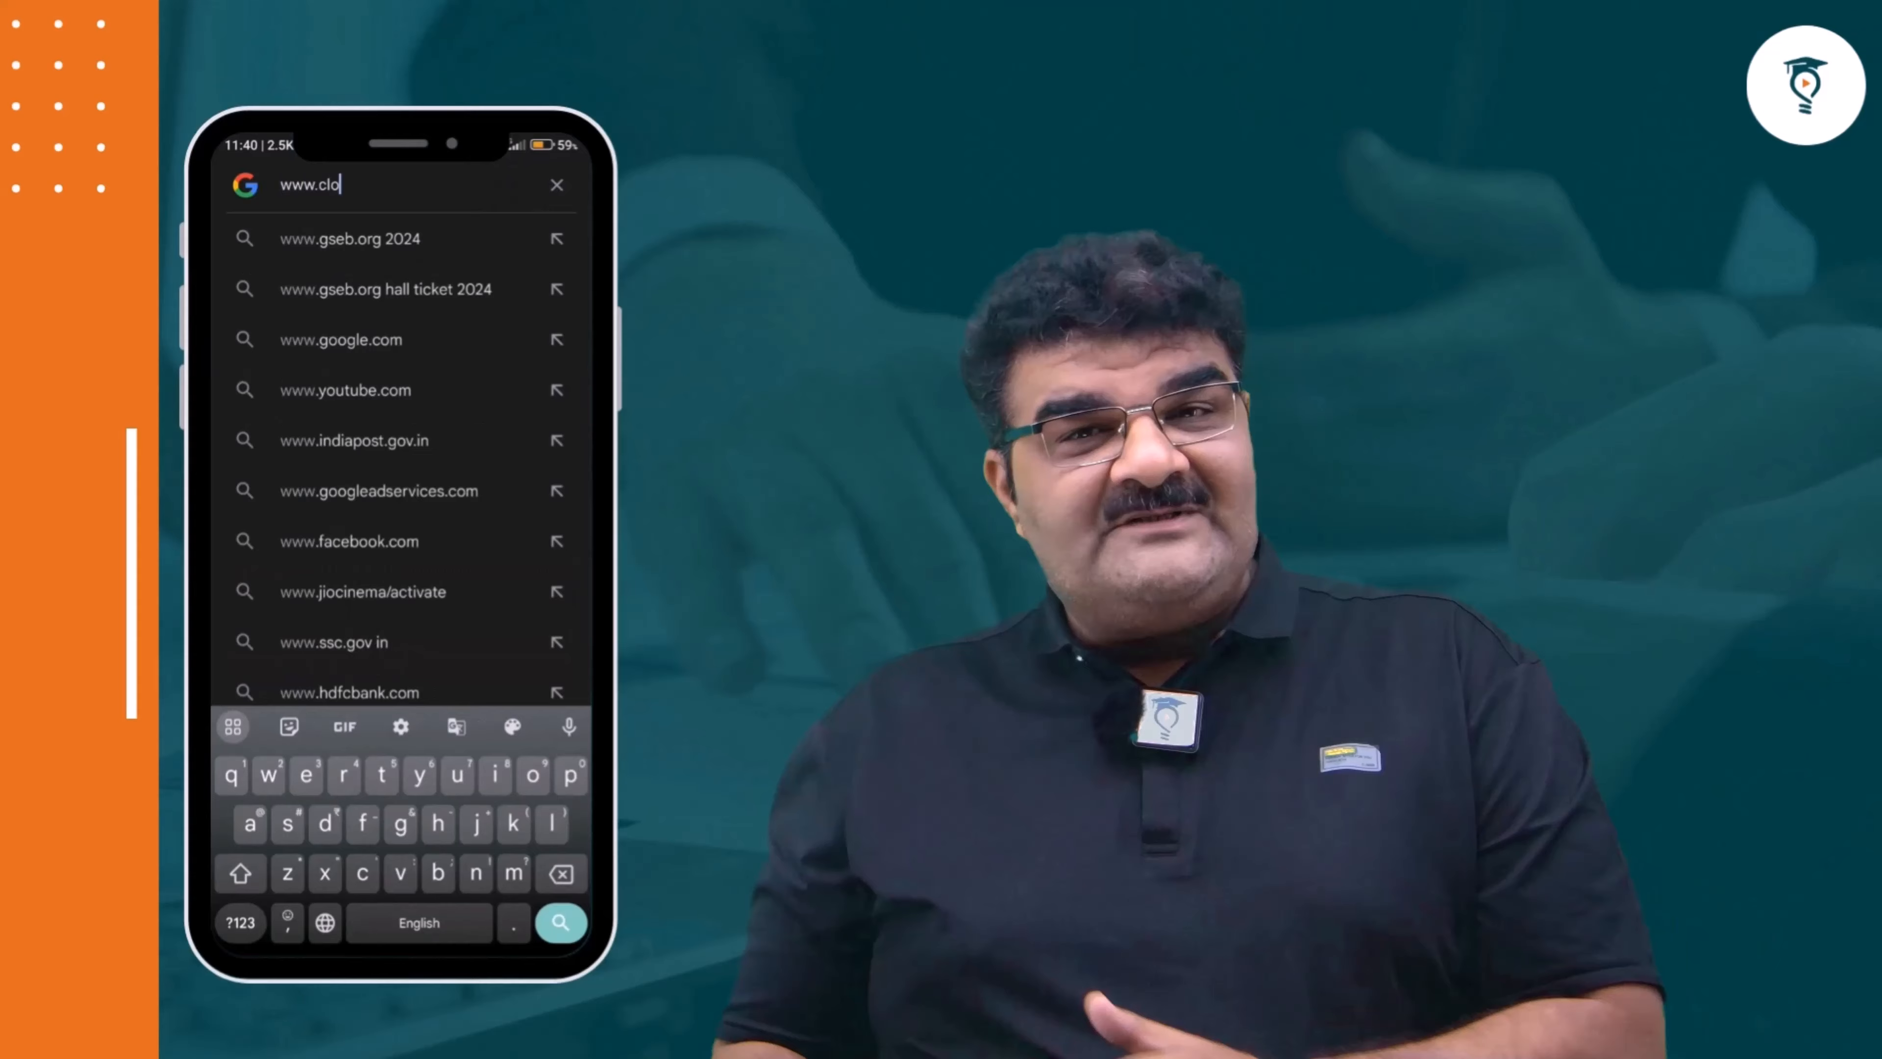
pyautogui.write('udfolkshub.com')
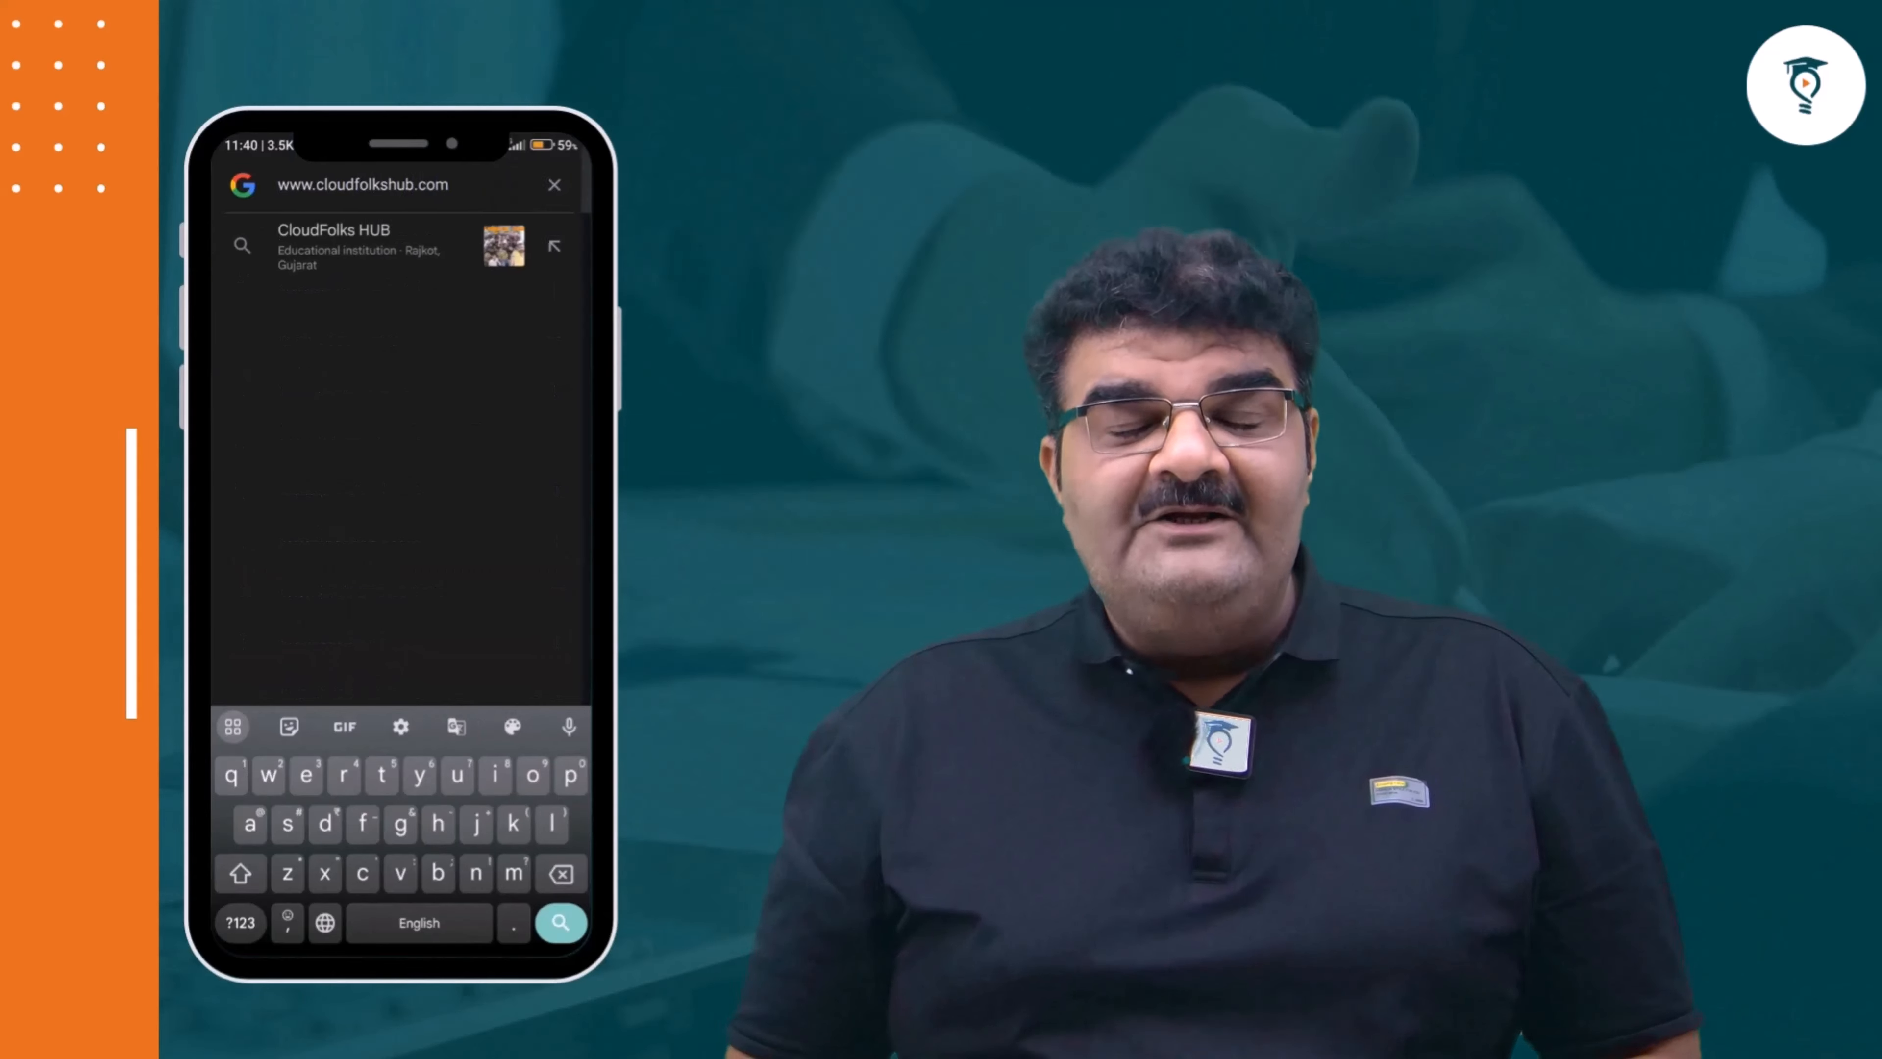
pyautogui.click(402, 246)
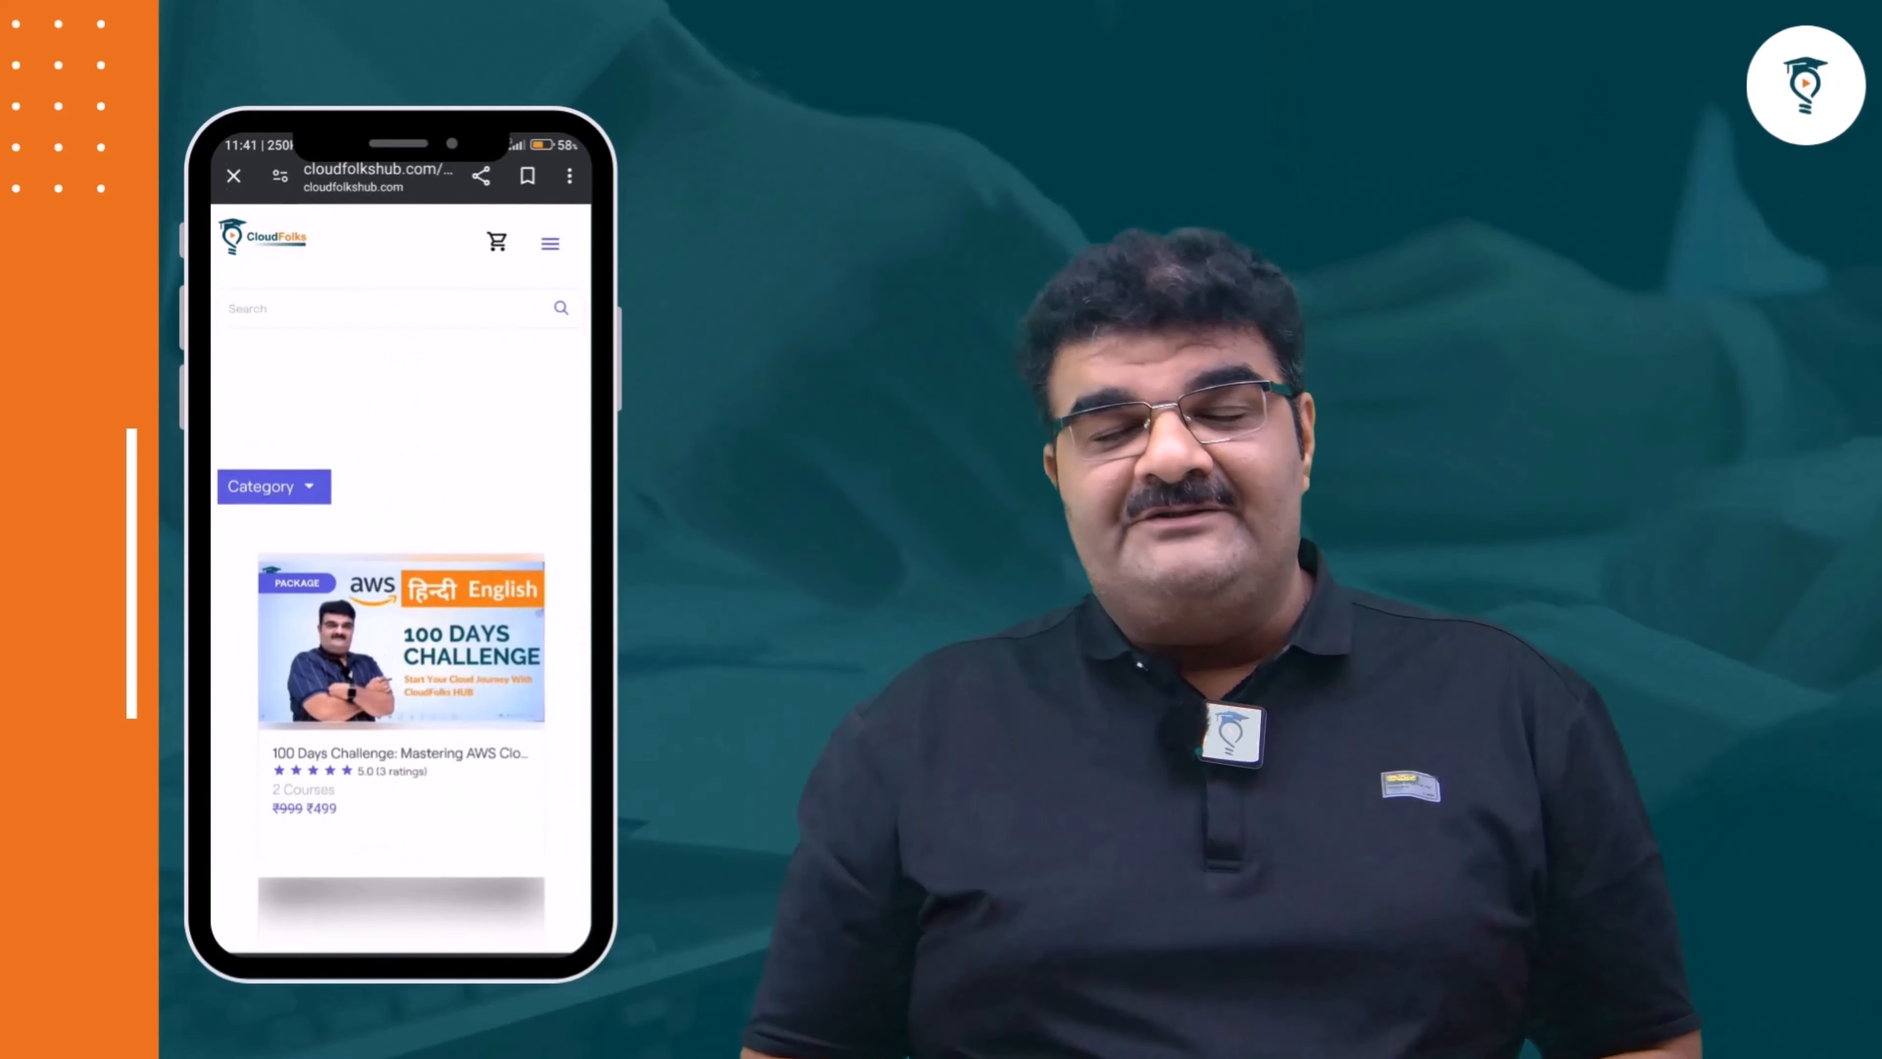
pyautogui.click(400, 642)
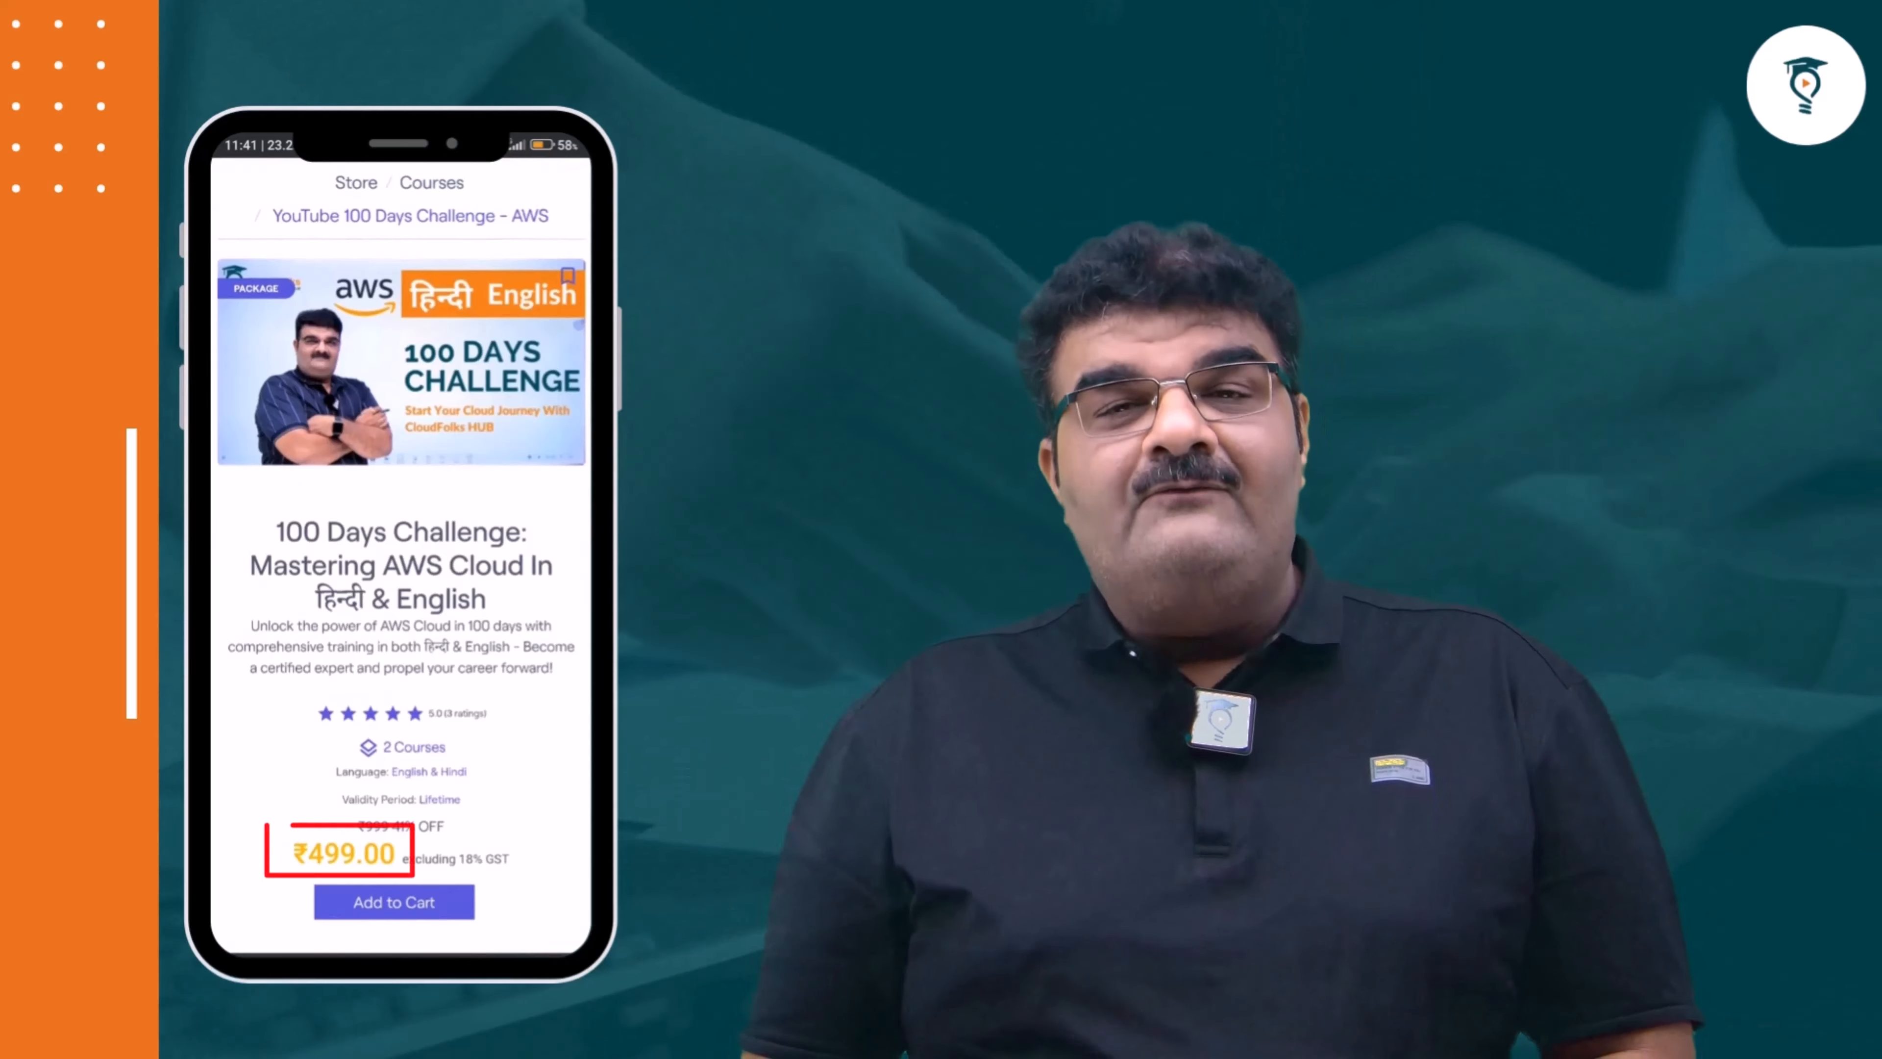